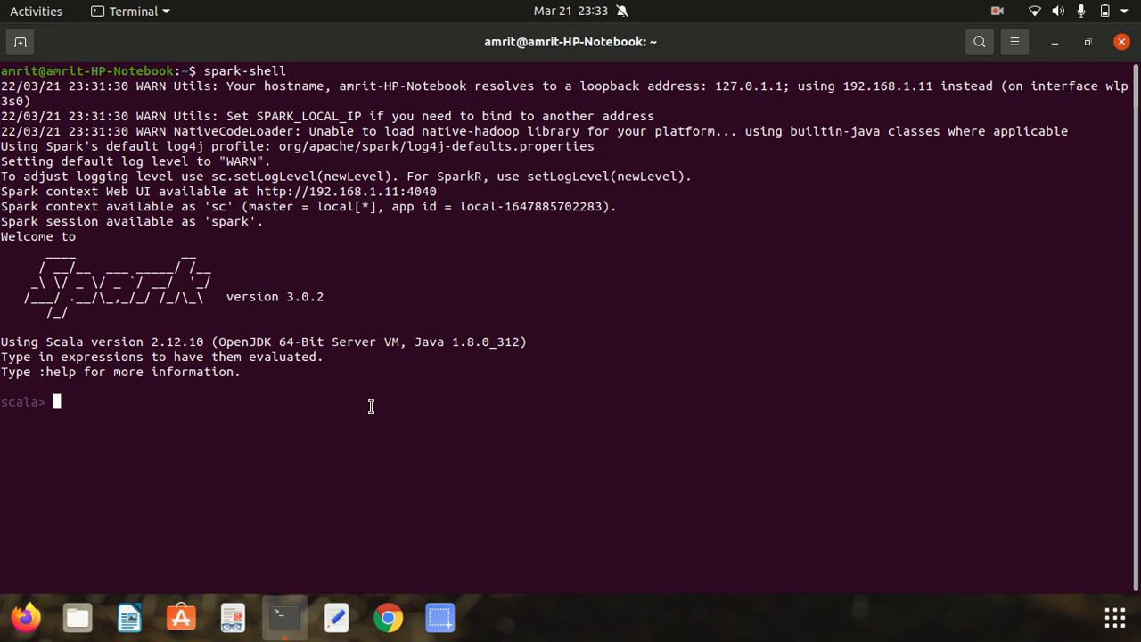
Scroll past the spark-shell 3.0.2 startup messages to an empty scala prompt.
scroll("down", 3)
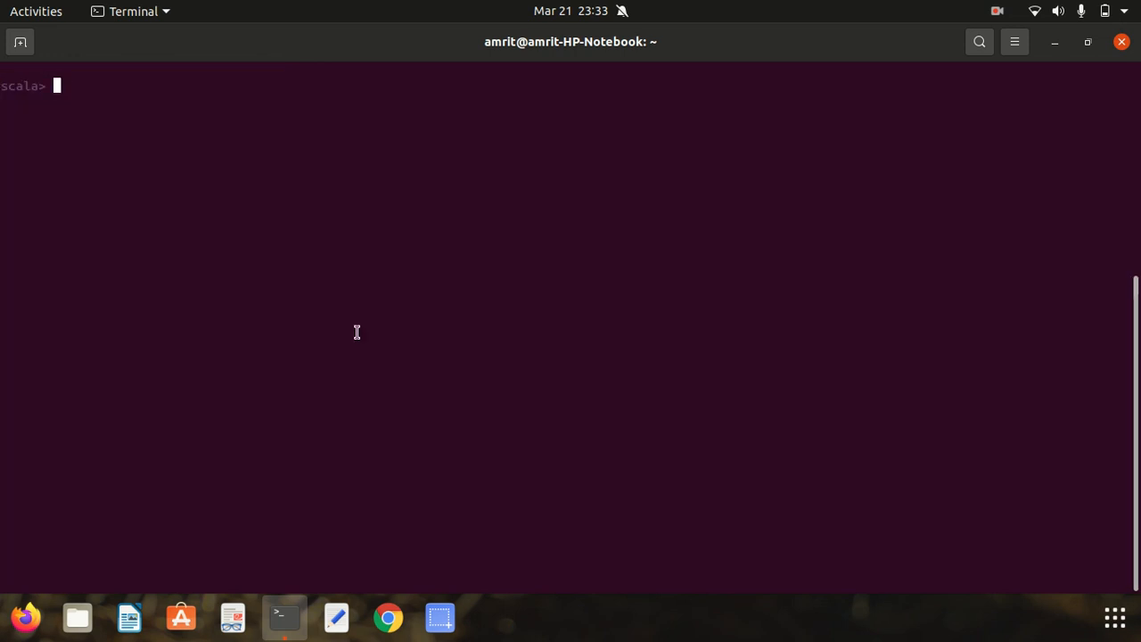
Run import spark.implicits._ and get the REPL's confirmation.
type("import spa")
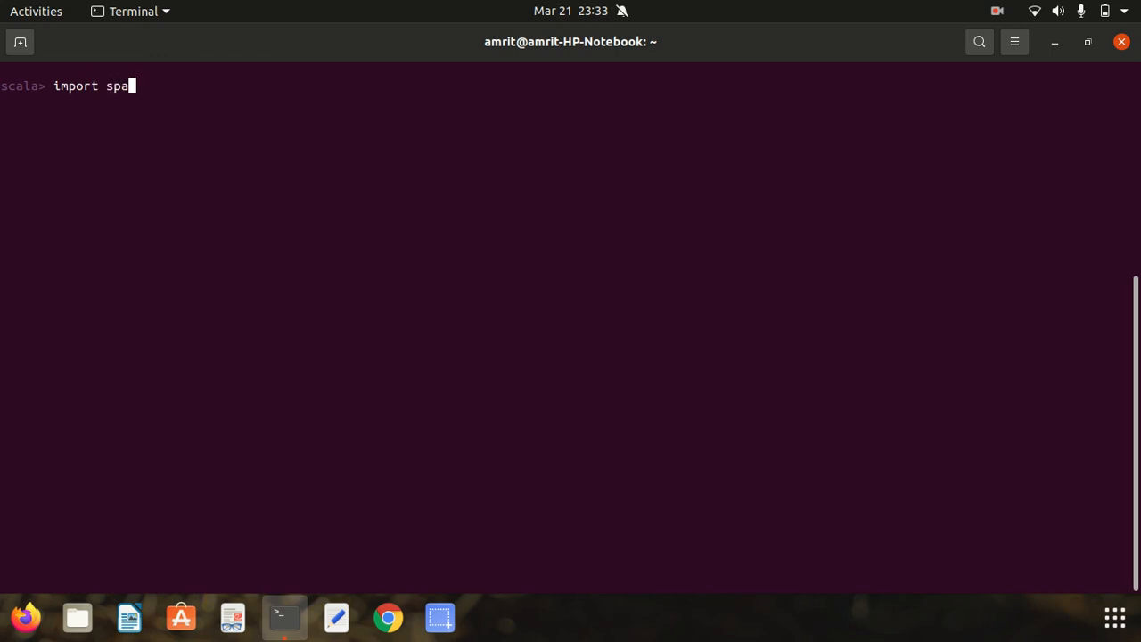
type("rk.i")
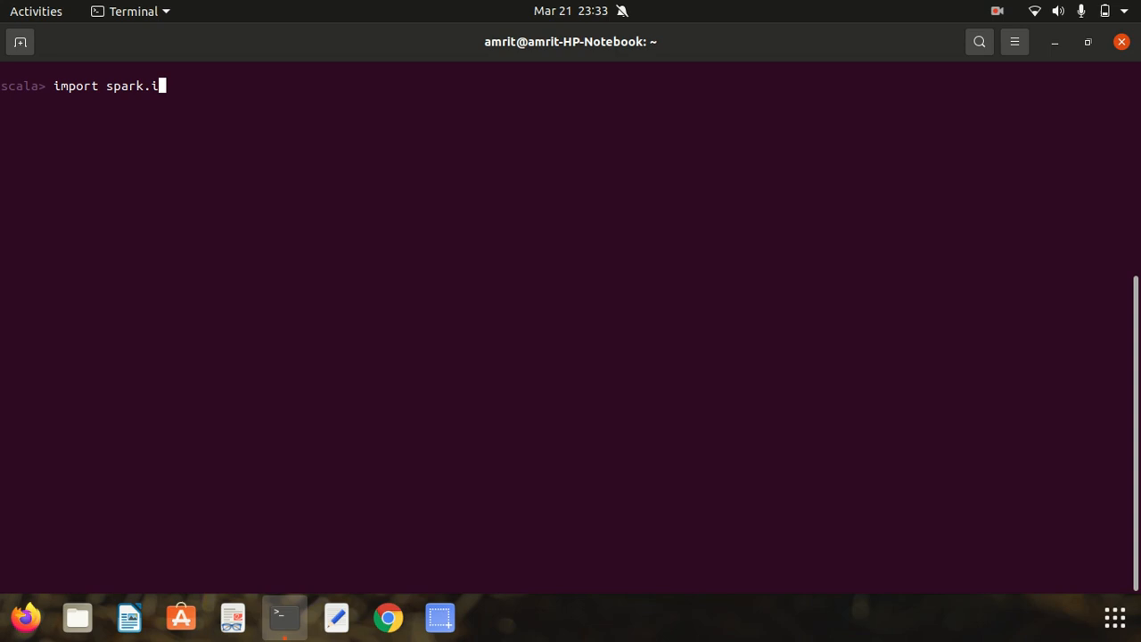
type("mplicits")
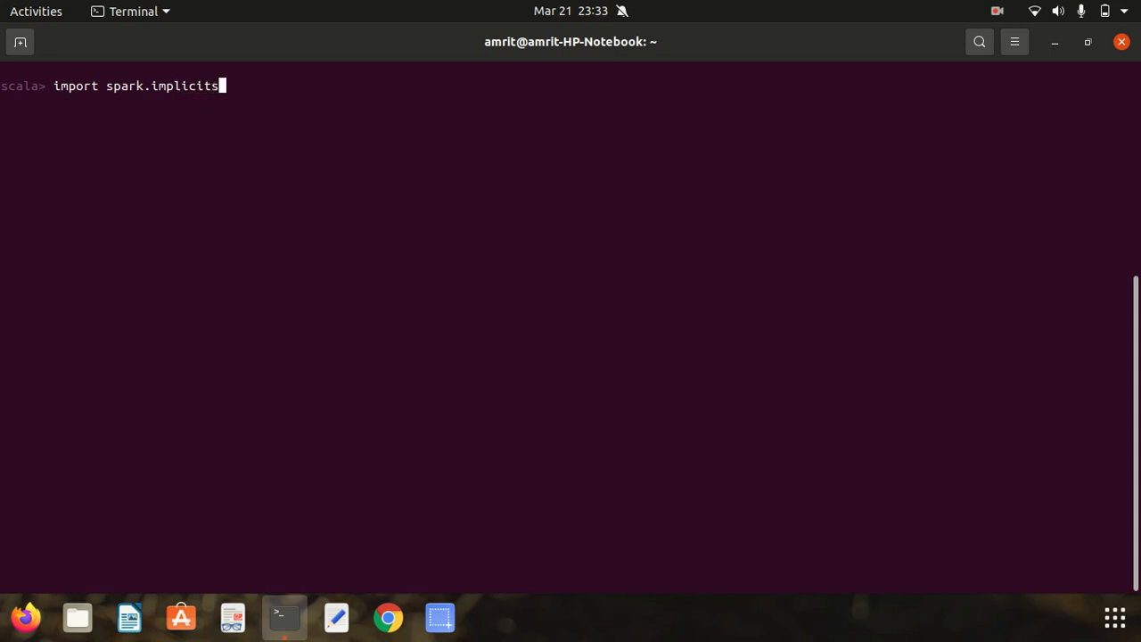
key("Return")
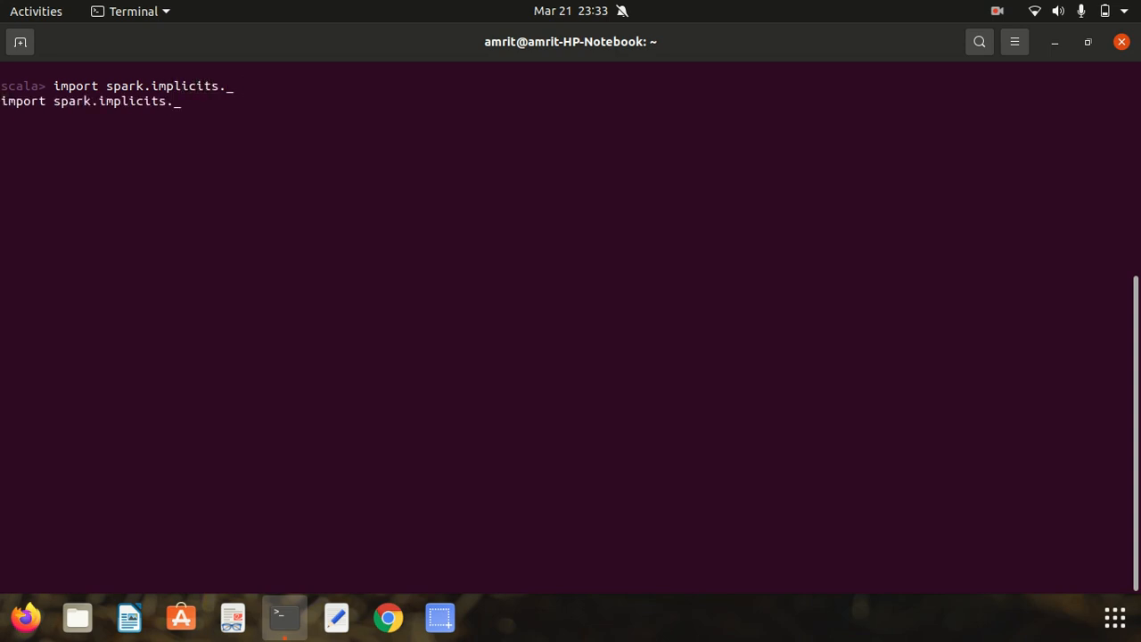
key("Return")
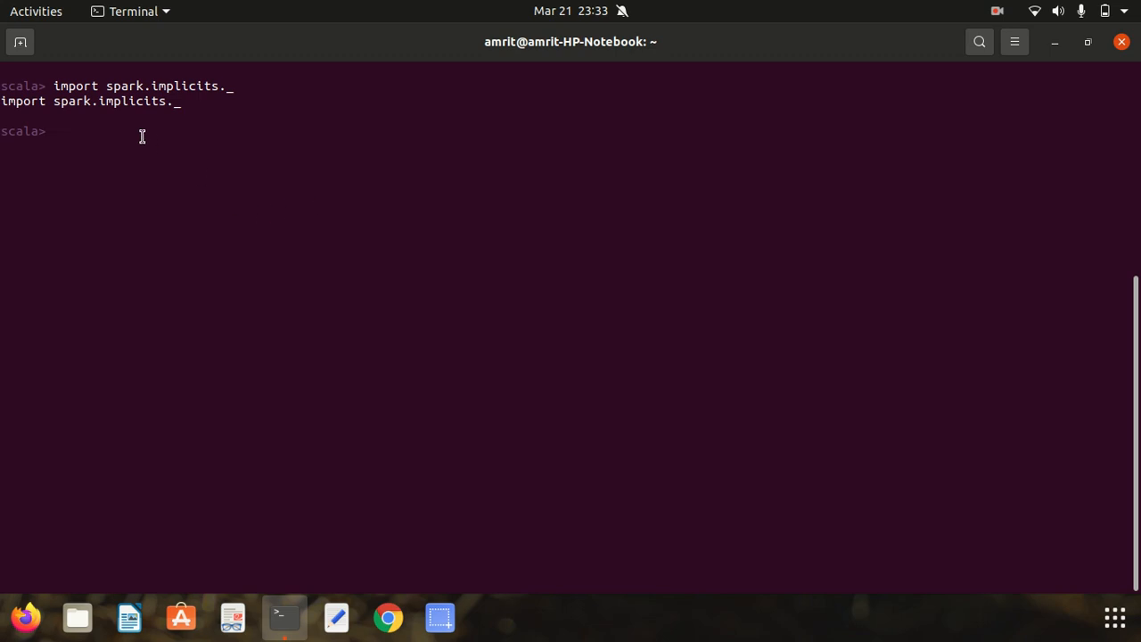
Define val col = Seq("team","matches") as the column names.
type("val")
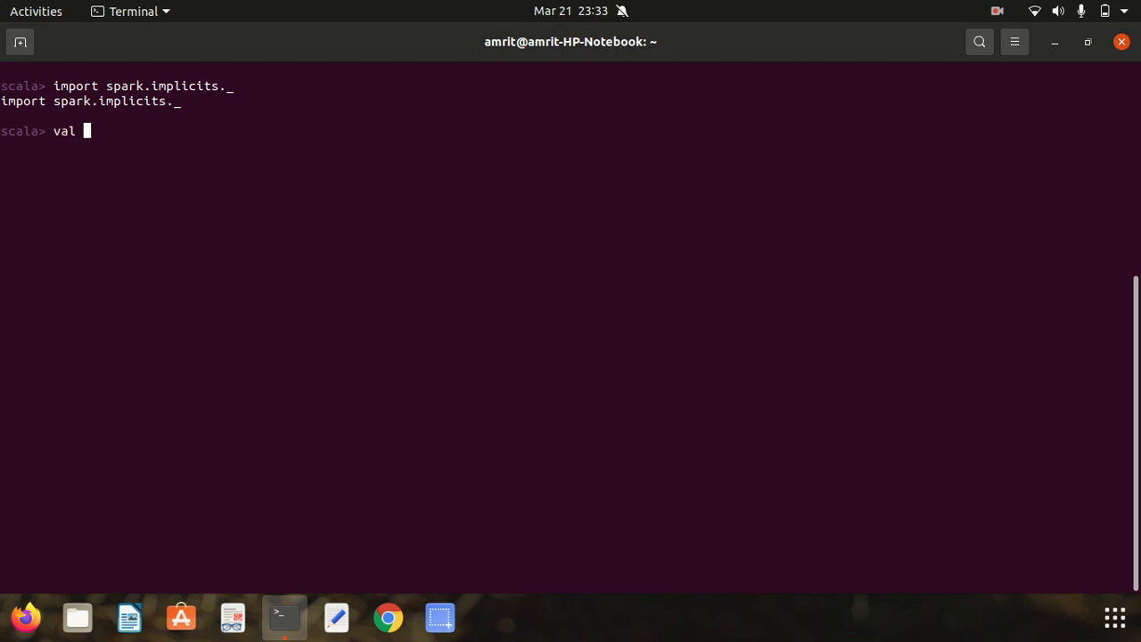
type("col =")
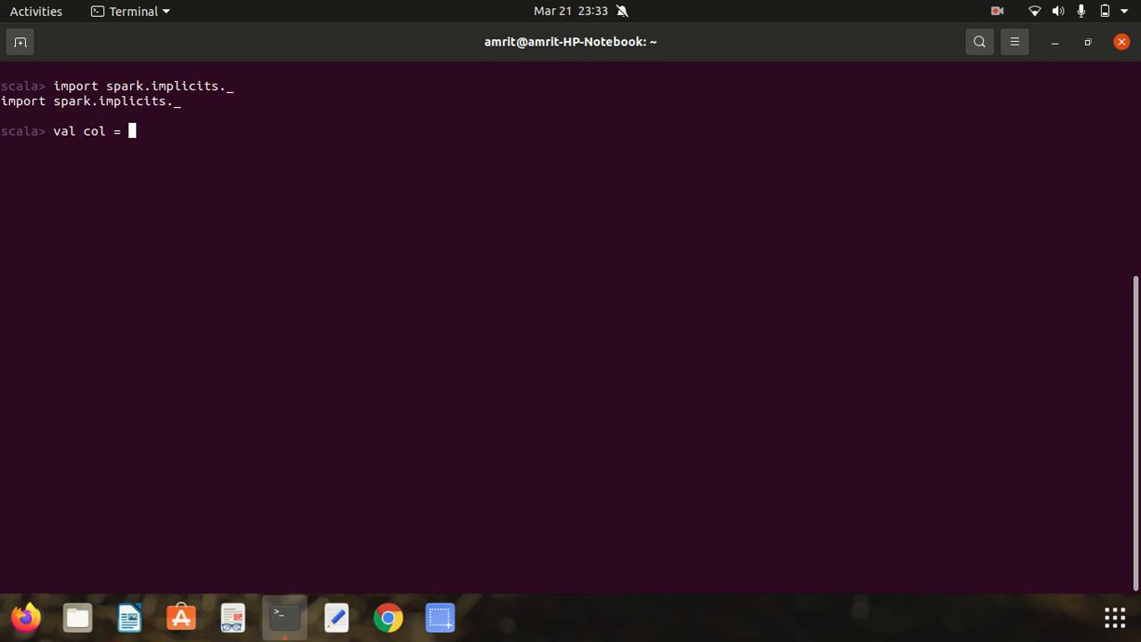
type("Seq")
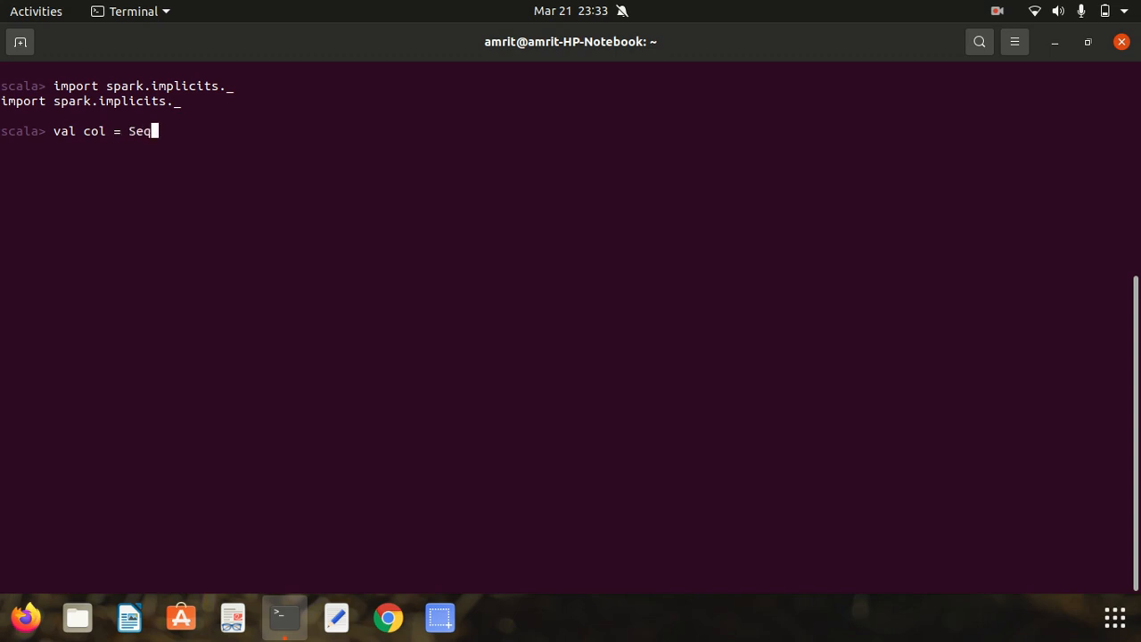
type("(\"")
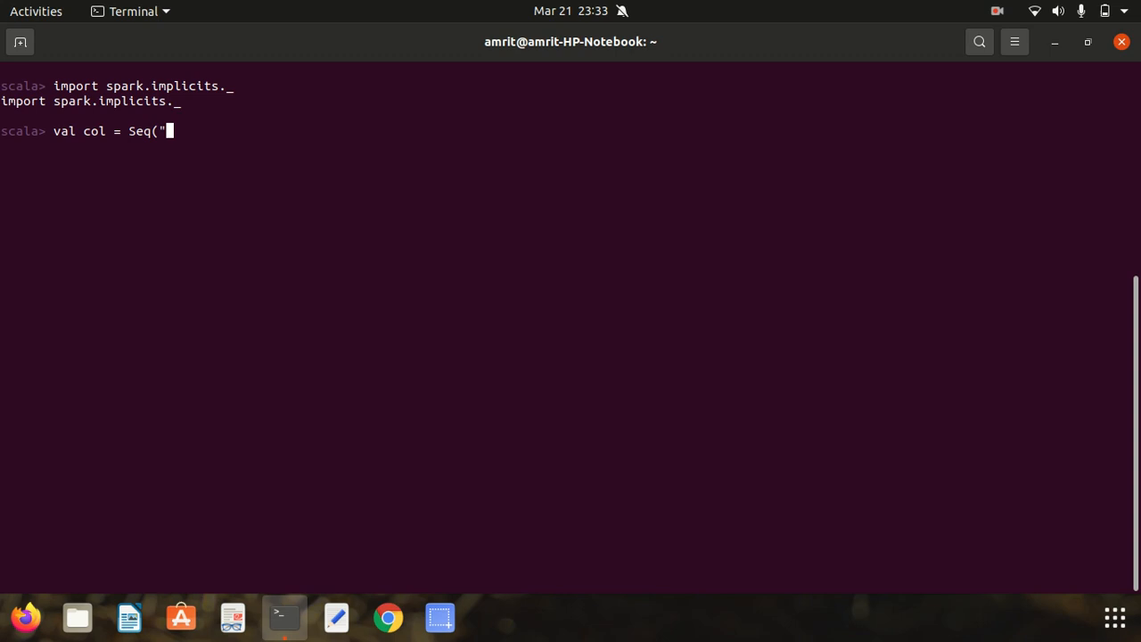
type("team\"")
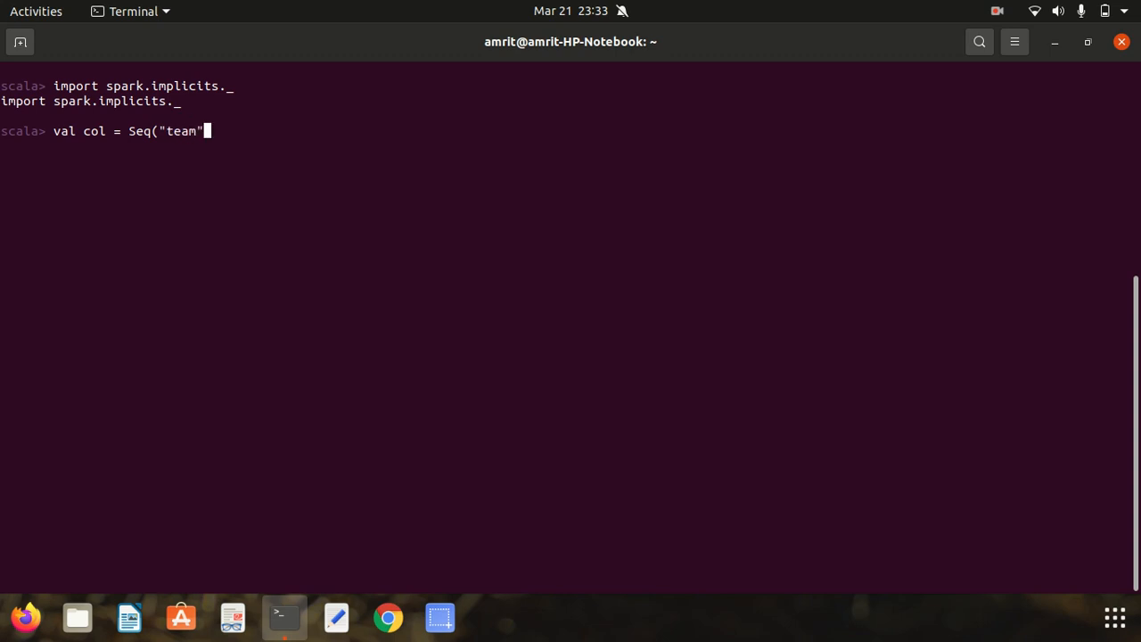
type(",\"mat")
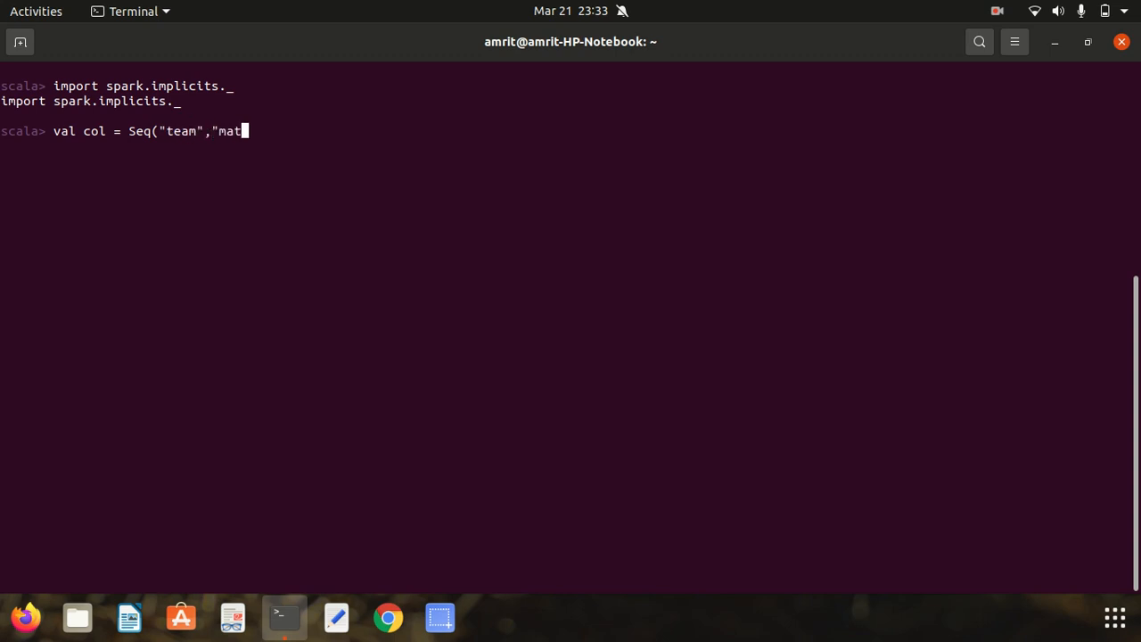
type("ches\")")
type("val data")
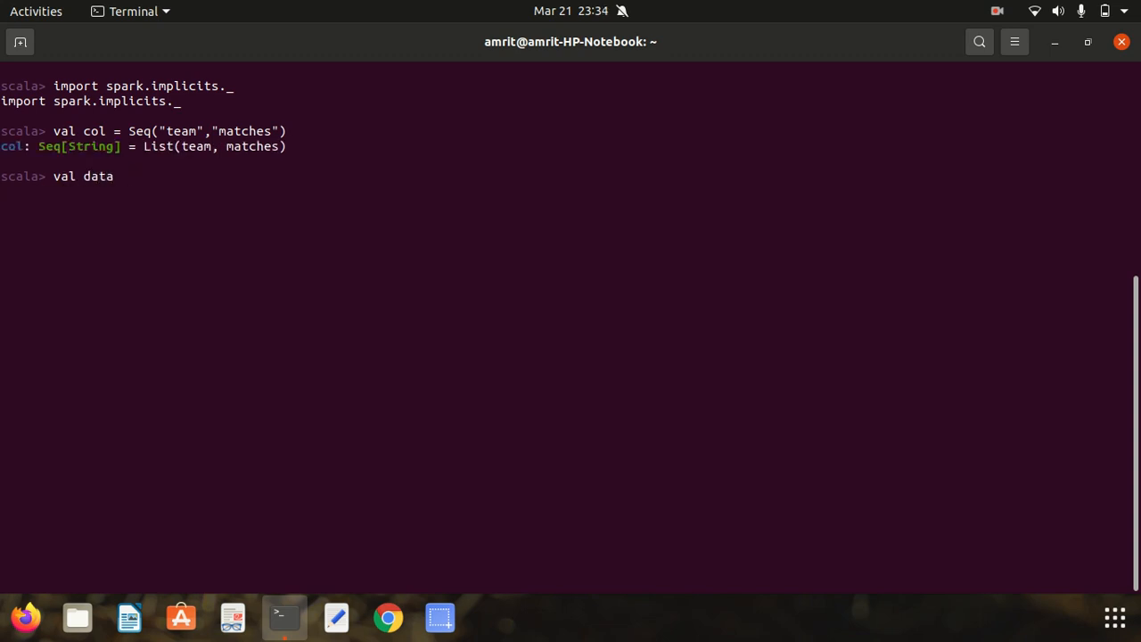
Submit val data with ("India",300), ("Australia",280), ("England",275), which fails with ';' expected.
type("=")
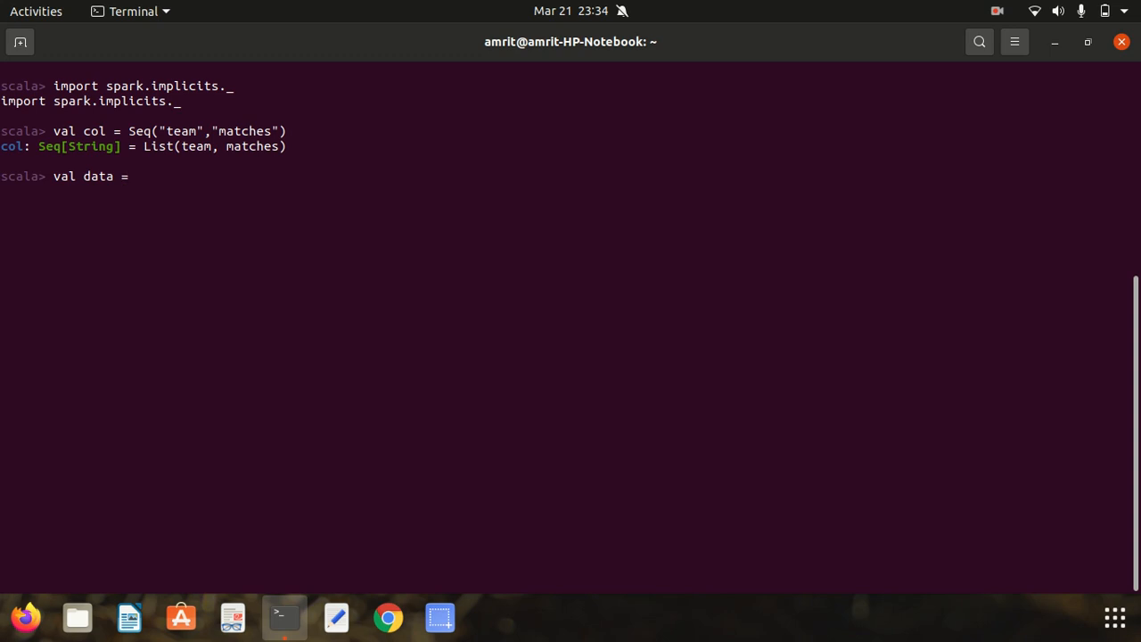
type("S")
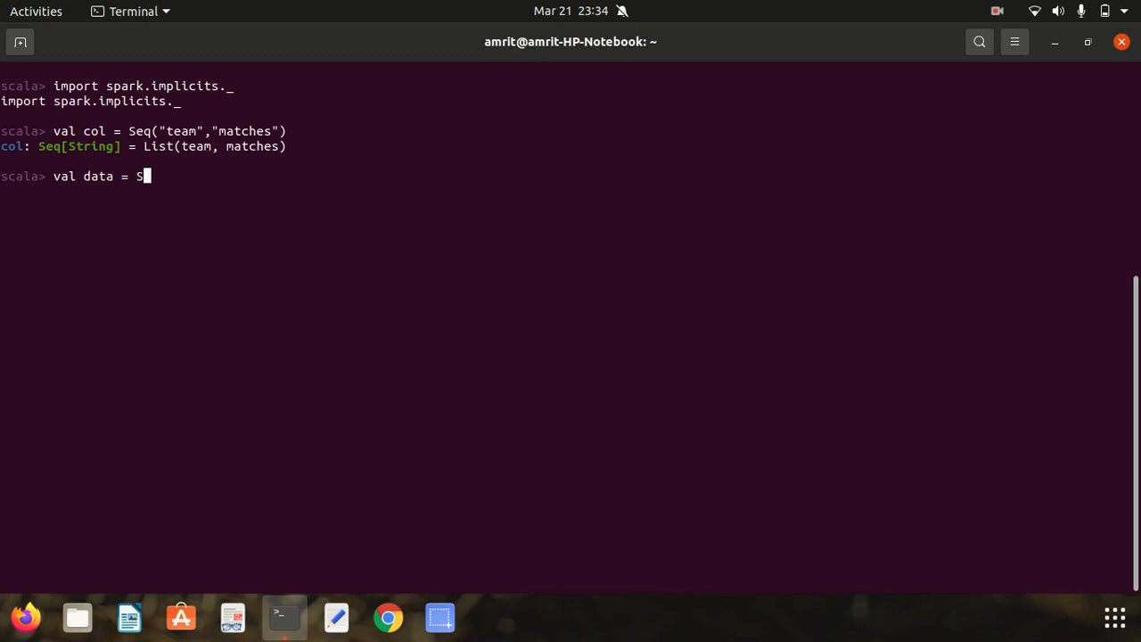
type("eq(")
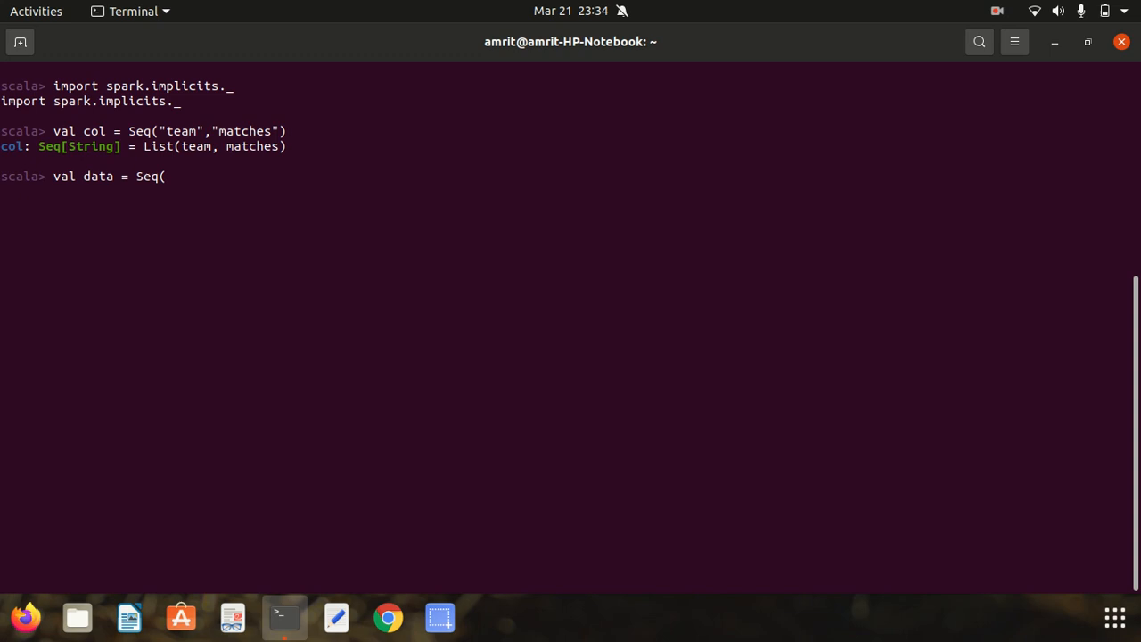
type("\"India")
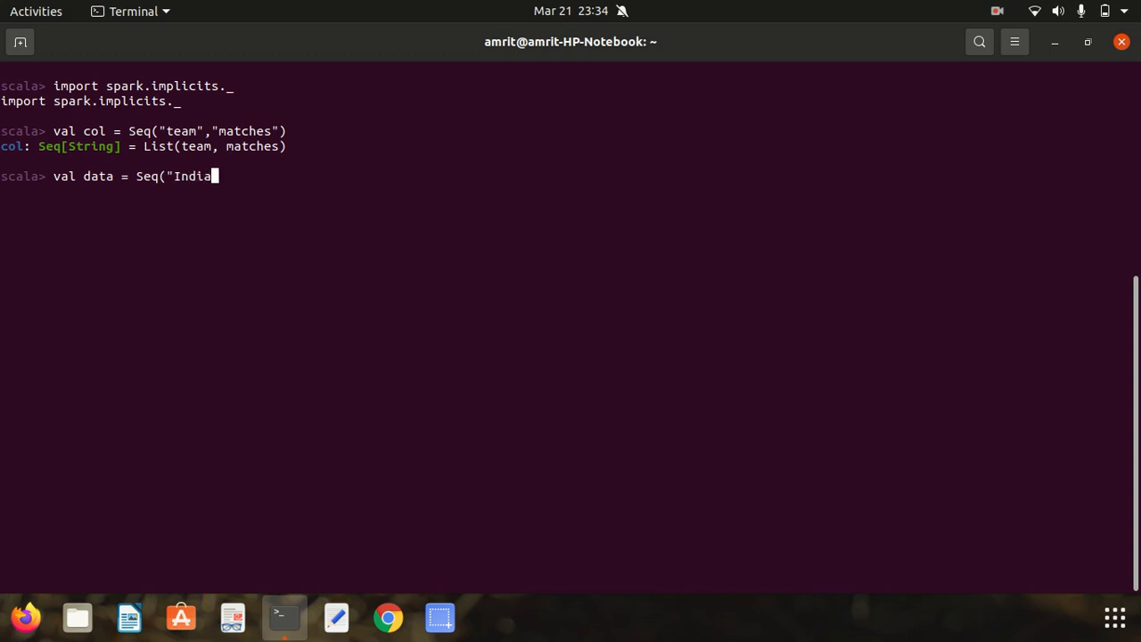
type("\",3")
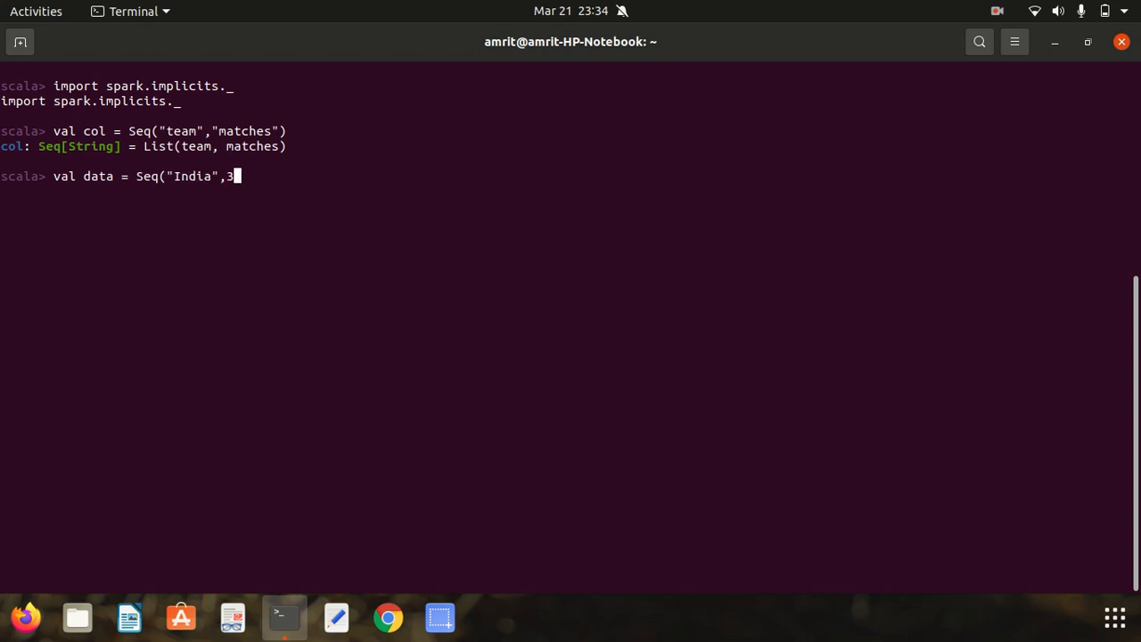
type("00),")
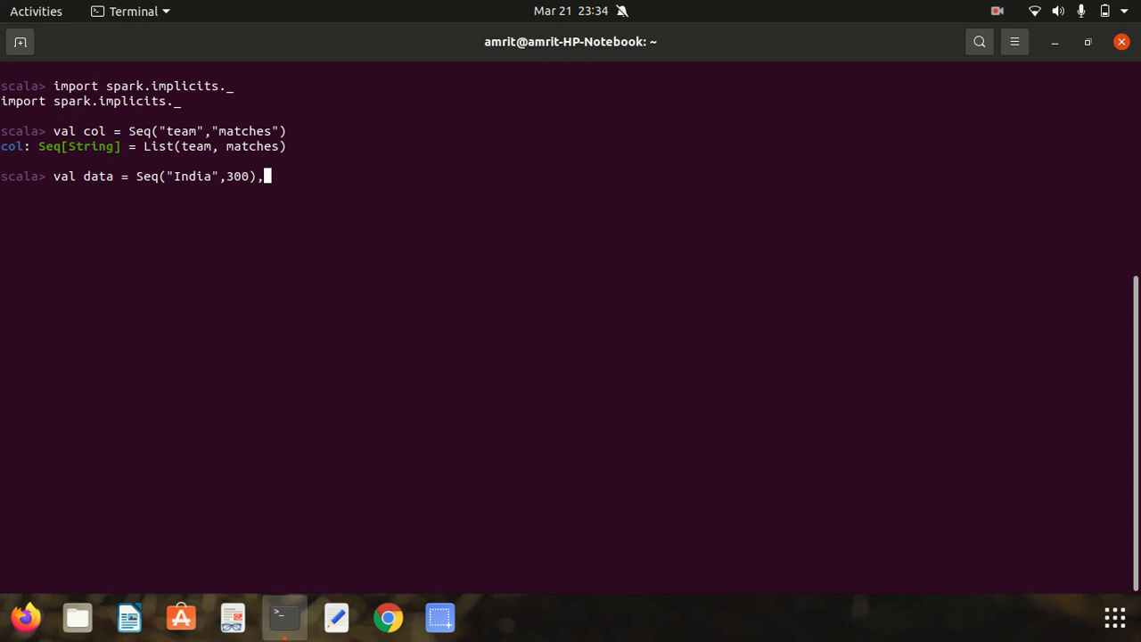
type("(\"")
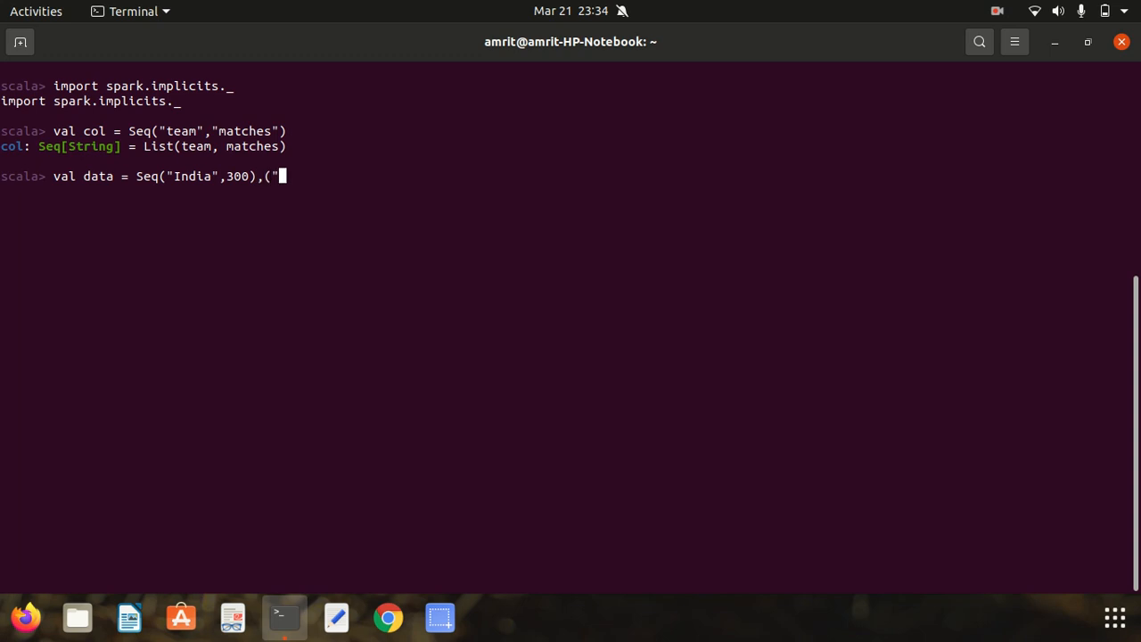
type("Austr")
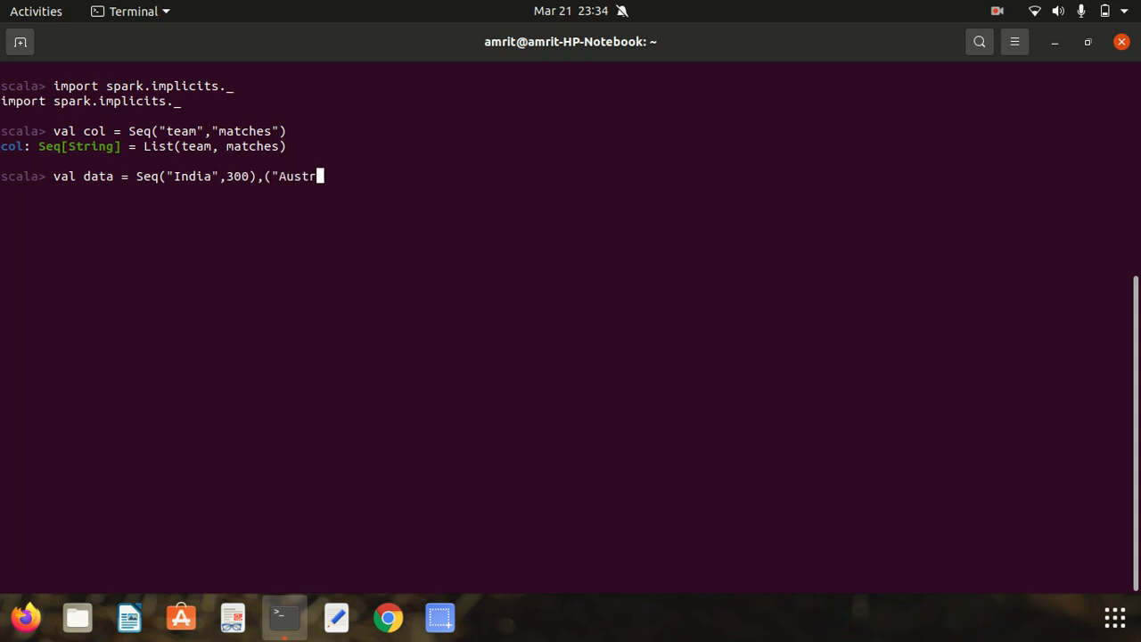
type("alia\"")
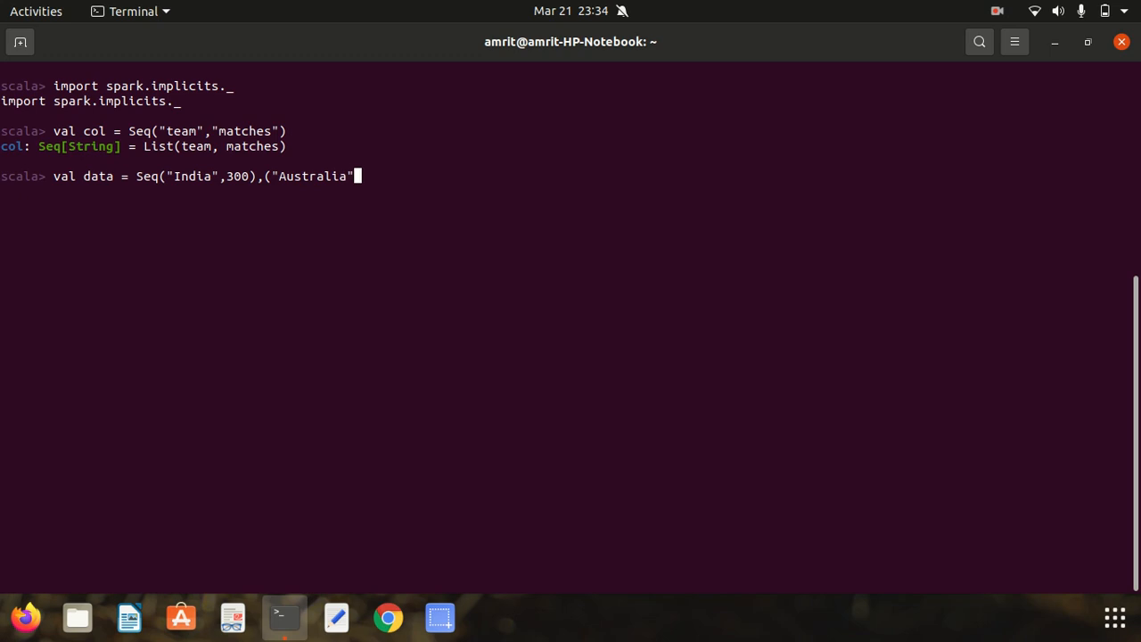
type(",280")
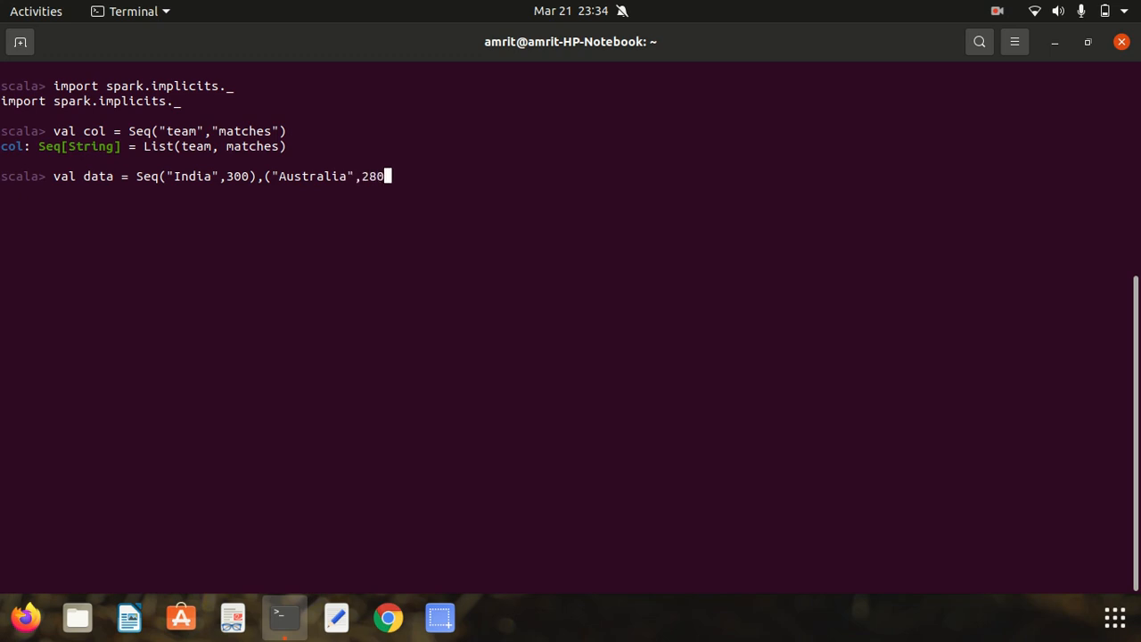
type("),(")
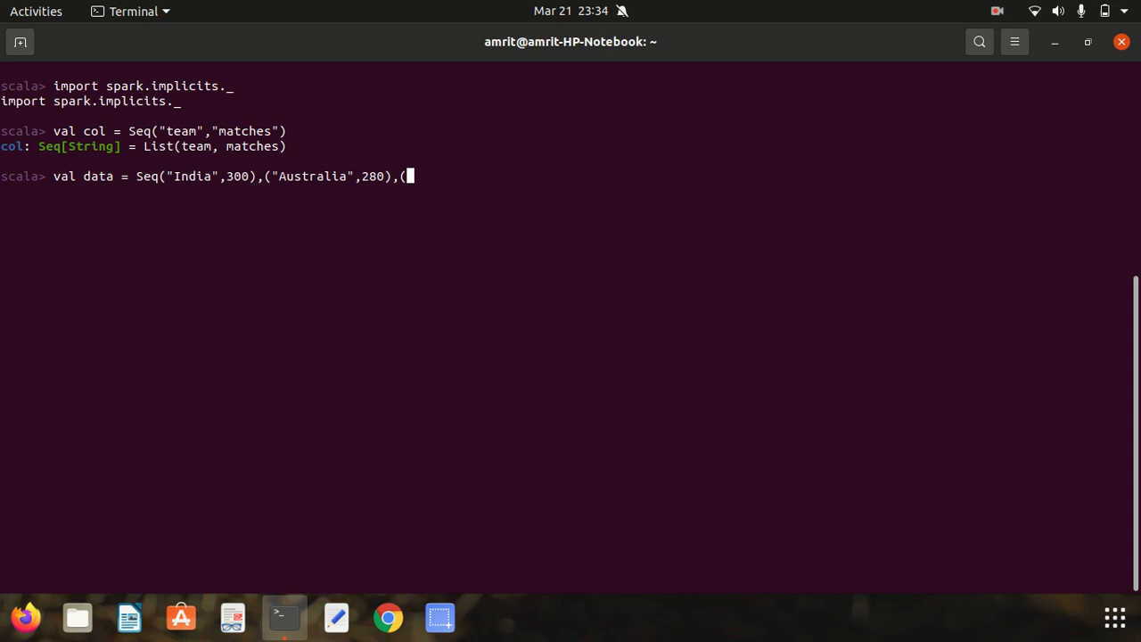
type("(\"En")
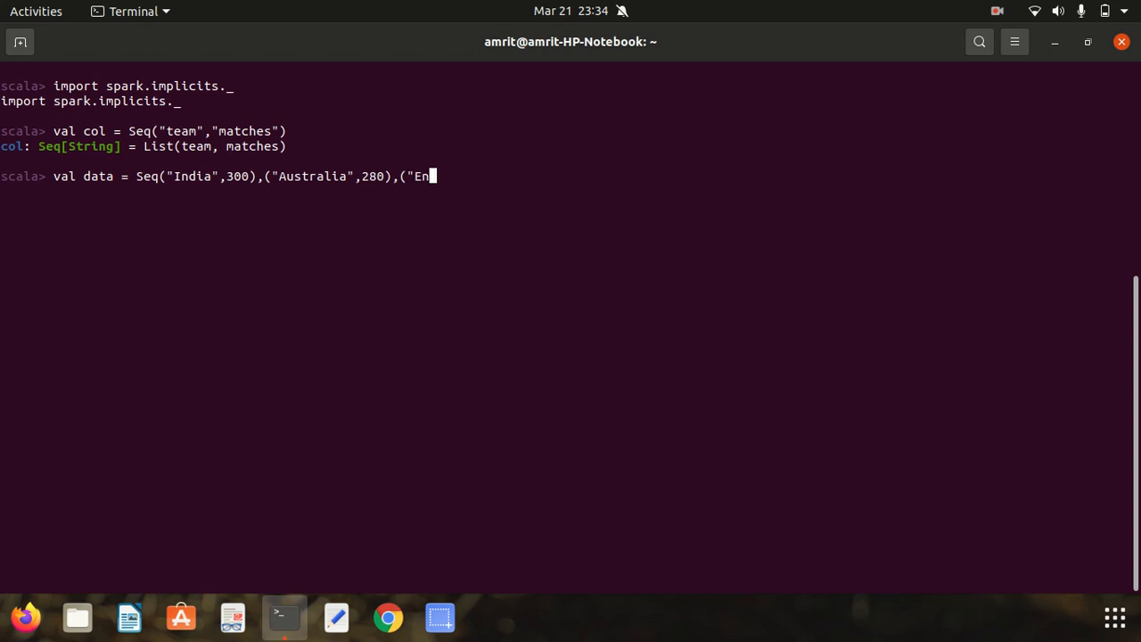
type("gland")
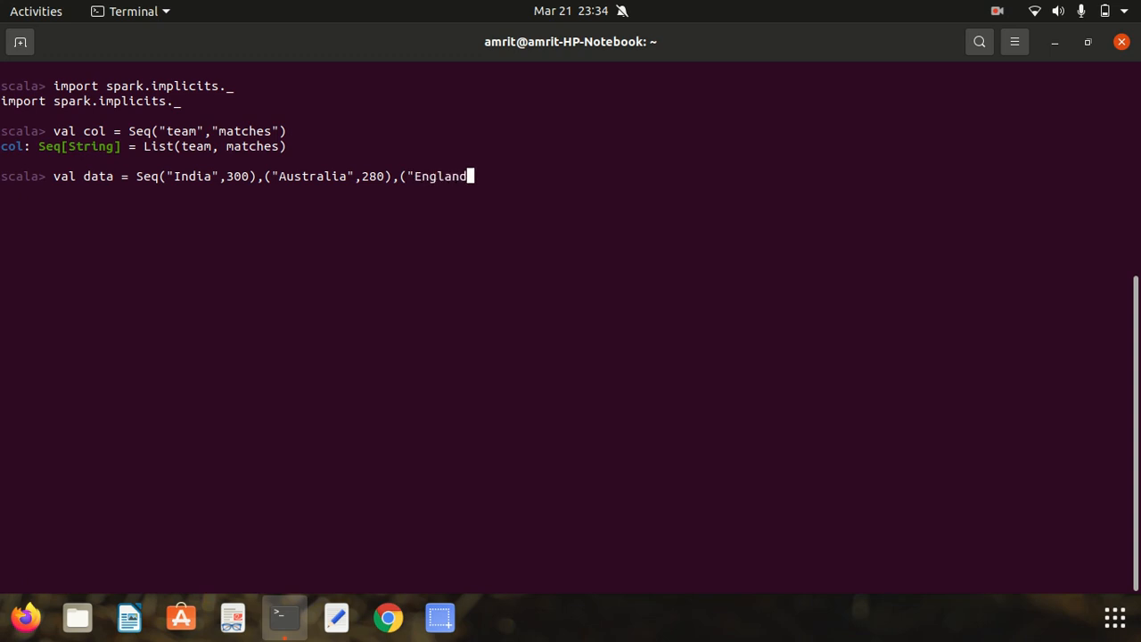
type("\",")
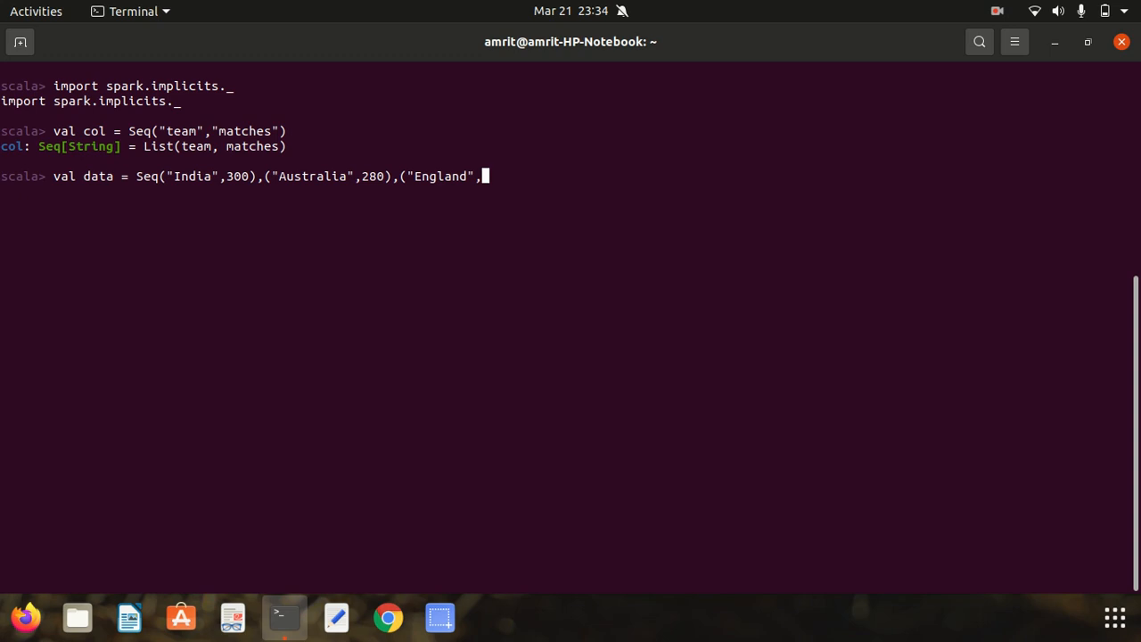
type("275")
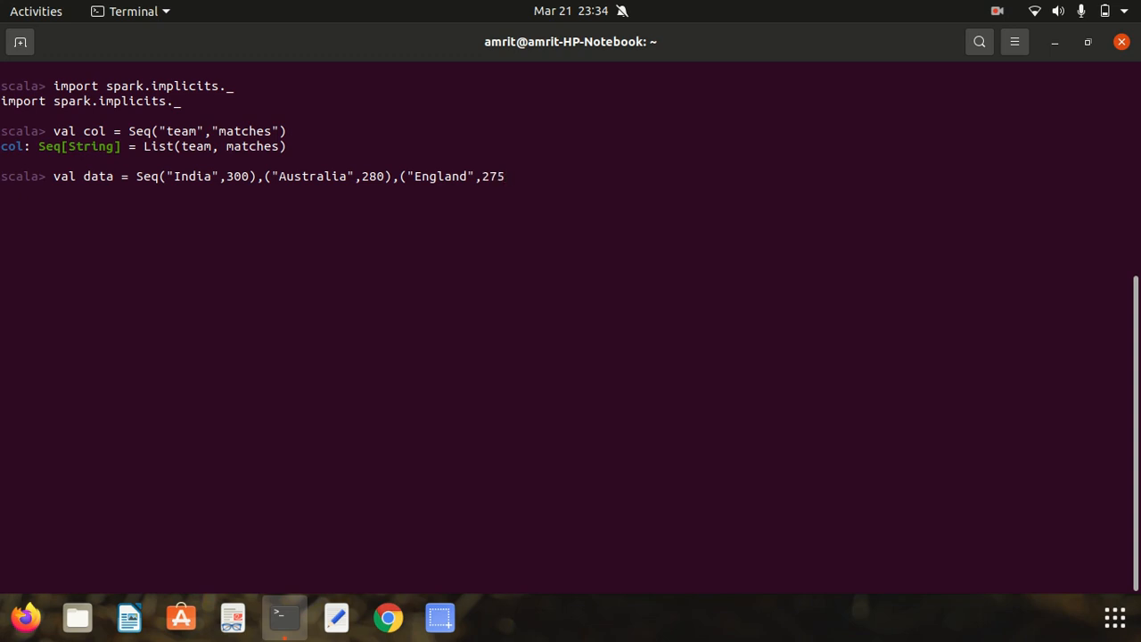
type("))")
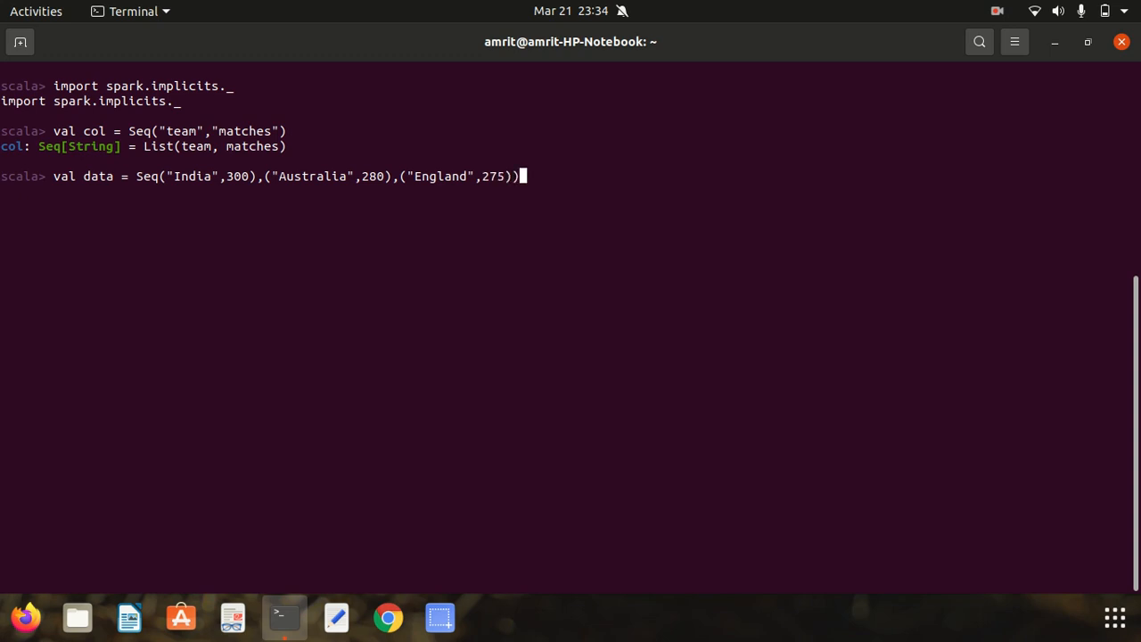
key("Return")
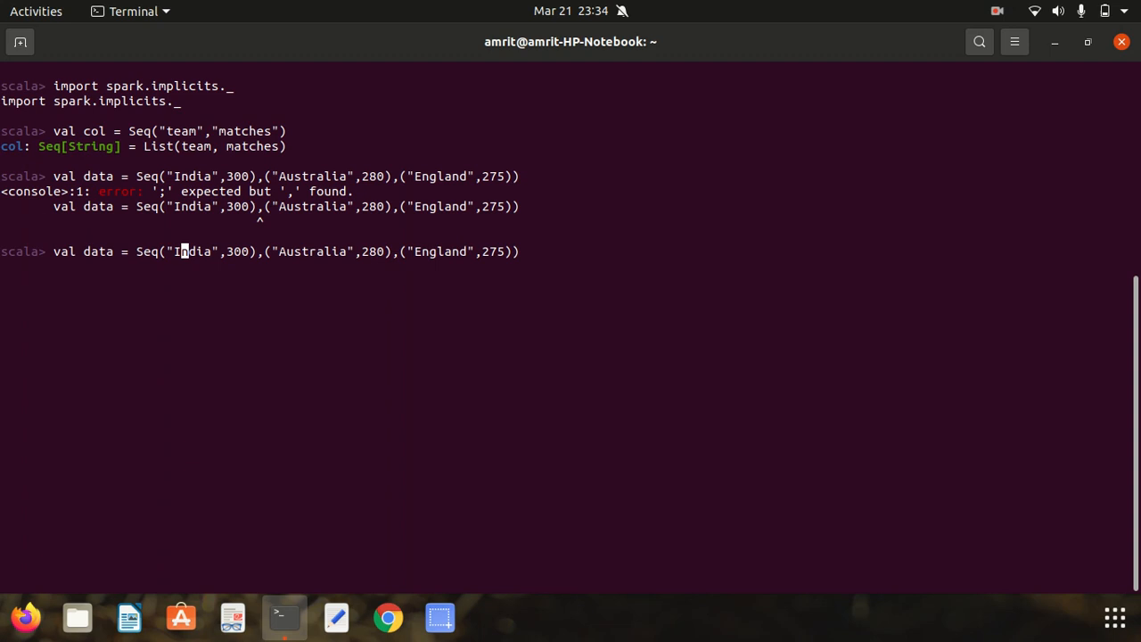
Add the missing opening parenthesis after Seq and rerun the data definition.
type("(")
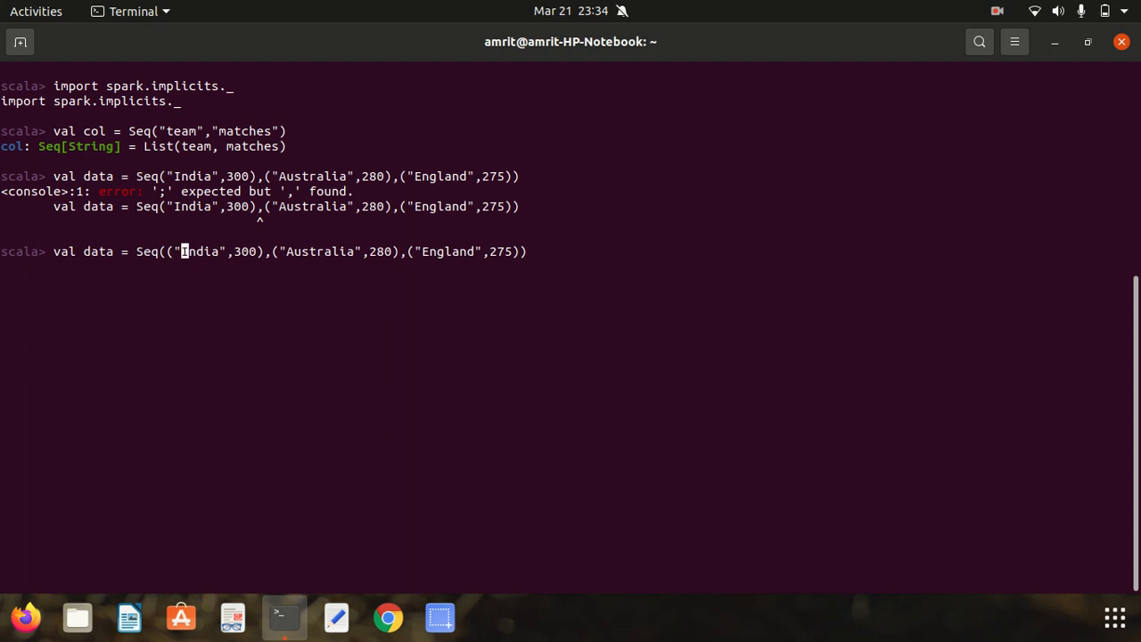
key("Return")
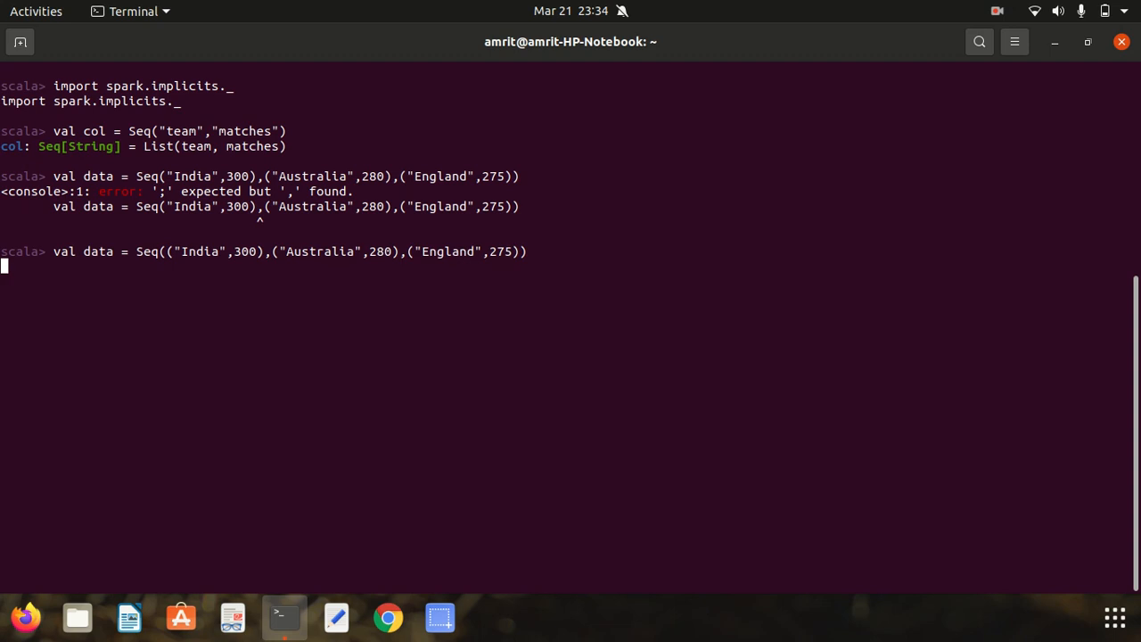
key("Return")
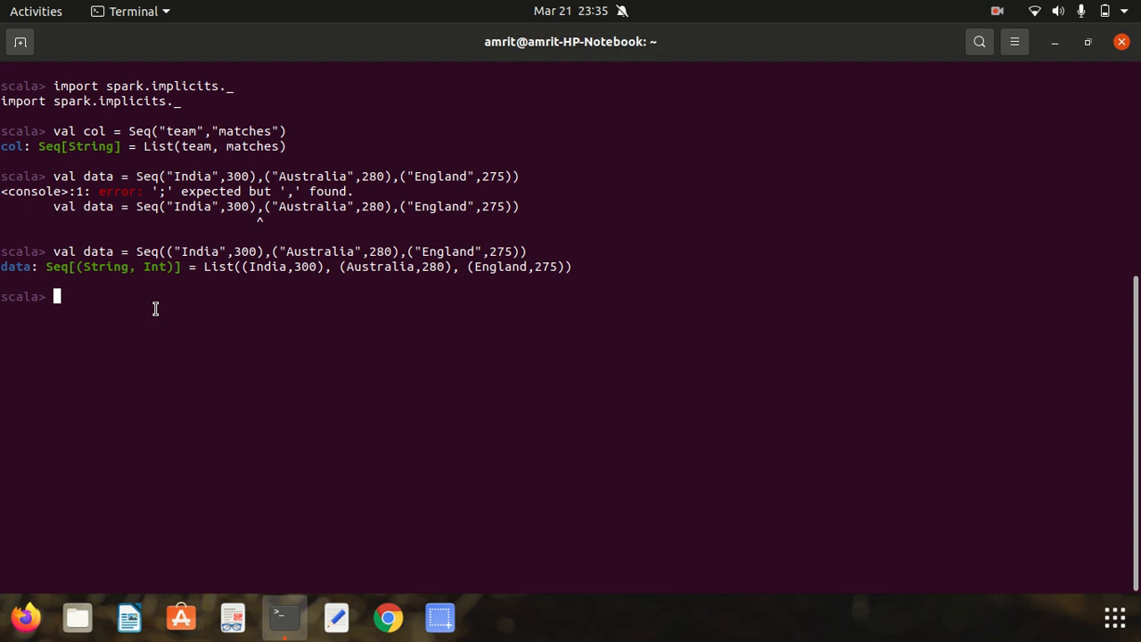
Create rdd with spark.sparkContext.parallelize(data).
type("val rdd")
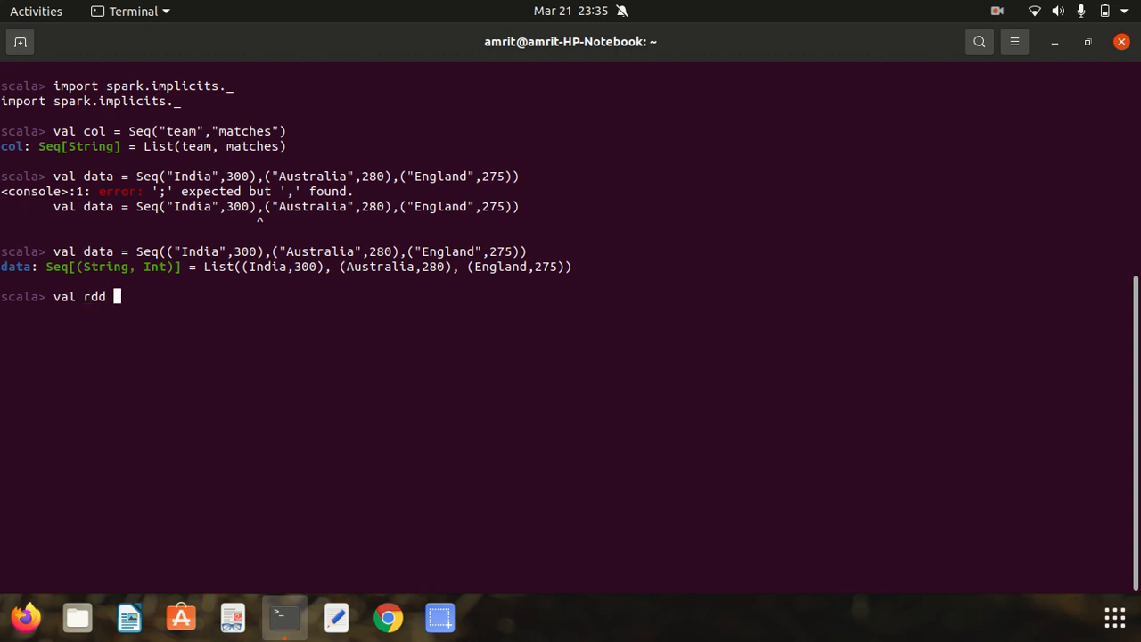
type("= spa")
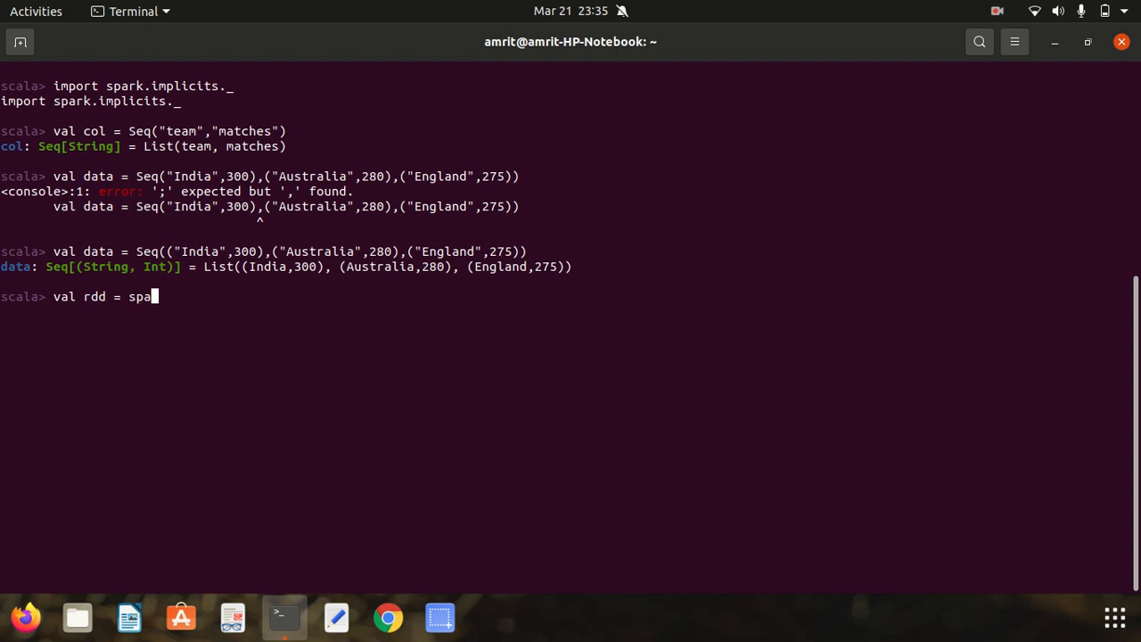
type("rk.")
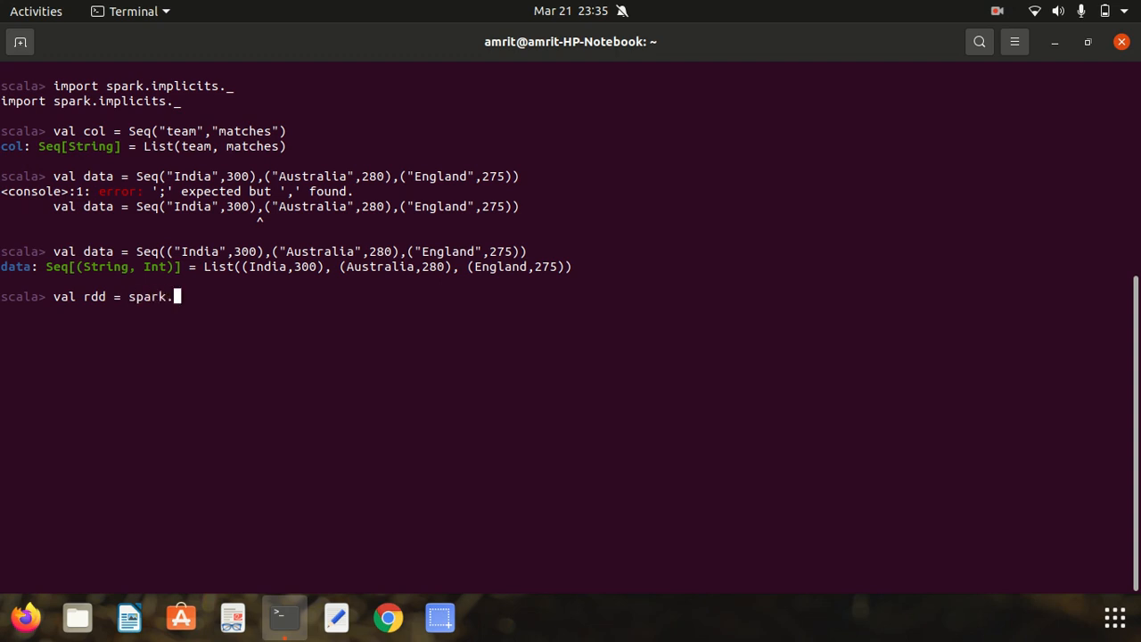
type("sparkC")
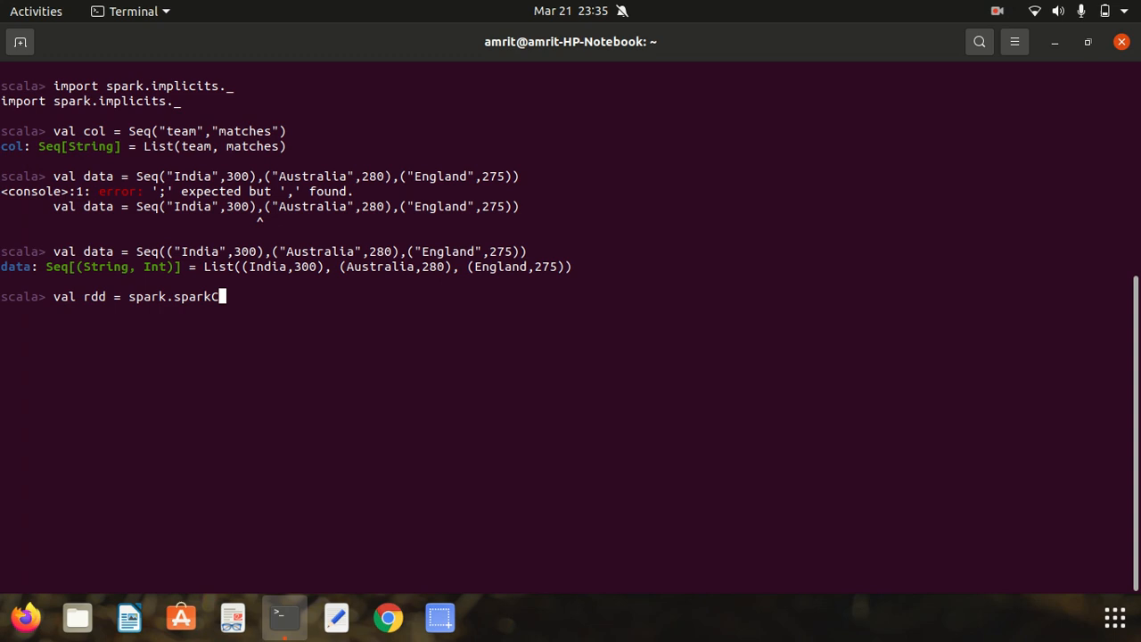
type("ontext")
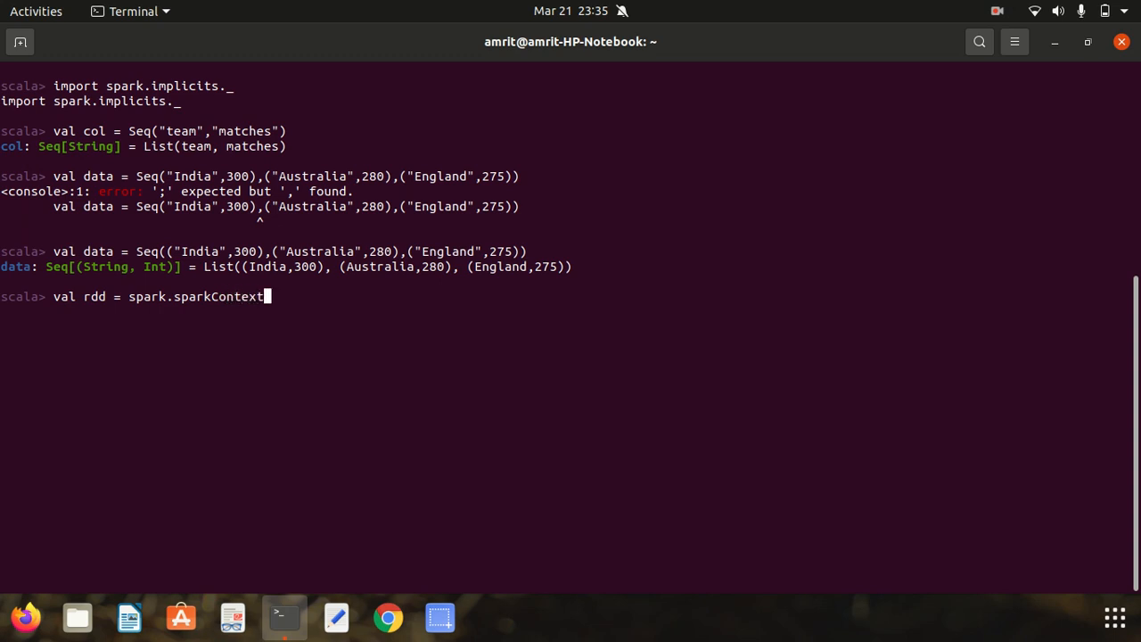
type(".paralleliz")
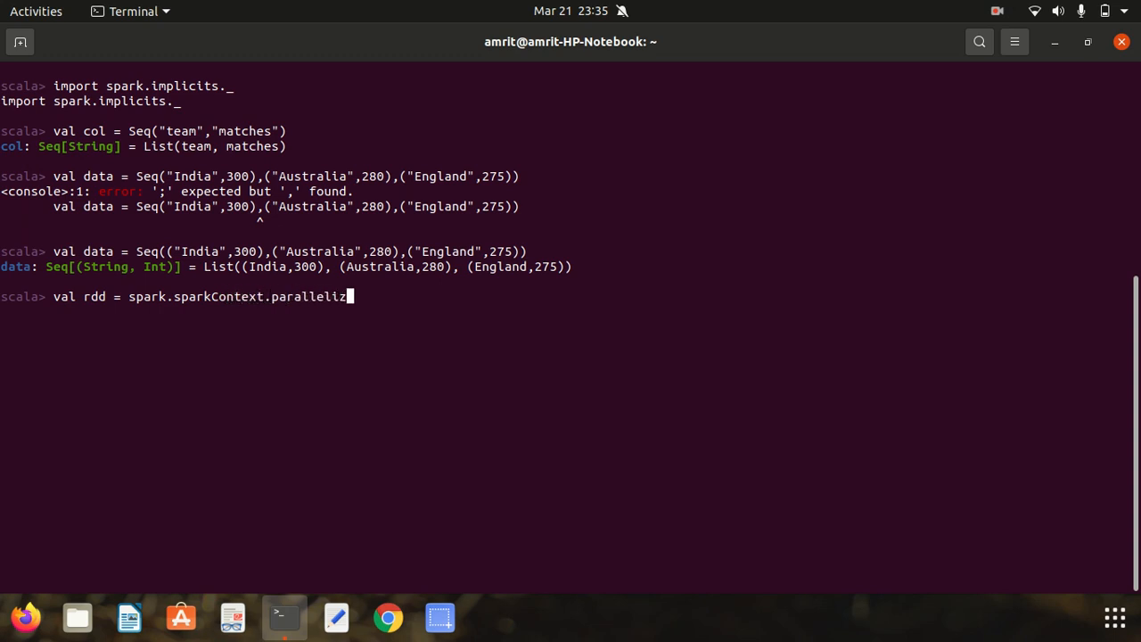
type("e(data")
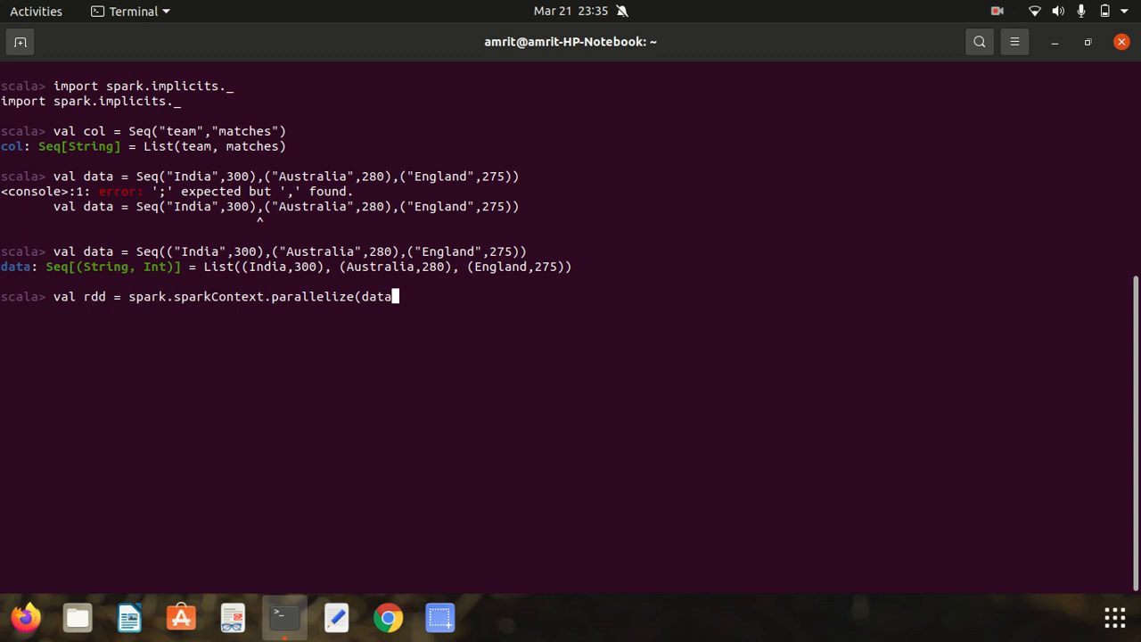
type(")")
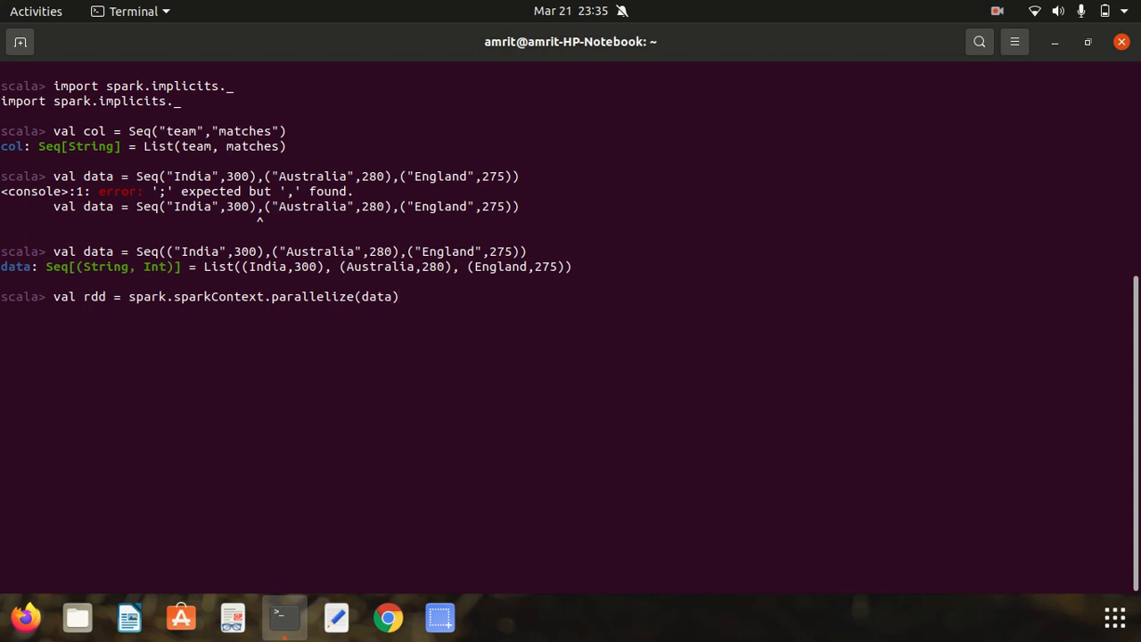
key("Return")
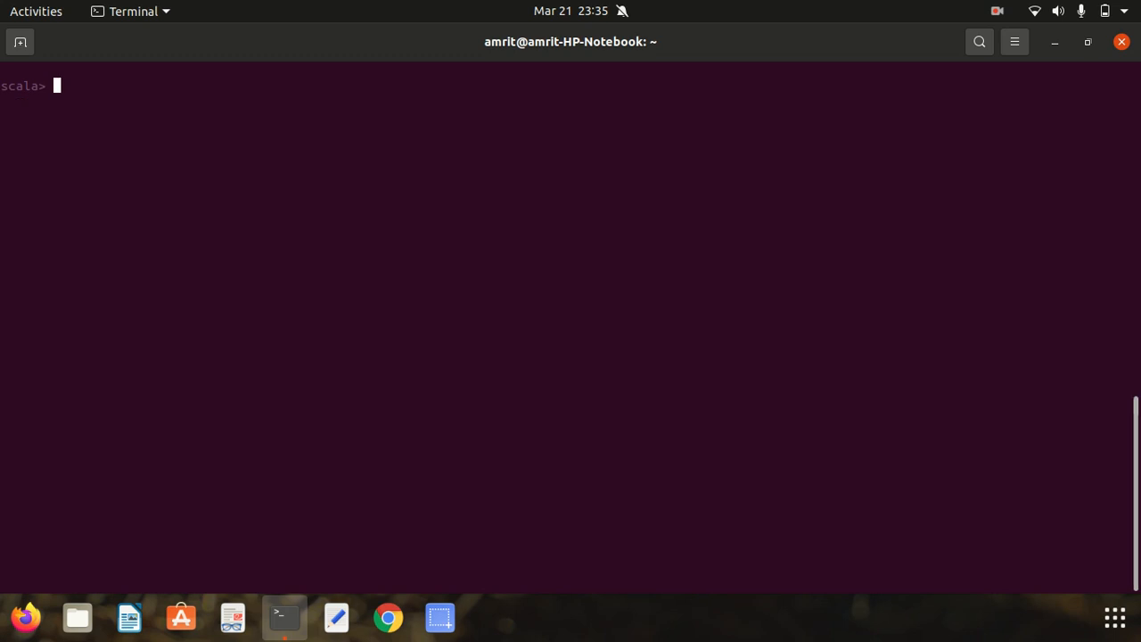
mouse_move(253, 213)
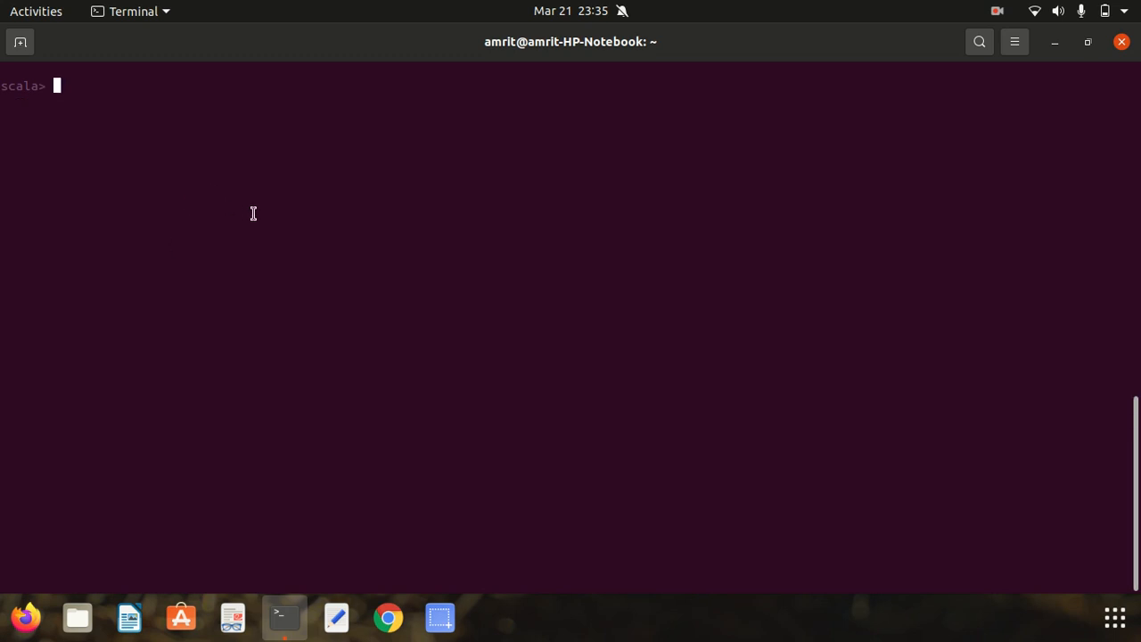
Create df1 from rdd.toDF().
type("val")
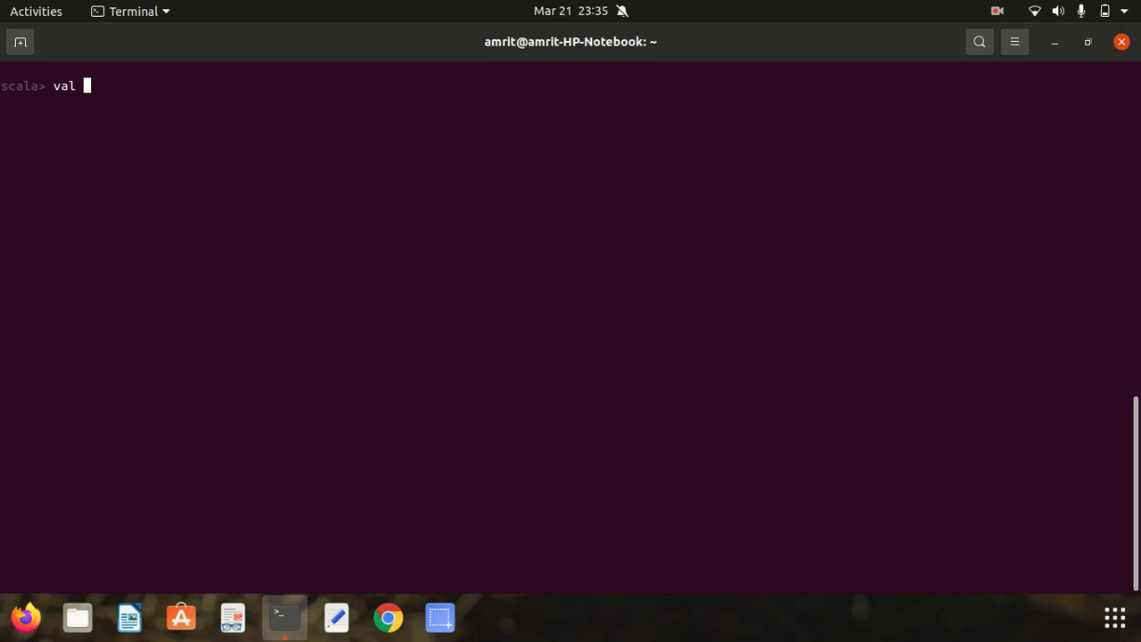
type("df1 =")
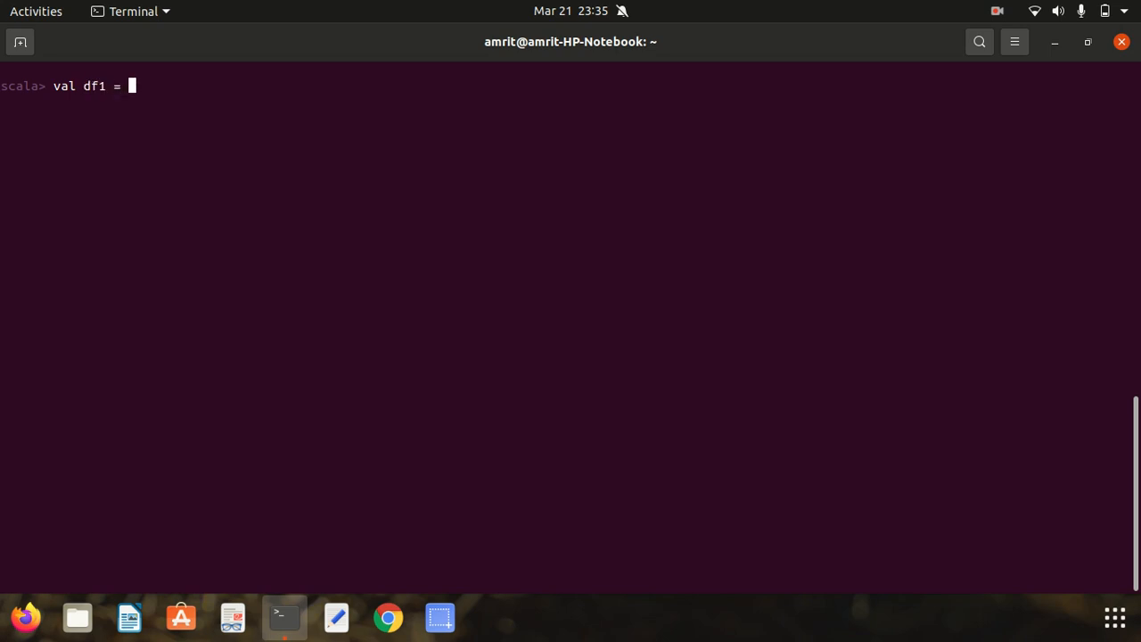
type("rdd.")
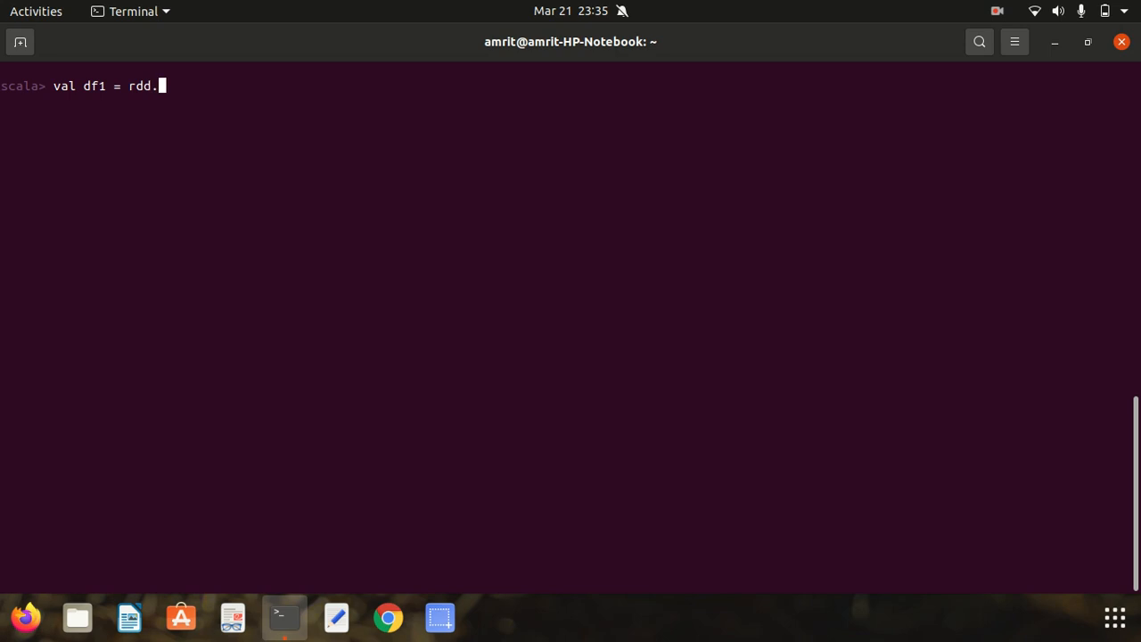
type("toDF")
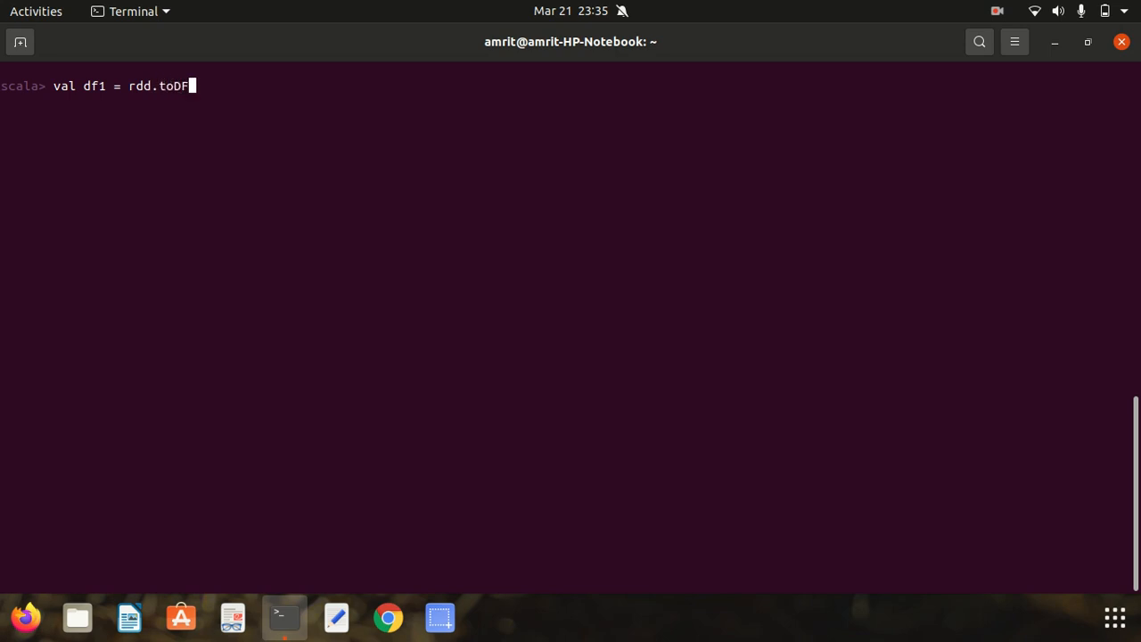
type("()")
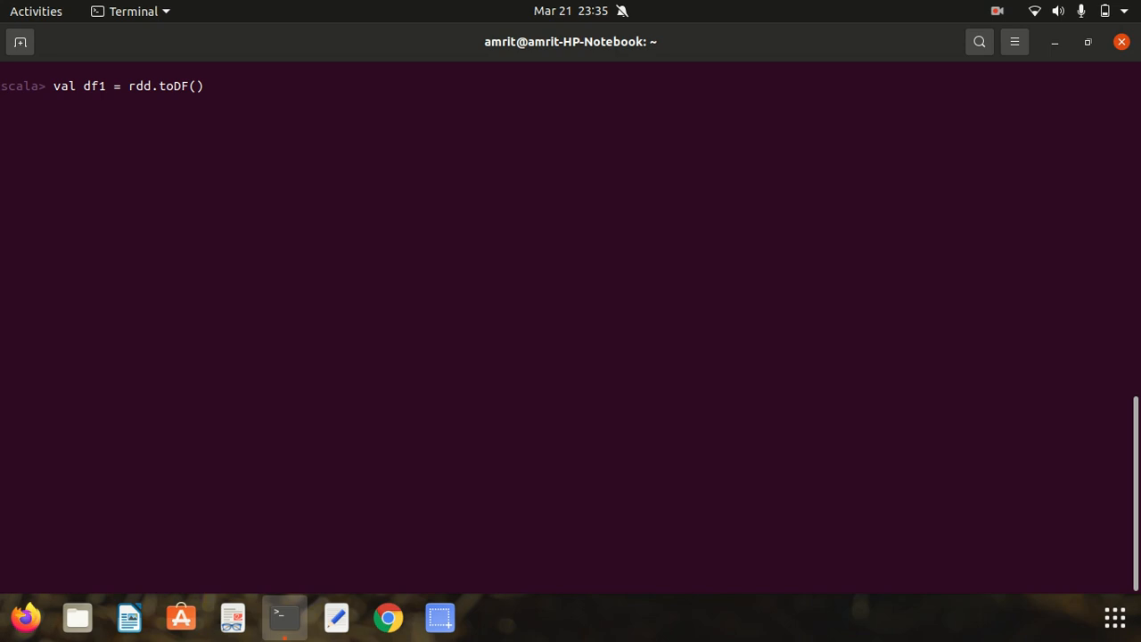
key("Return")
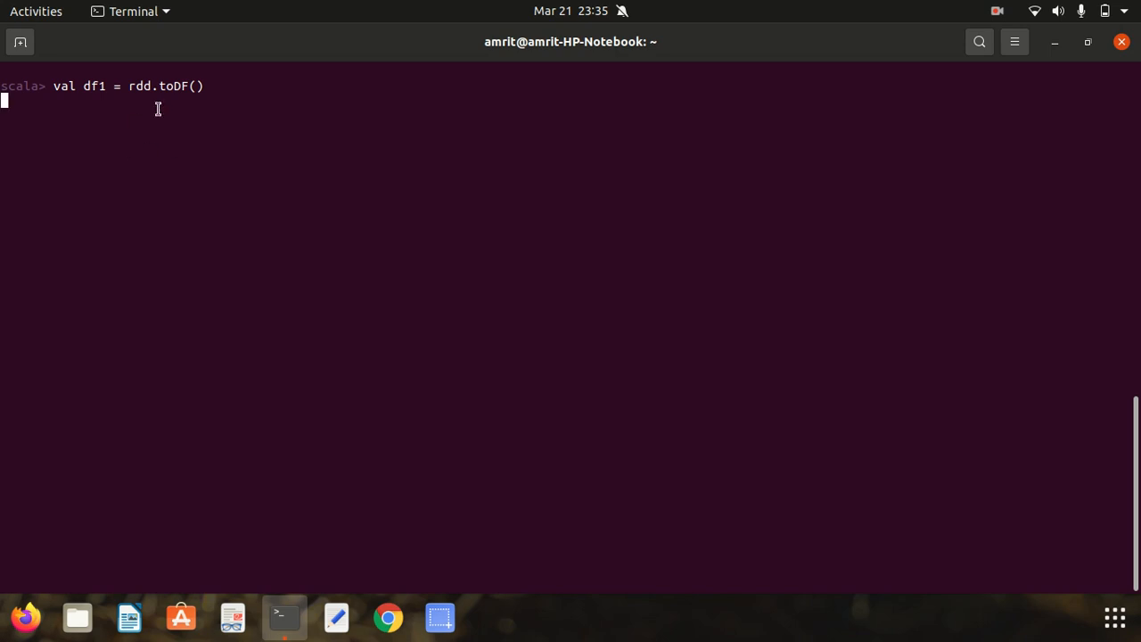
key("Return")
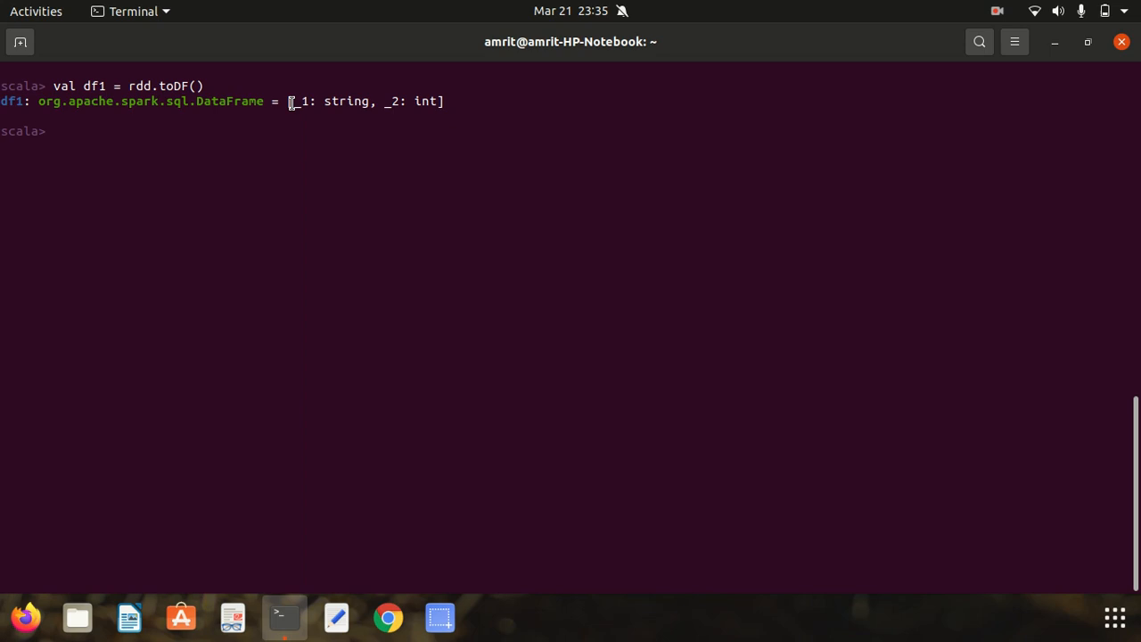
mouse_move(389, 101)
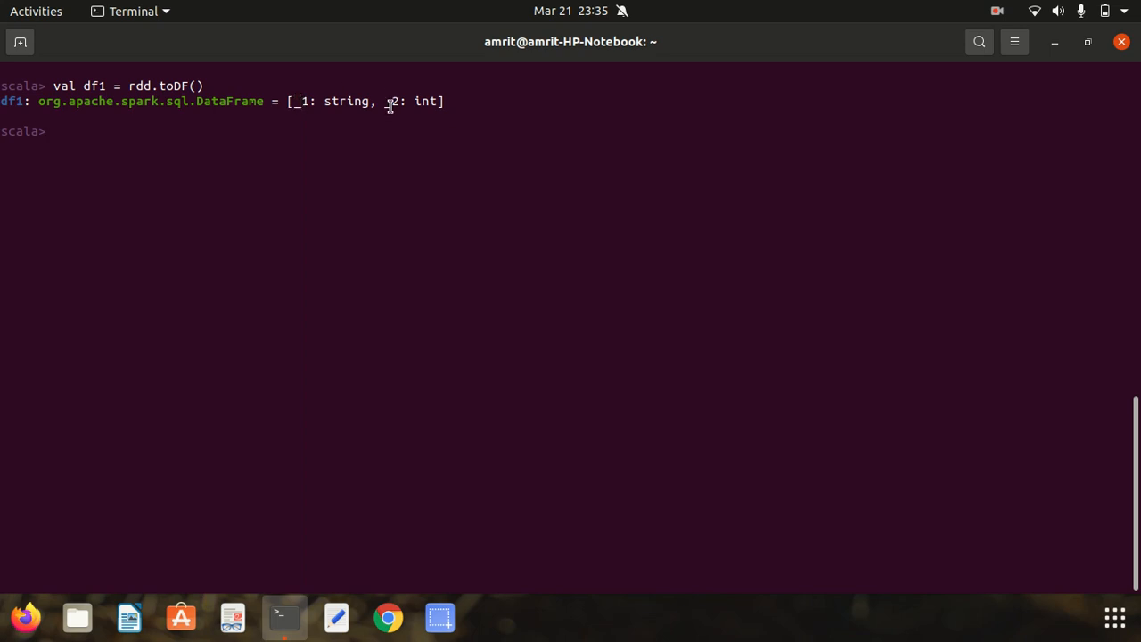
Show df1's India, Australia and England rows under _1 and _2.
type("F")
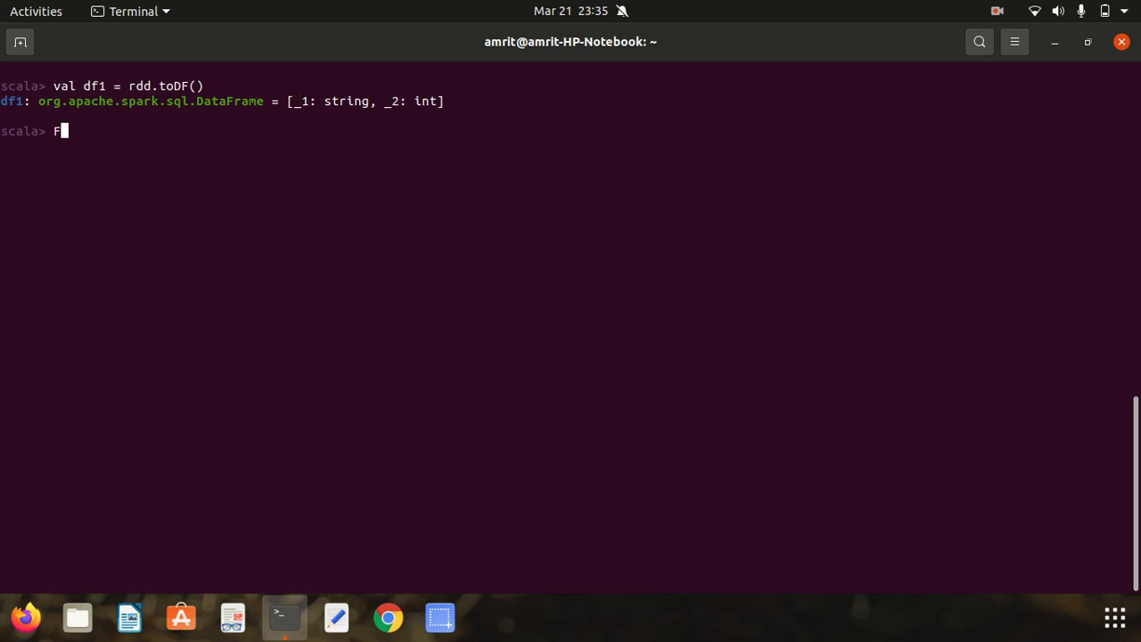
type("df")
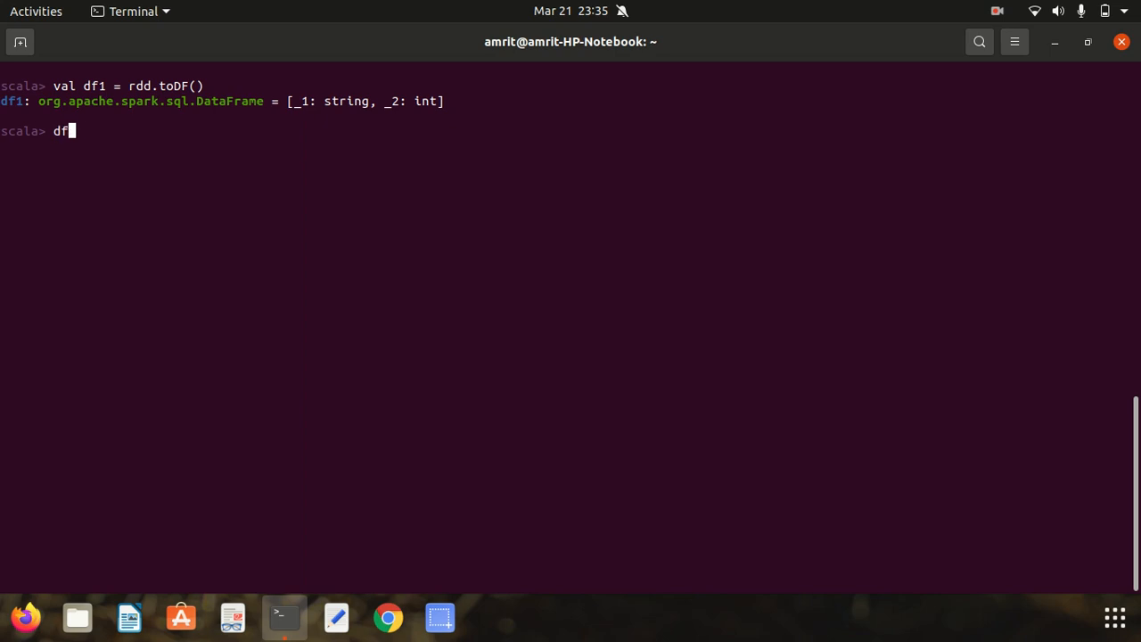
type(".show")
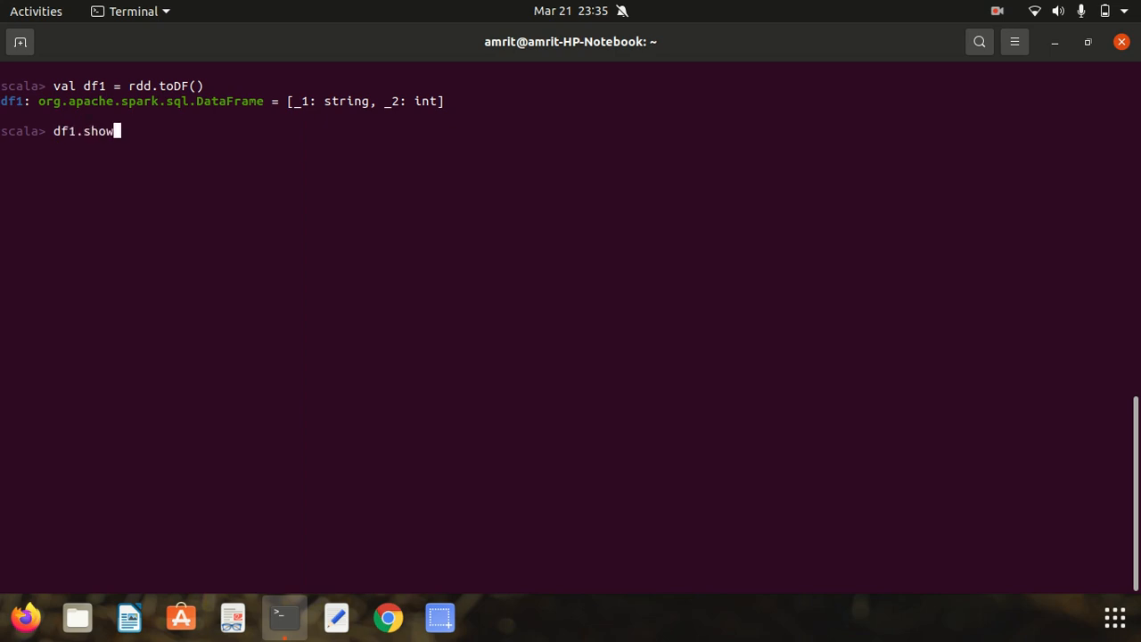
type("()")
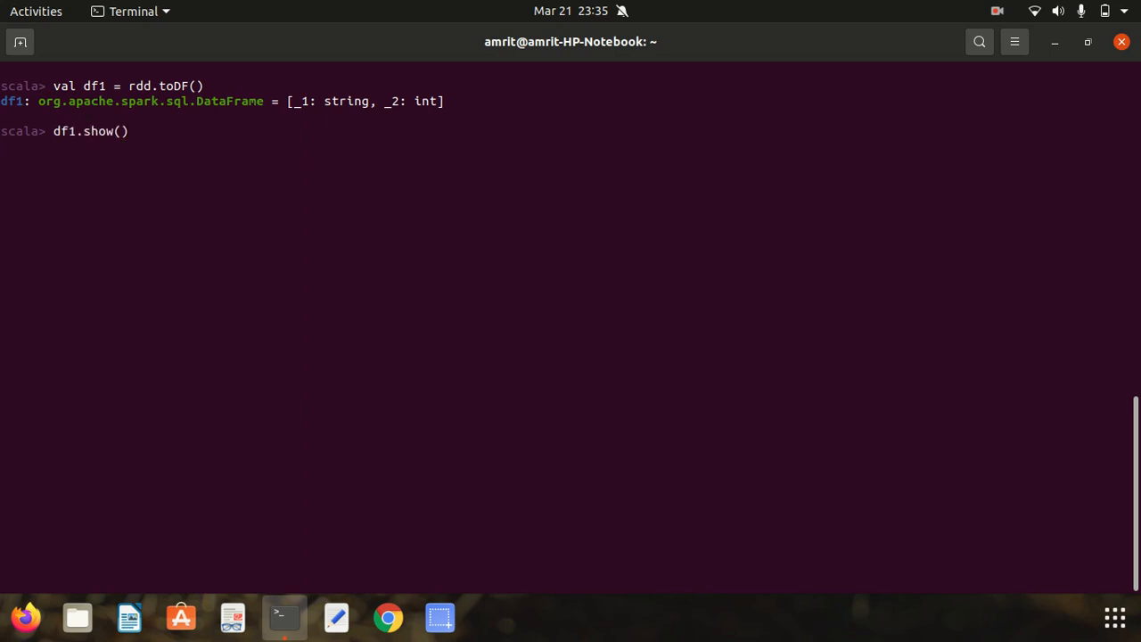
key("Return")
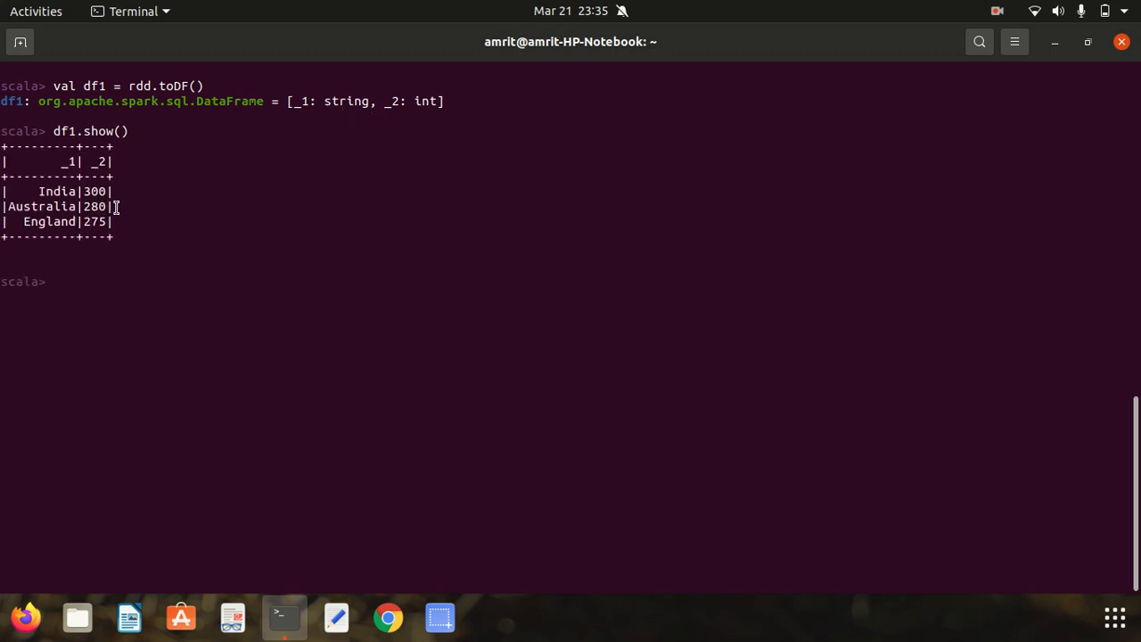
mouse_move(184, 245)
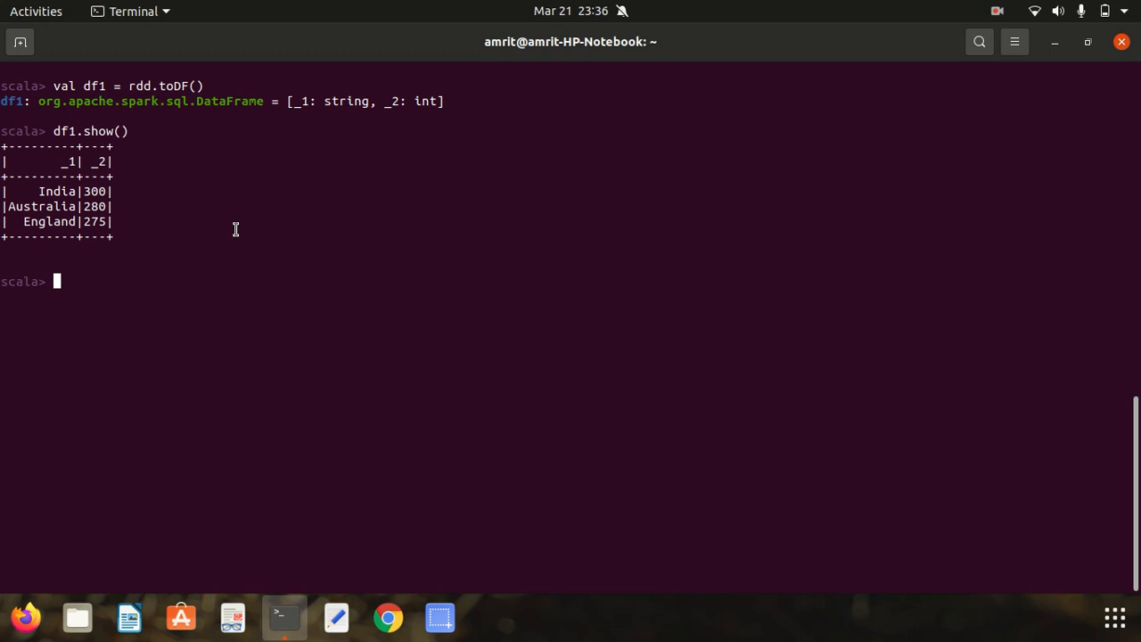
Rebuild df1 with rdd.toDF("team","matches") and print its three rows.
type("df1.show()")
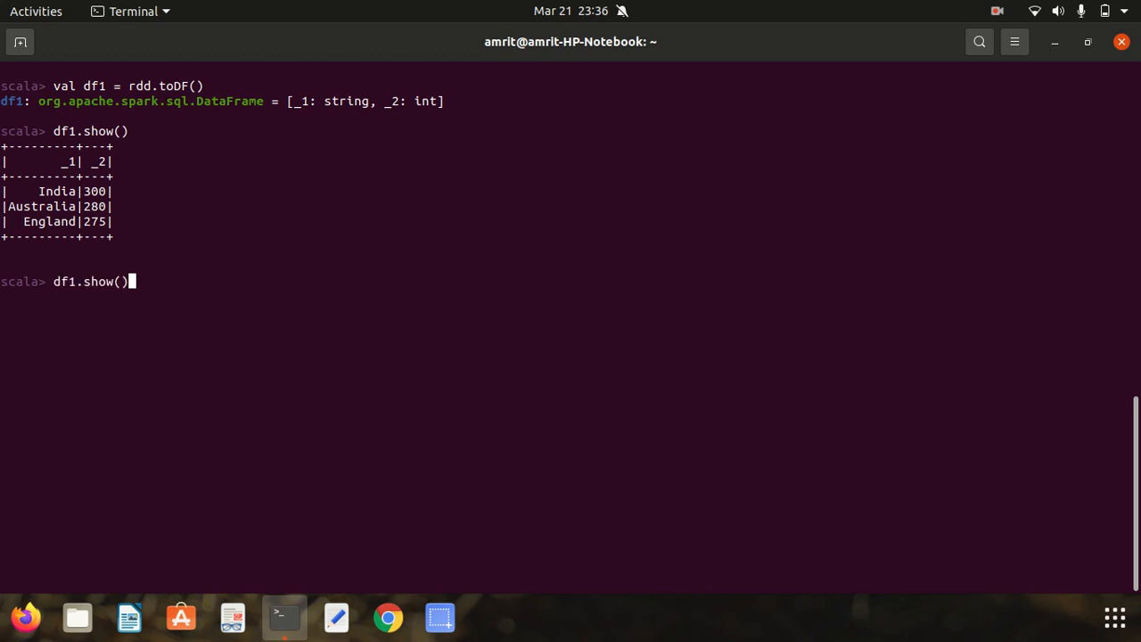
key("Up")
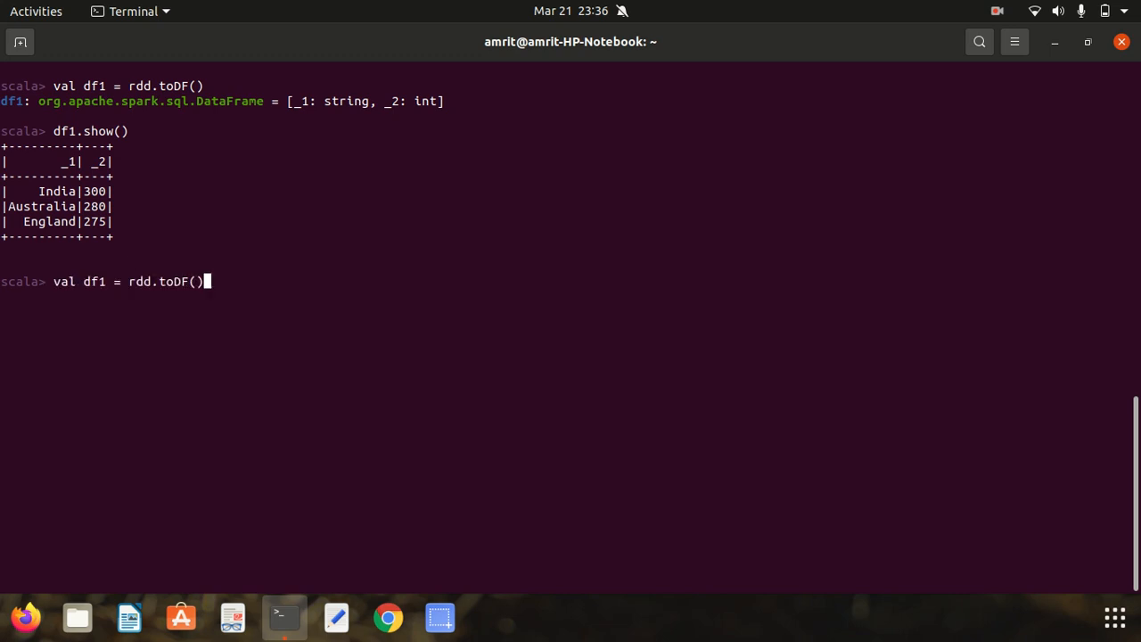
type("\"te")
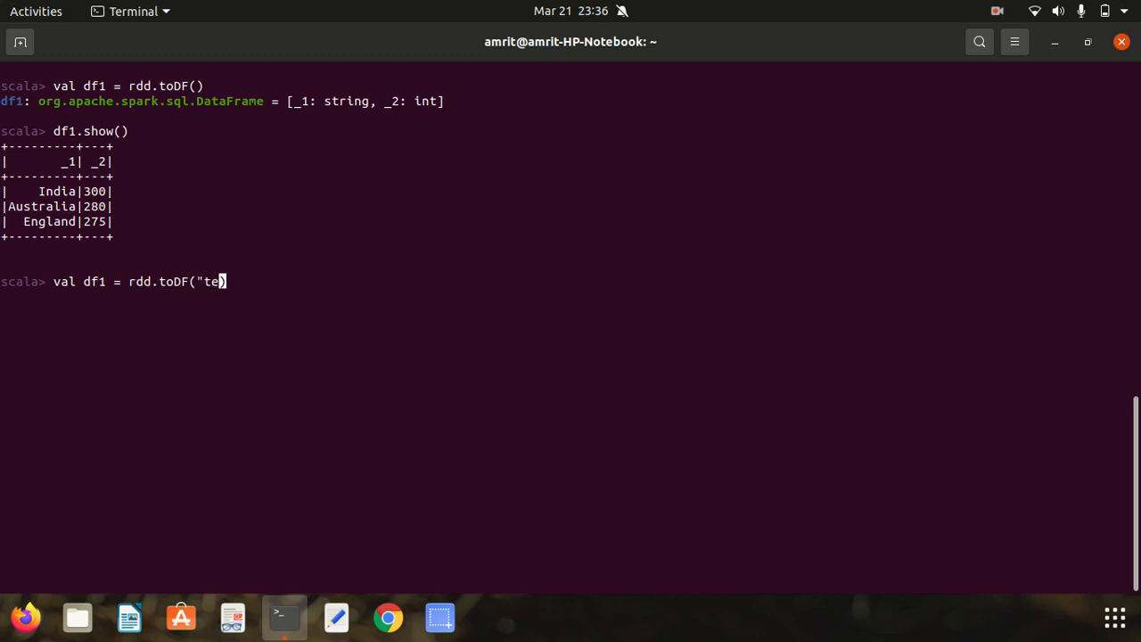
type("am\",\"")
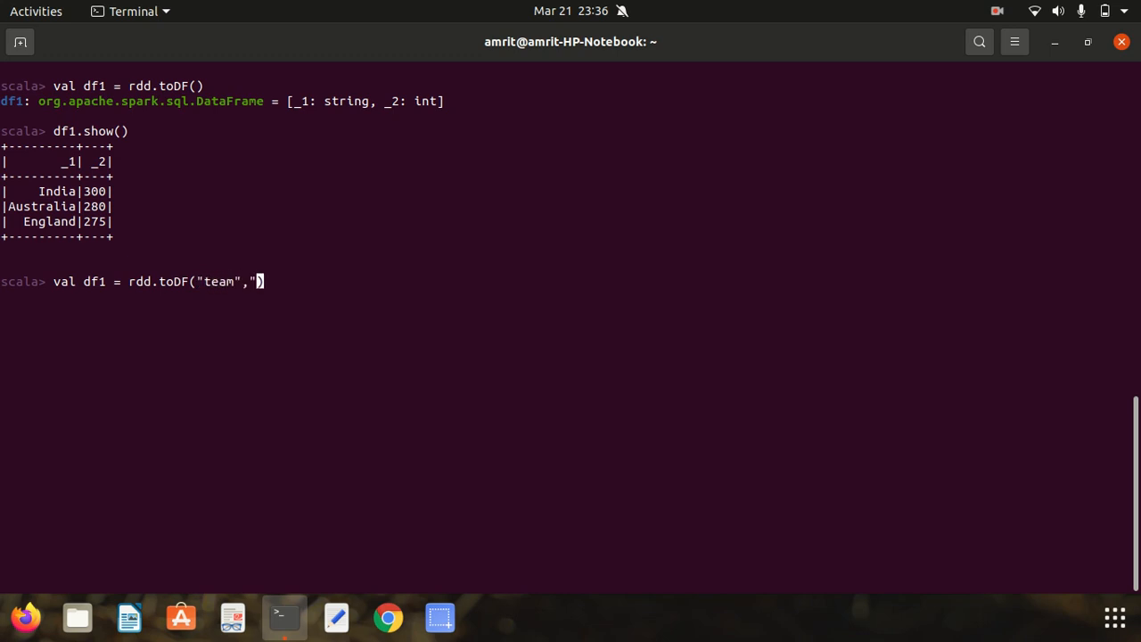
type("matches")
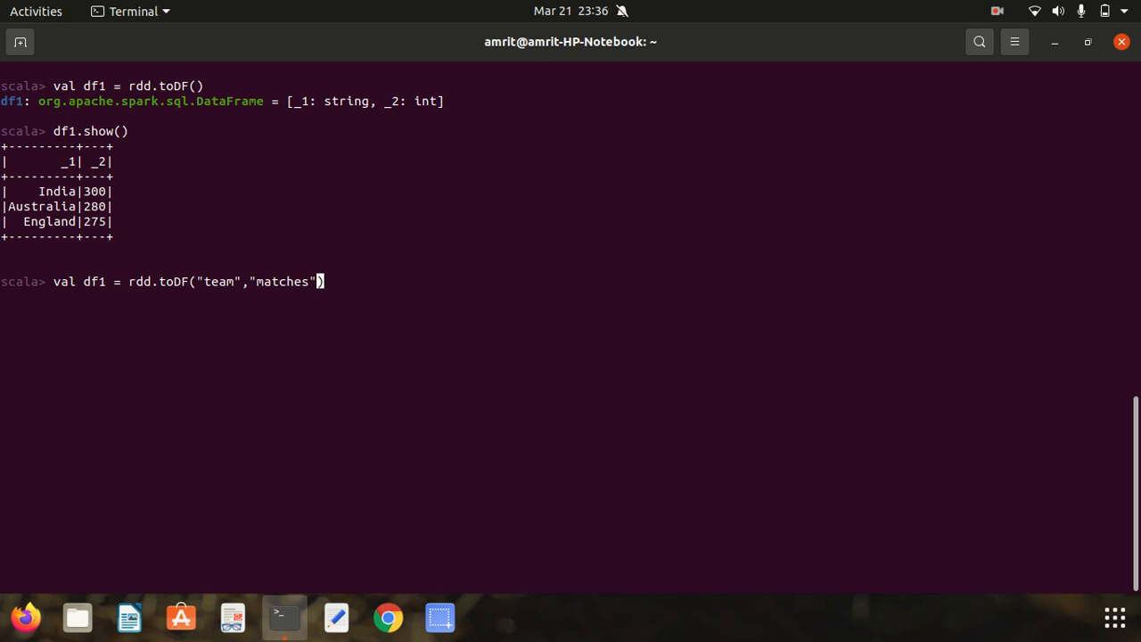
key("Return")
type("df1.show()")
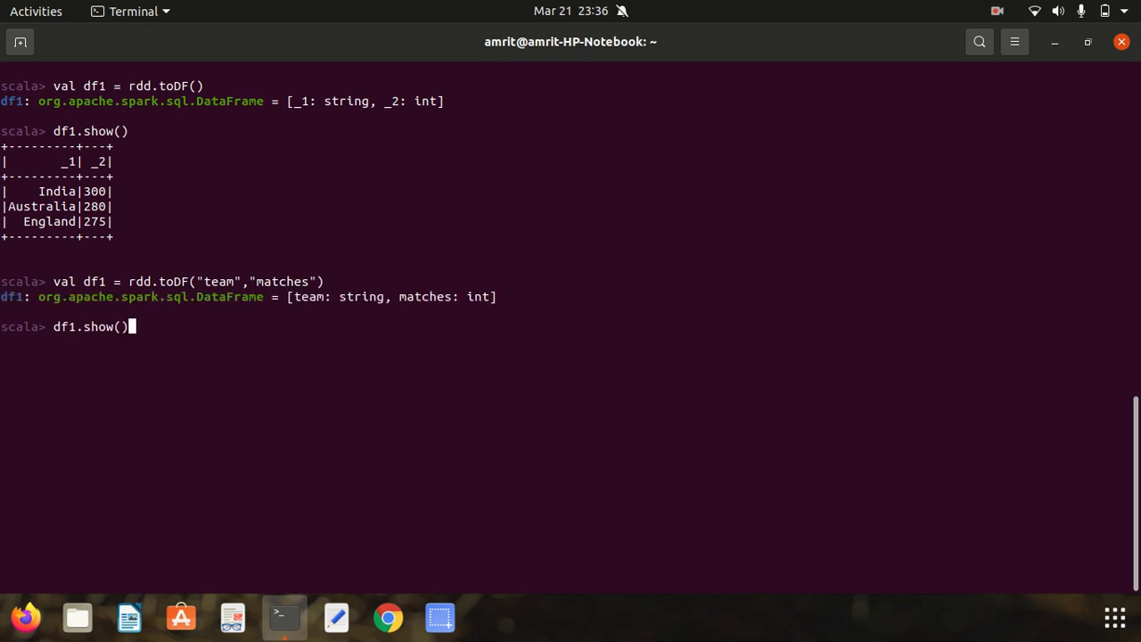
key("Return")
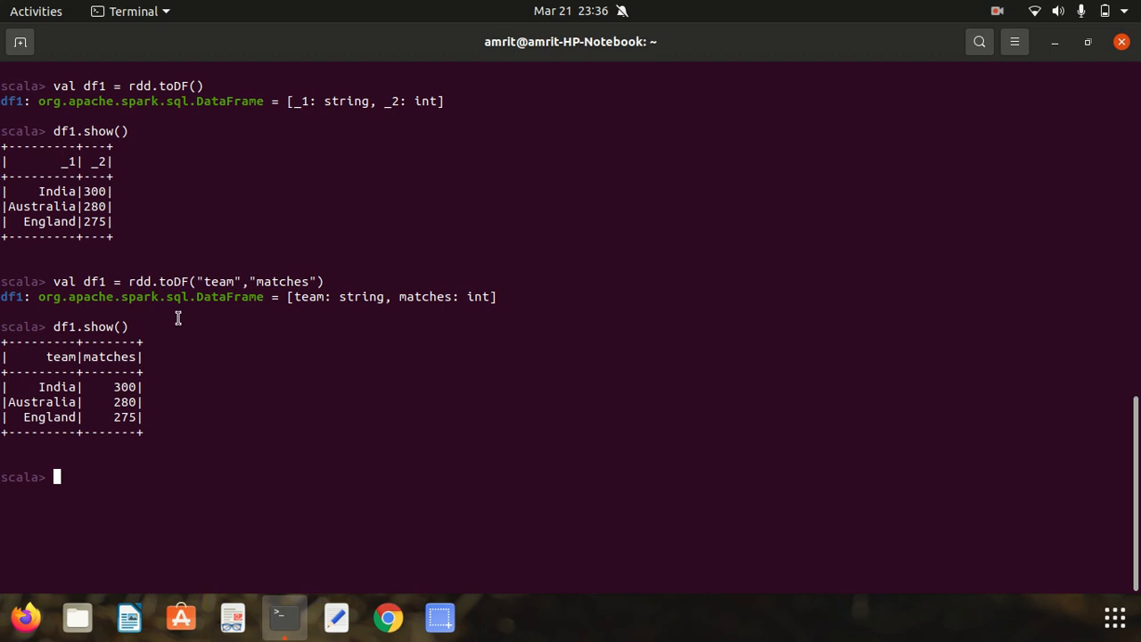
mouse_move(151, 359)
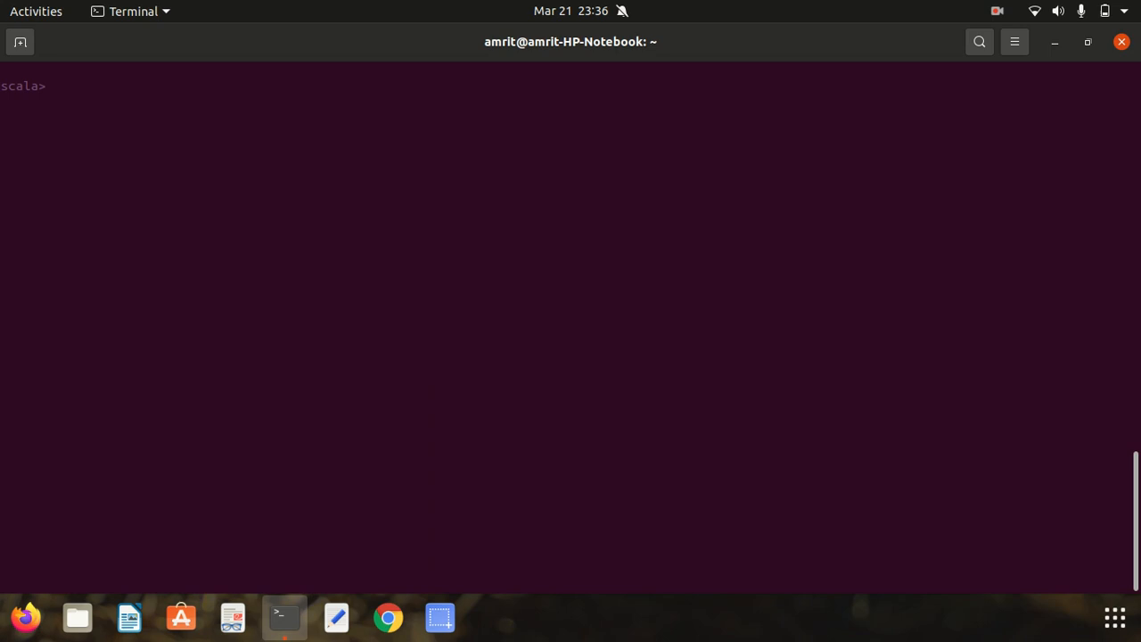
Create df2 with spark.createDataFrame(rdd).toDF(col:_*).
type("val df2")
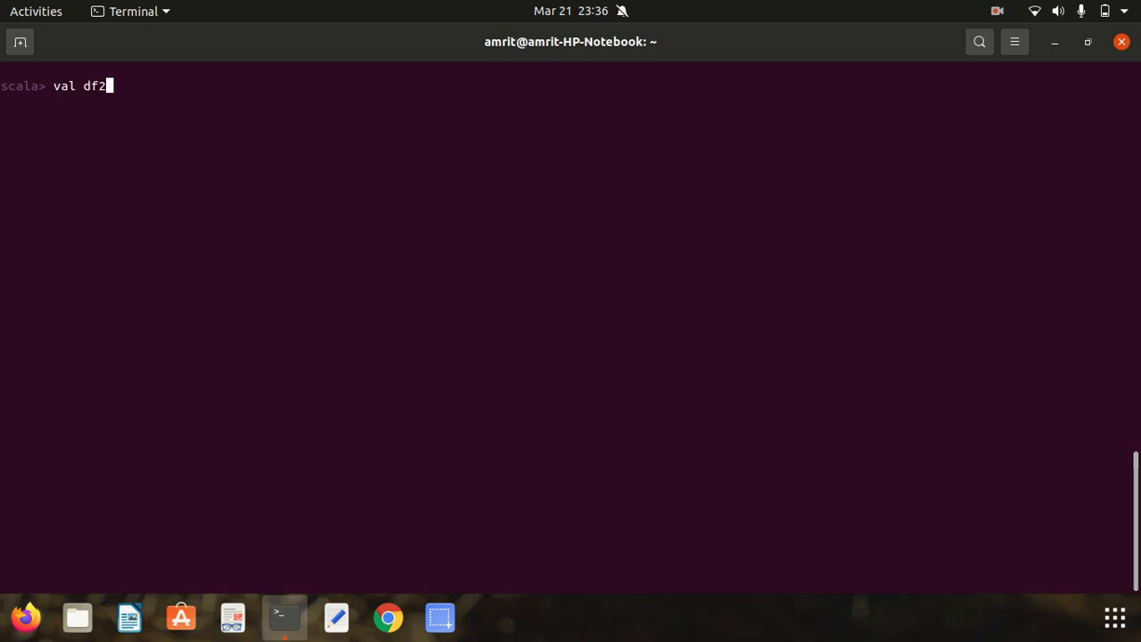
type("= spa")
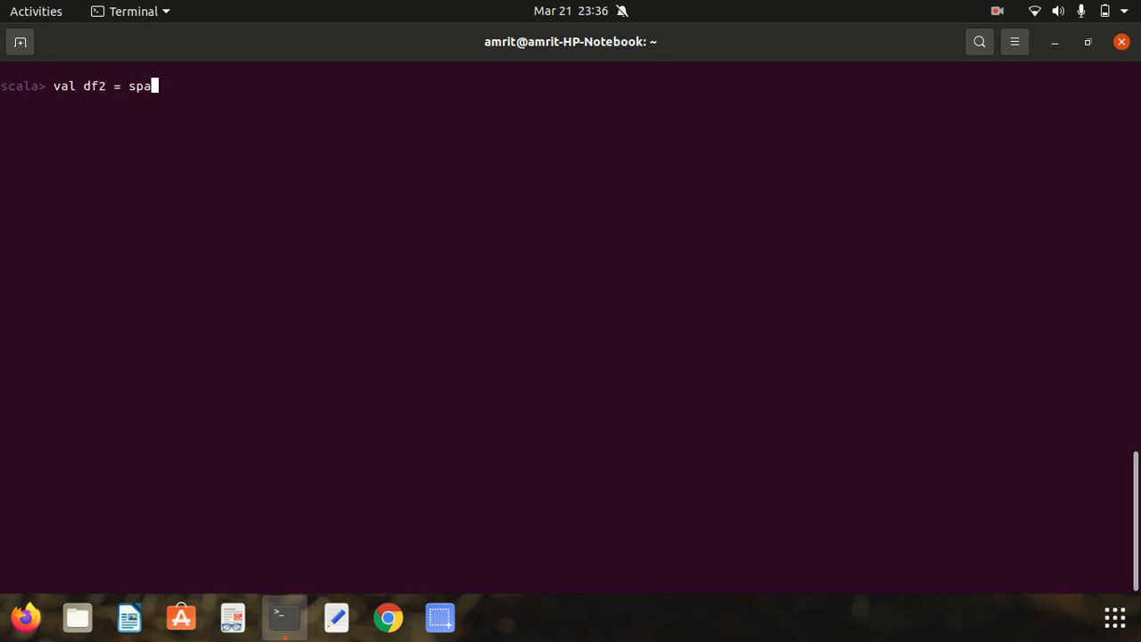
type("rk.cre")
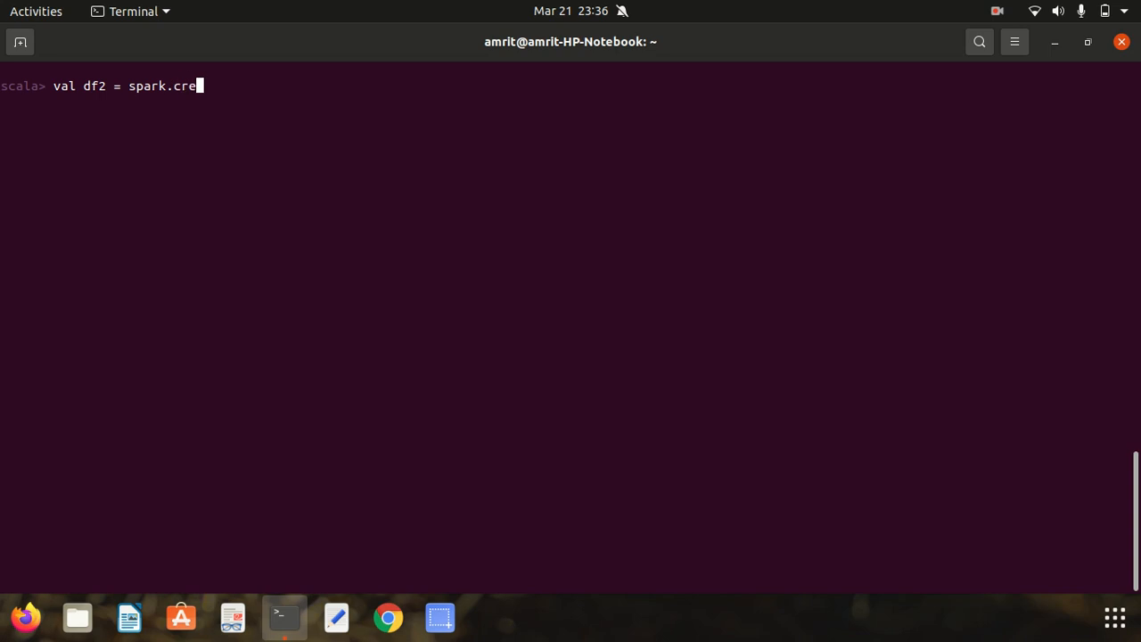
type("ateData")
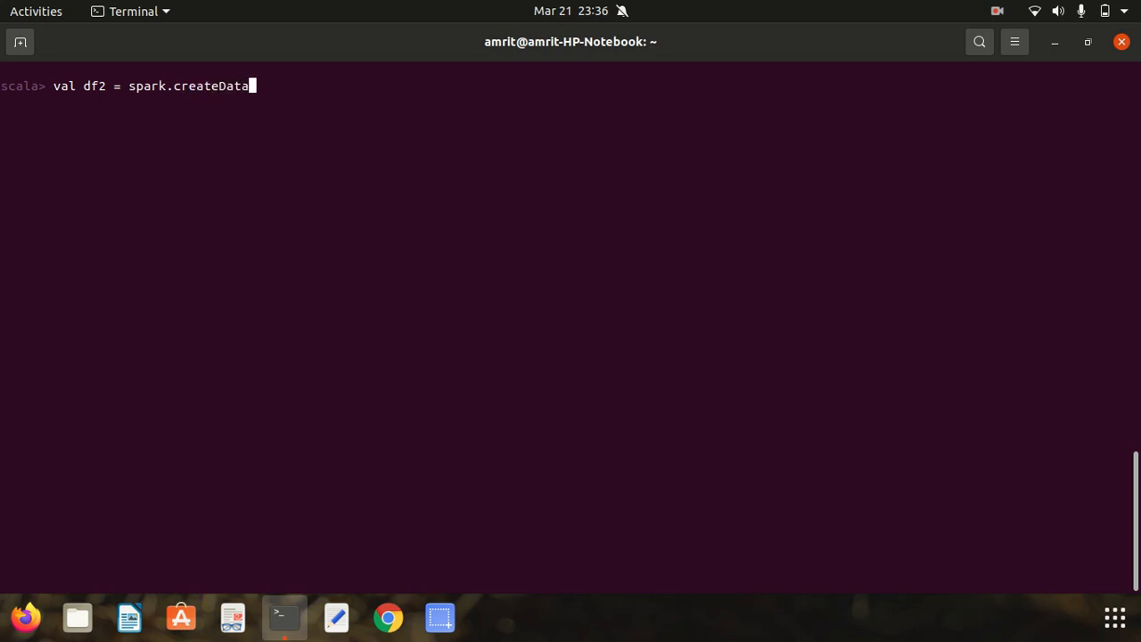
type("Fra,e")
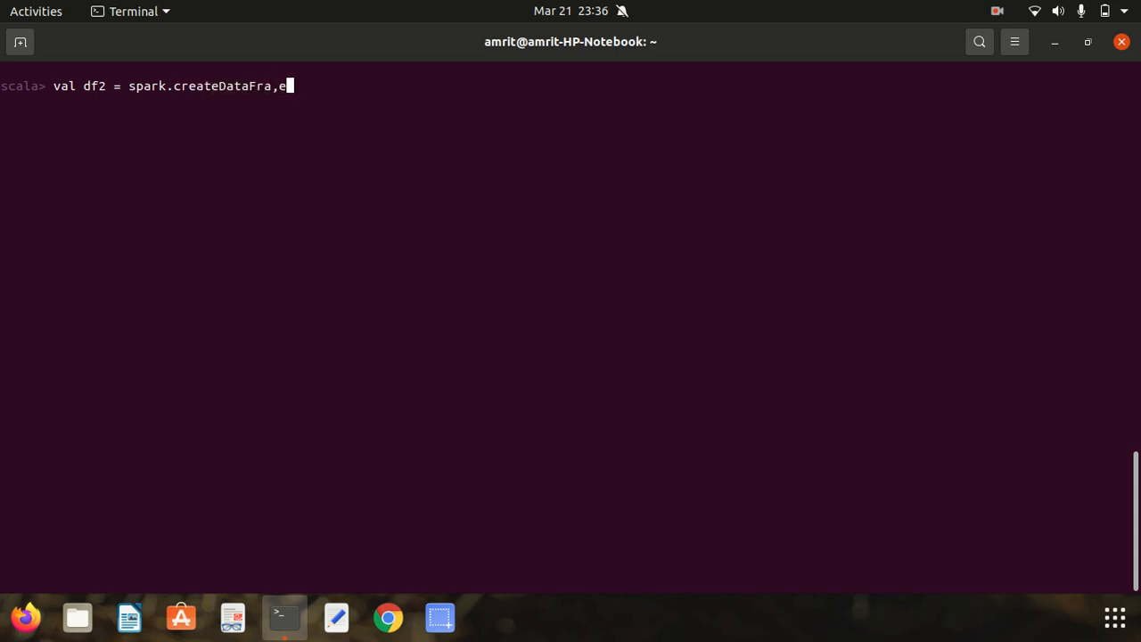
type("me(")
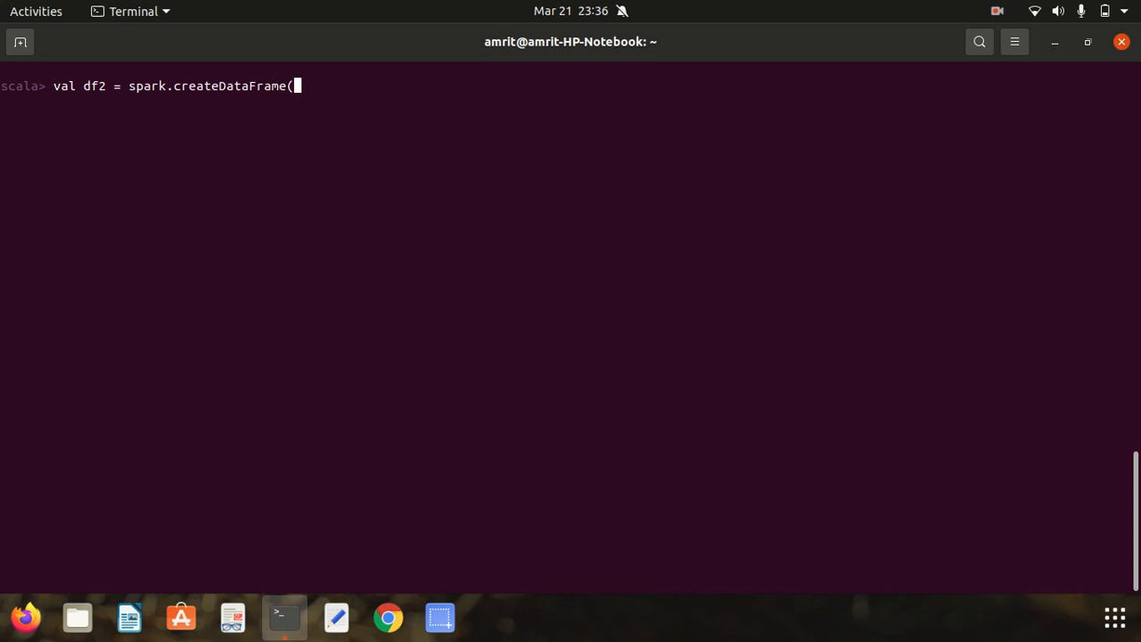
type("rdd")
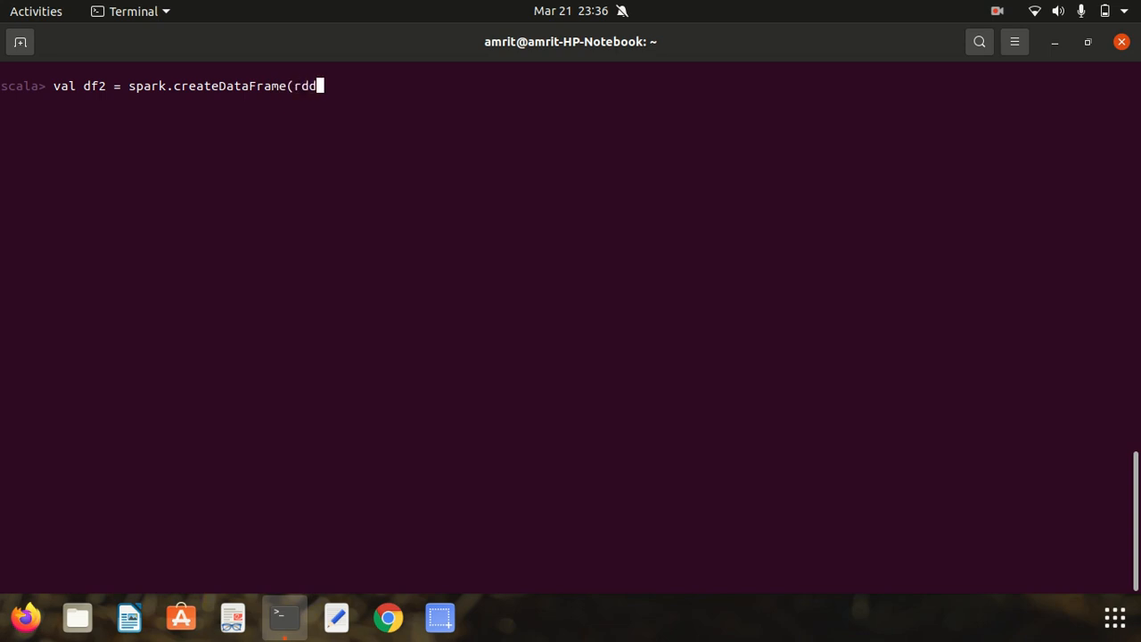
type(").toD")
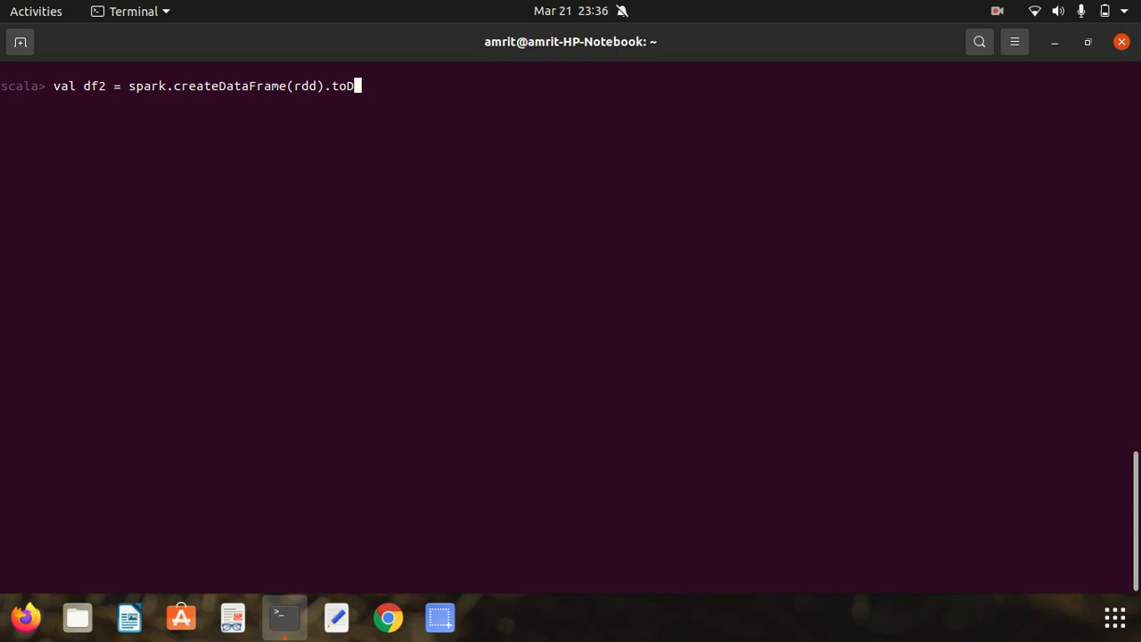
type("F")
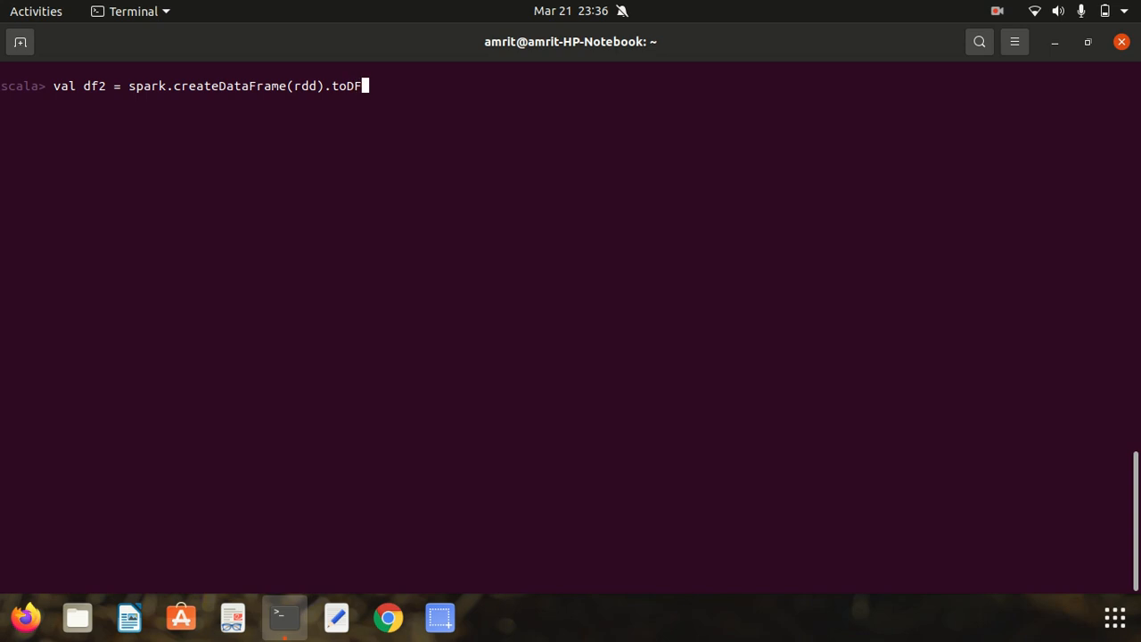
type("(")
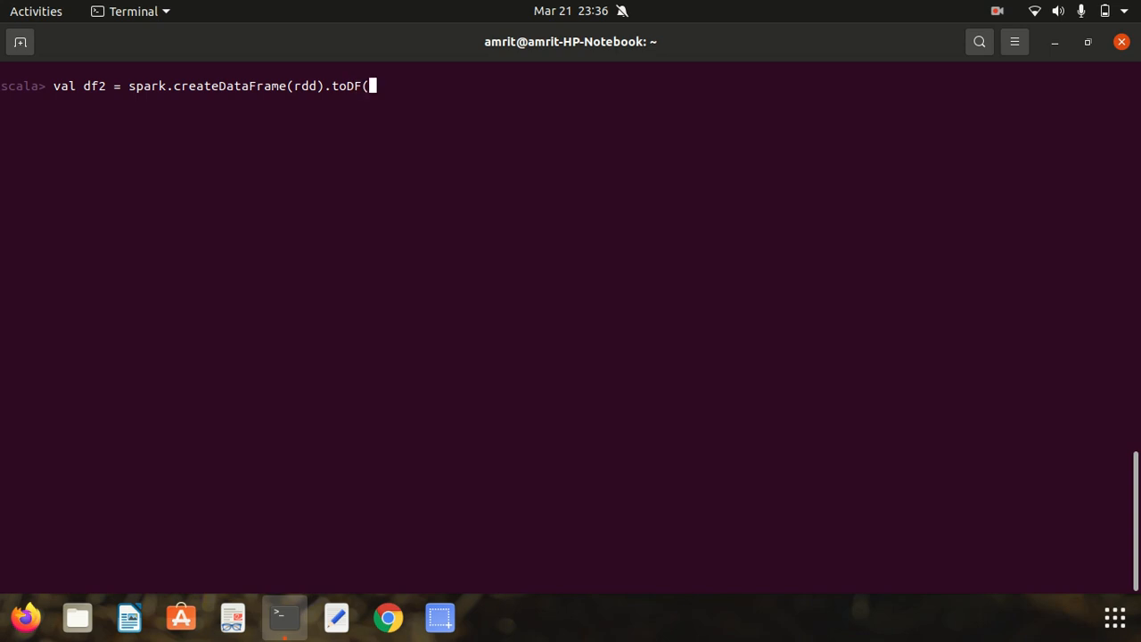
type("col:_")
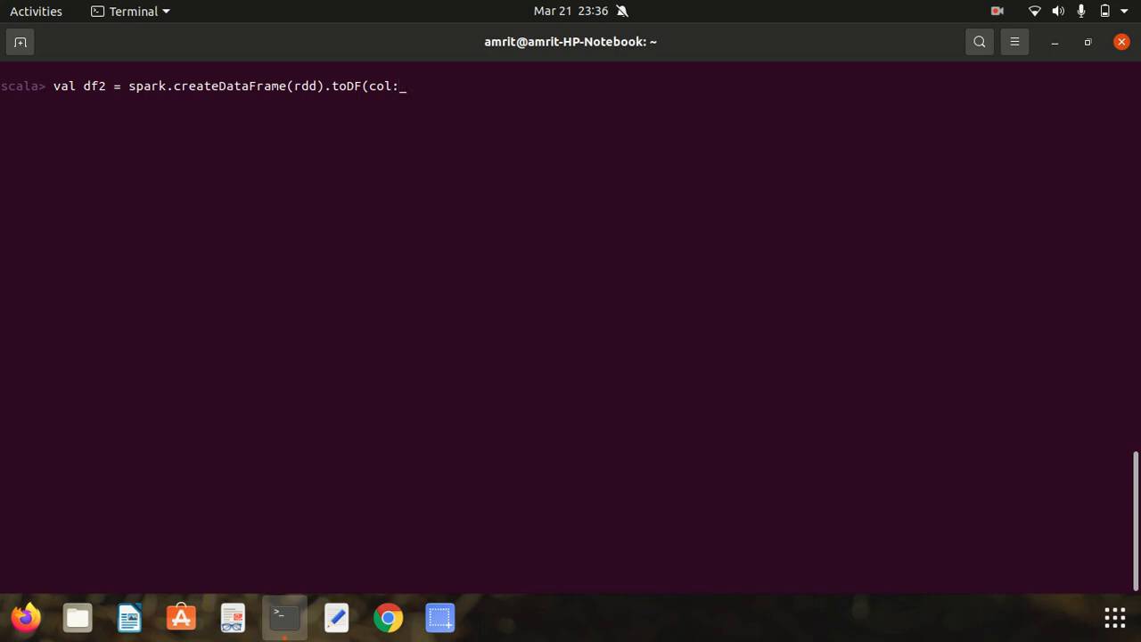
type("*")
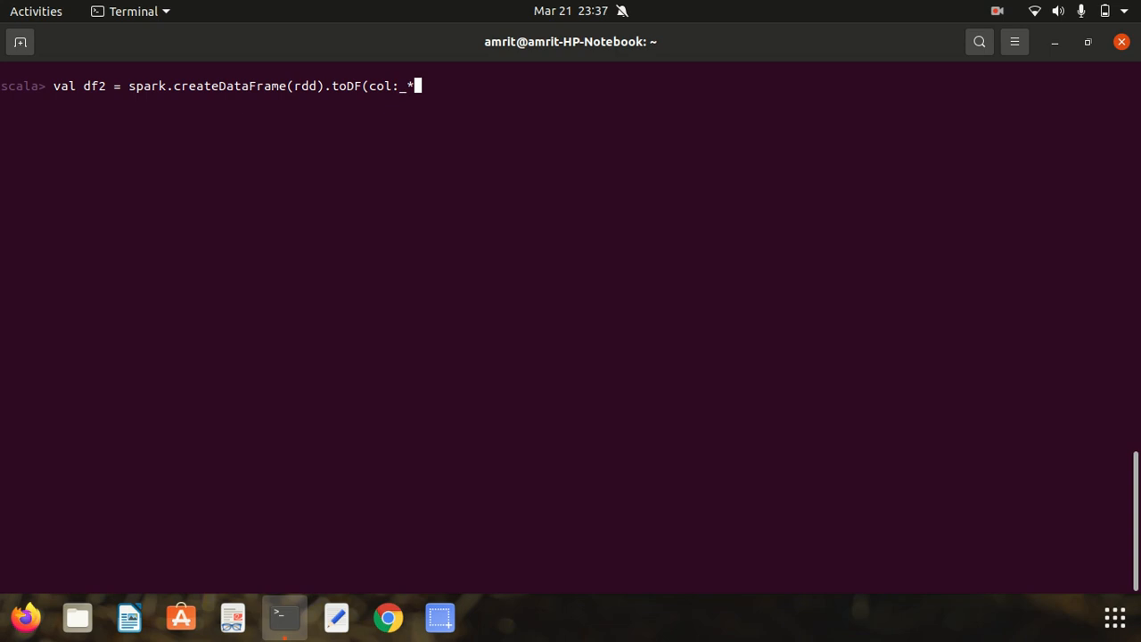
type(")")
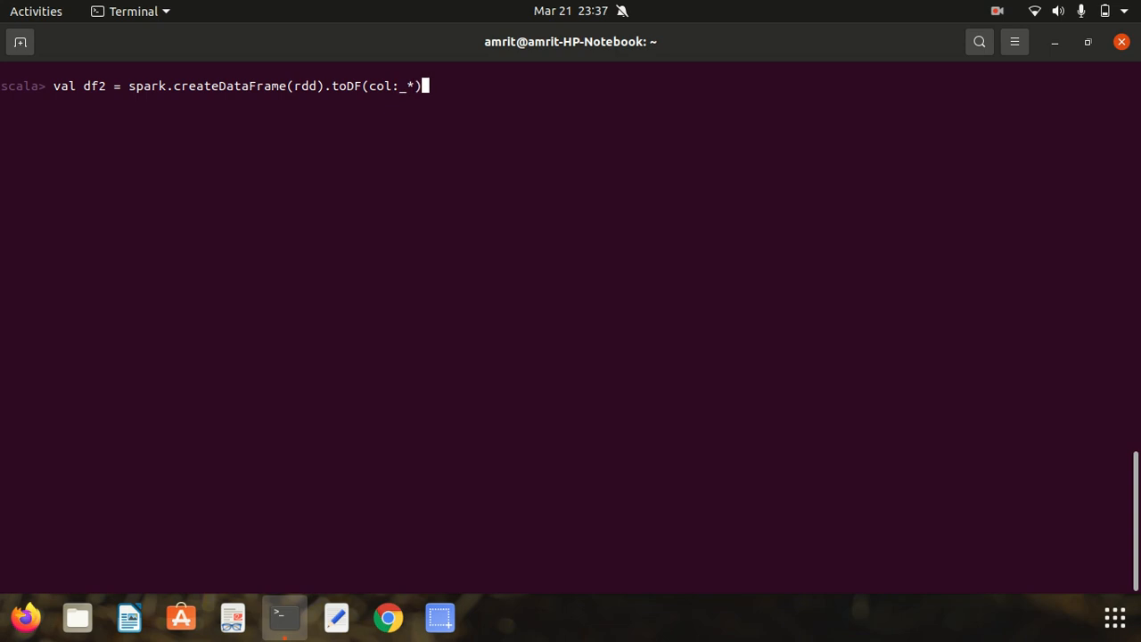
key("Return")
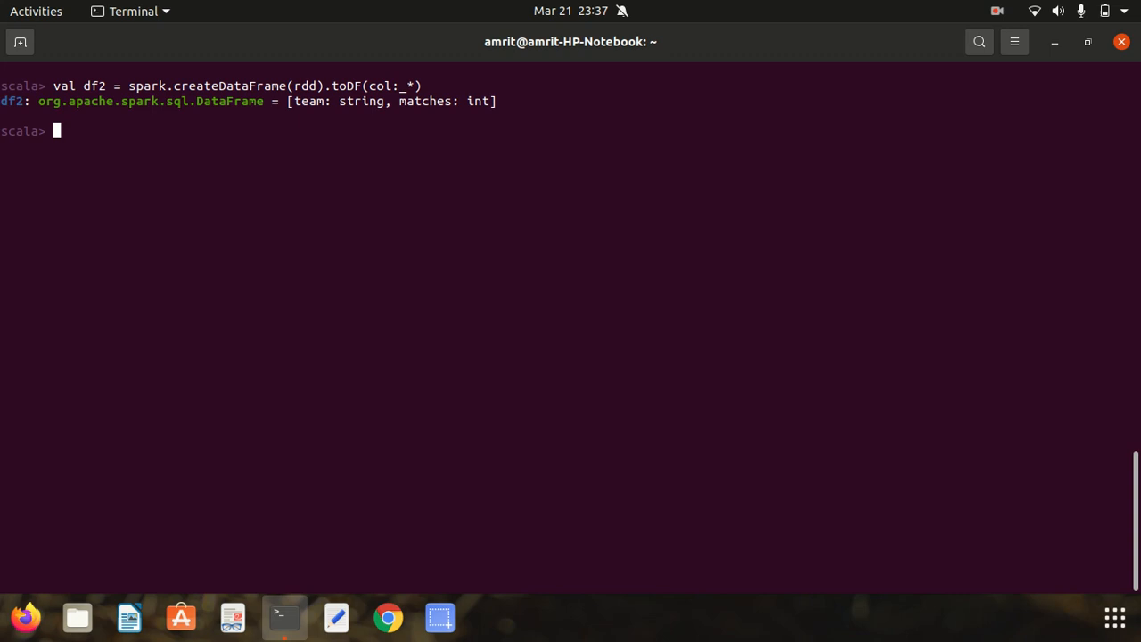
Print df2's three rows under team and matches.
type("df2.sho")
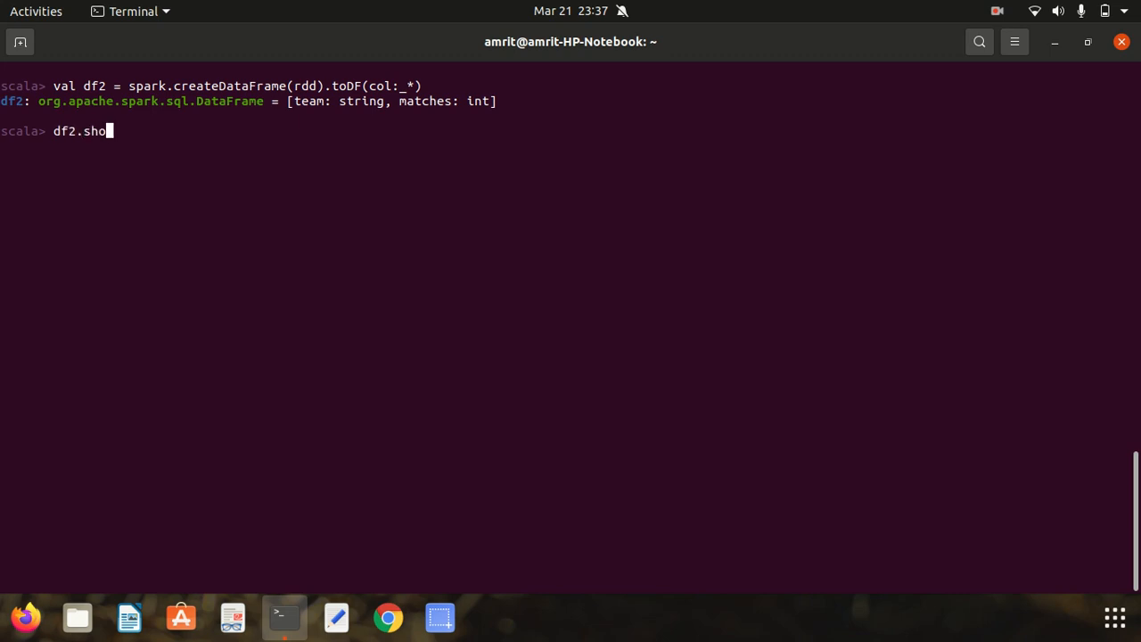
key("Return")
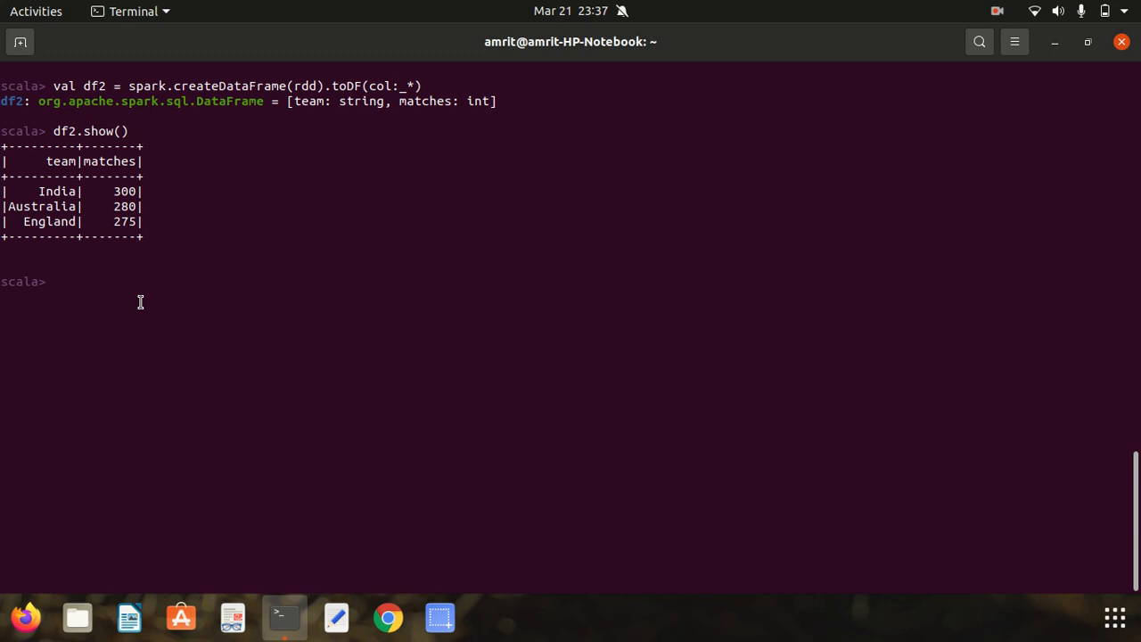
type("val df")
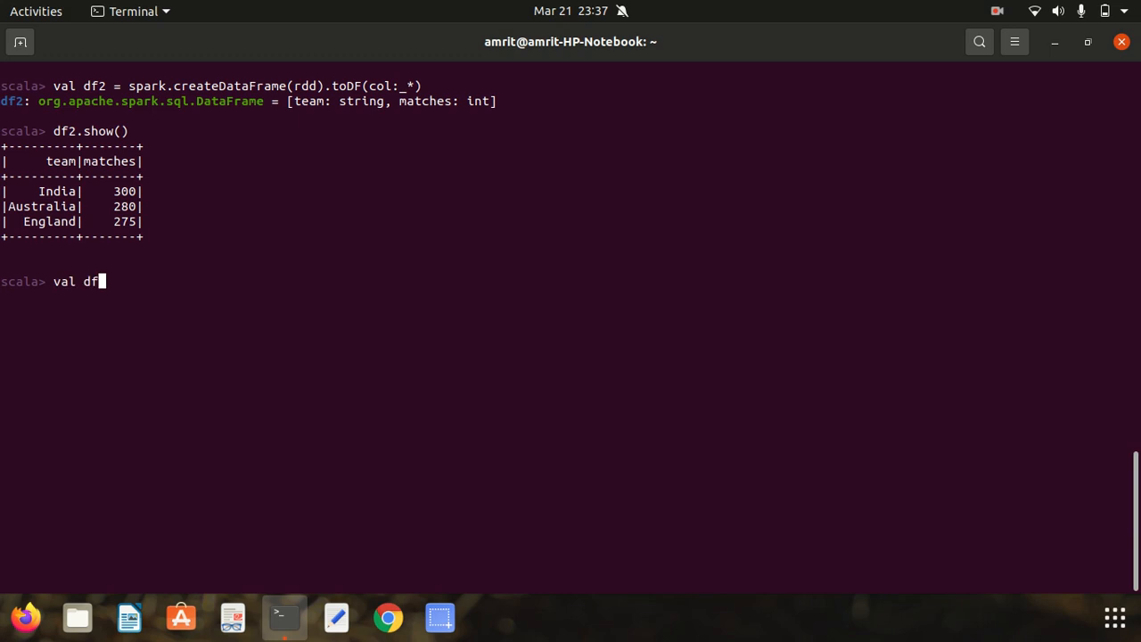
Load /home/amrit/customer.csv into df3 and show its top 20 rows.
type("3 =")
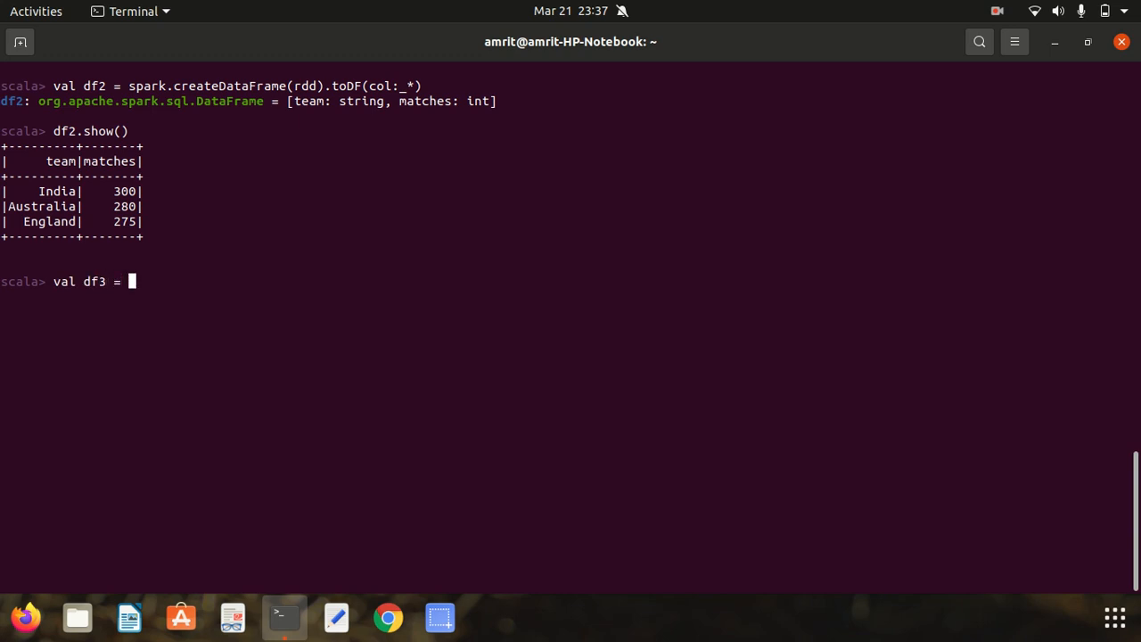
type("spark")
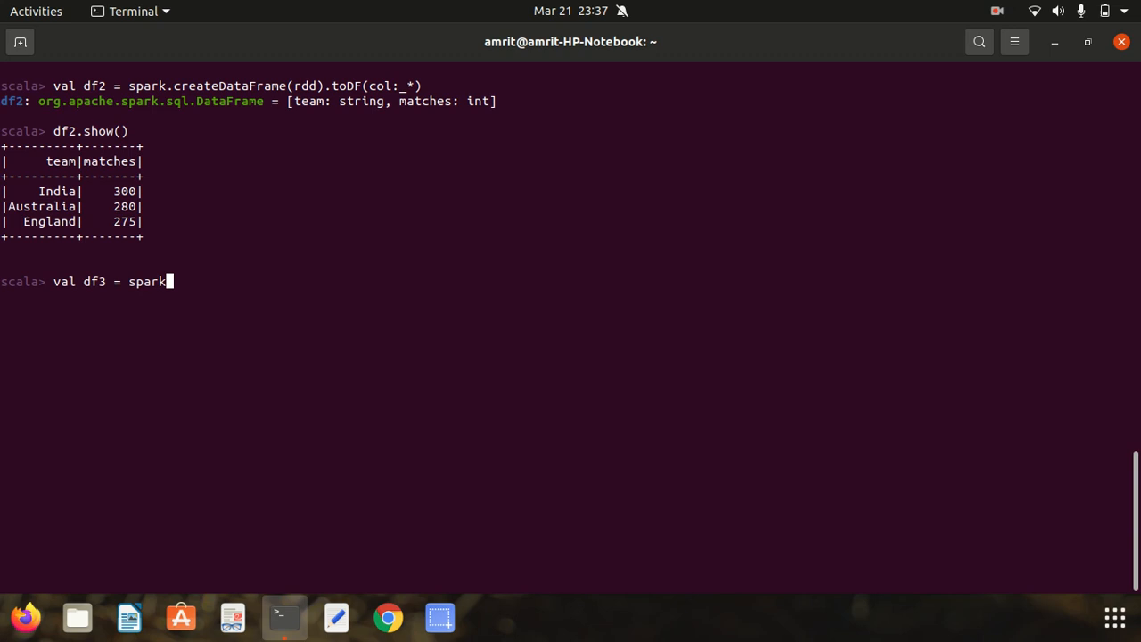
type(".")
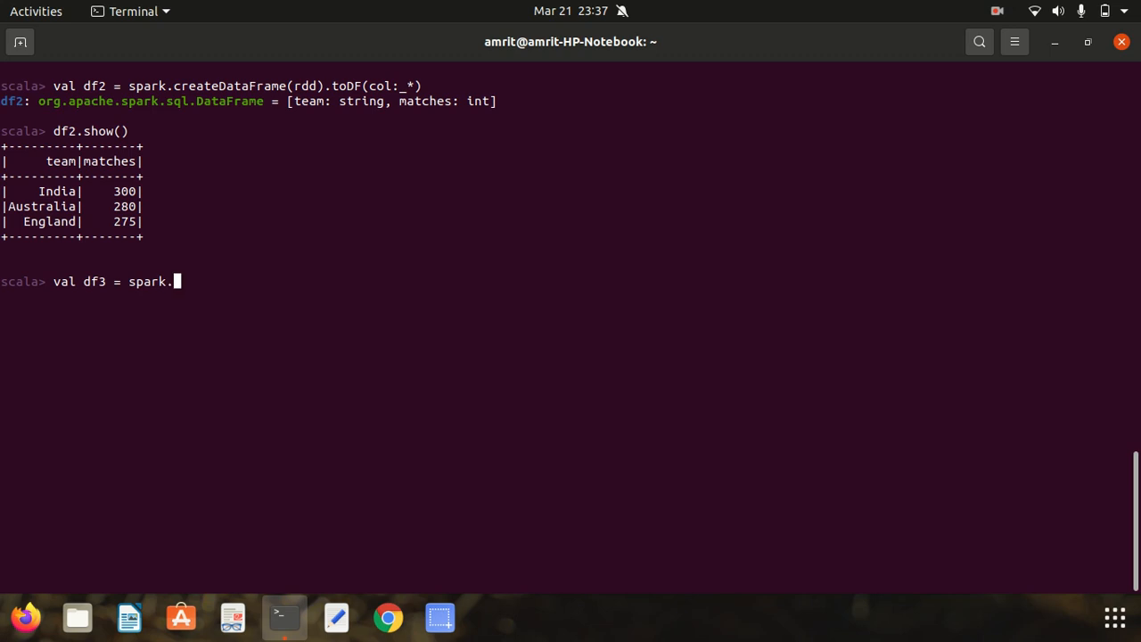
type("read.csv(\"")
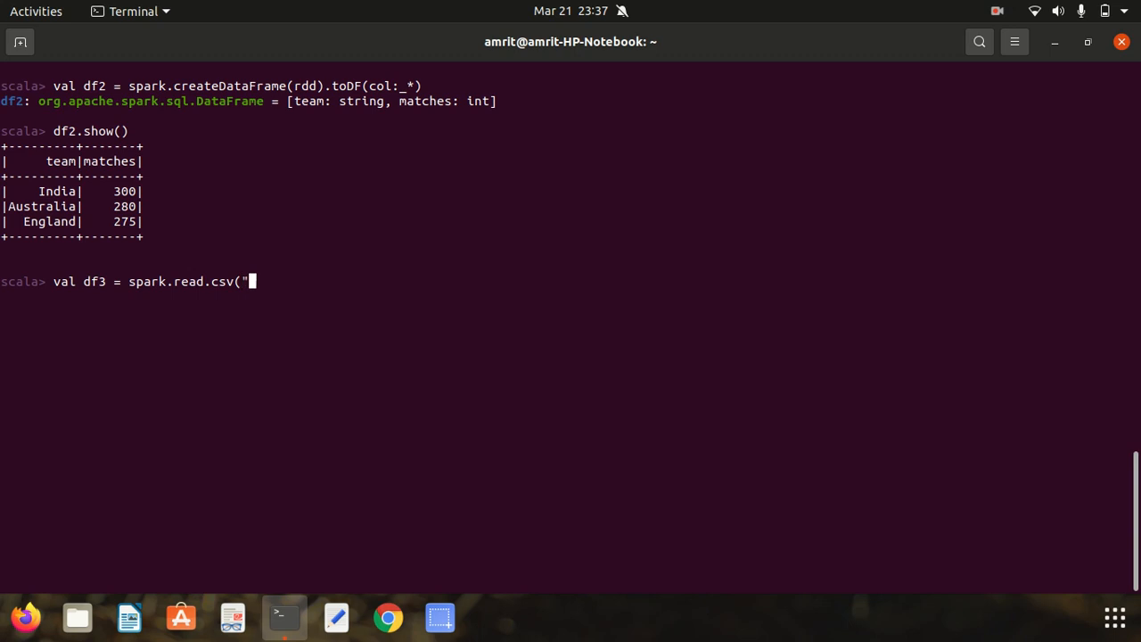
type("/home")
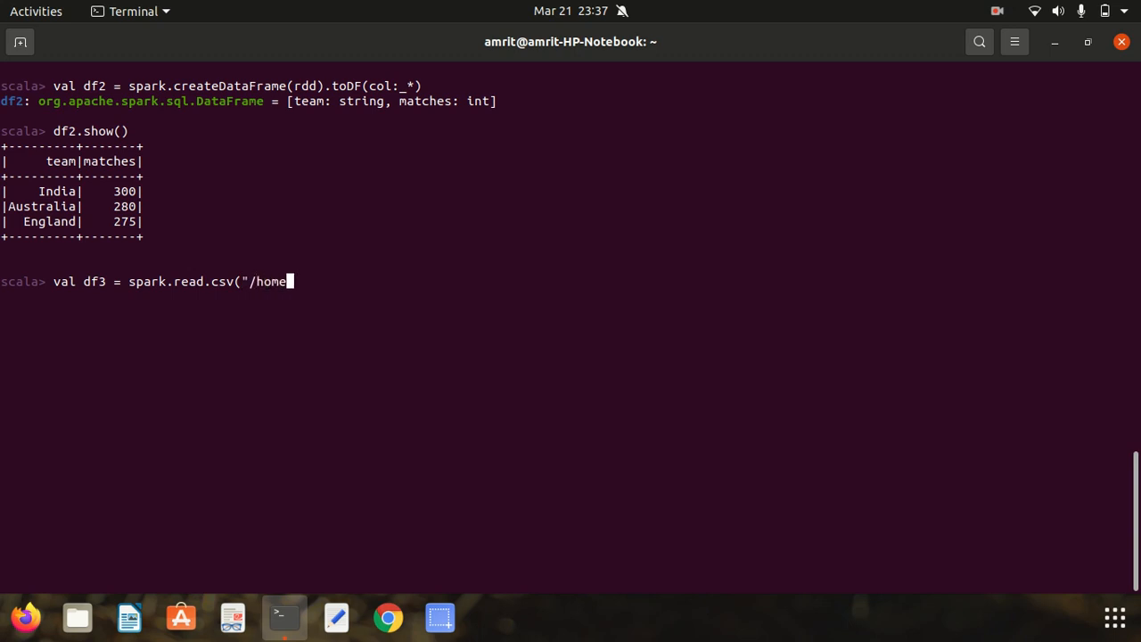
type("/amrit")
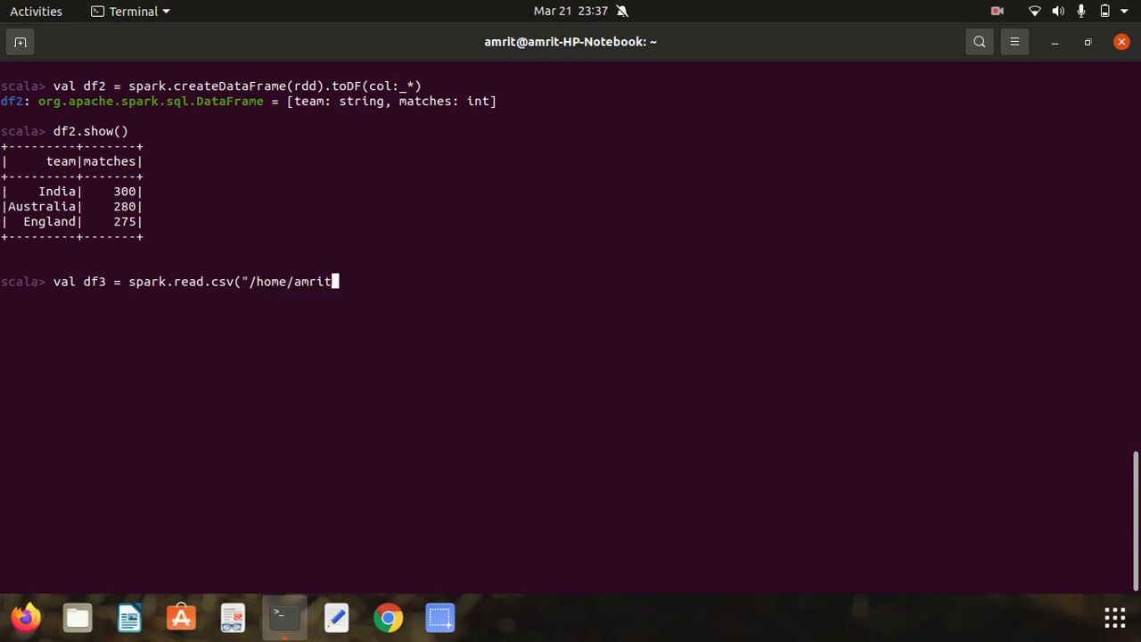
type("/cust")
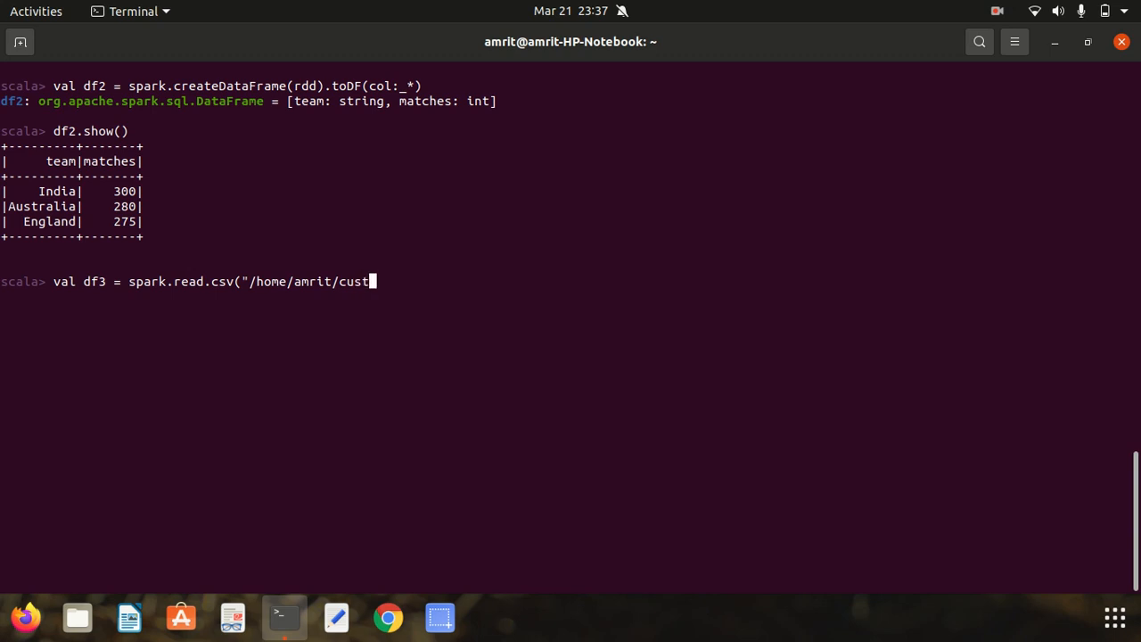
type("omer.csv\")")
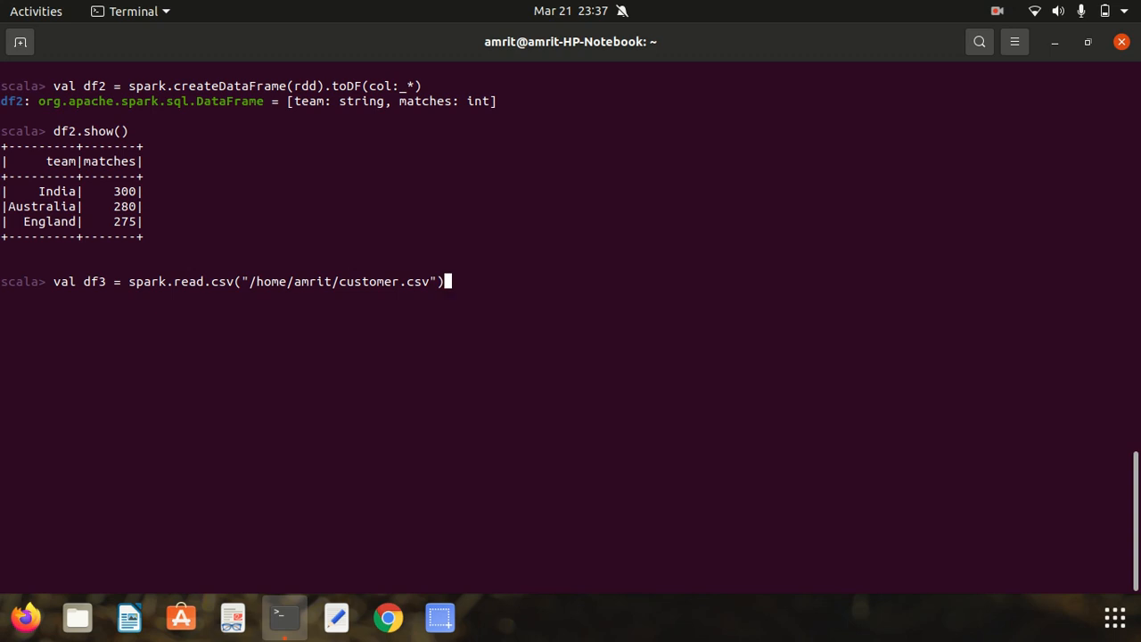
key("Return")
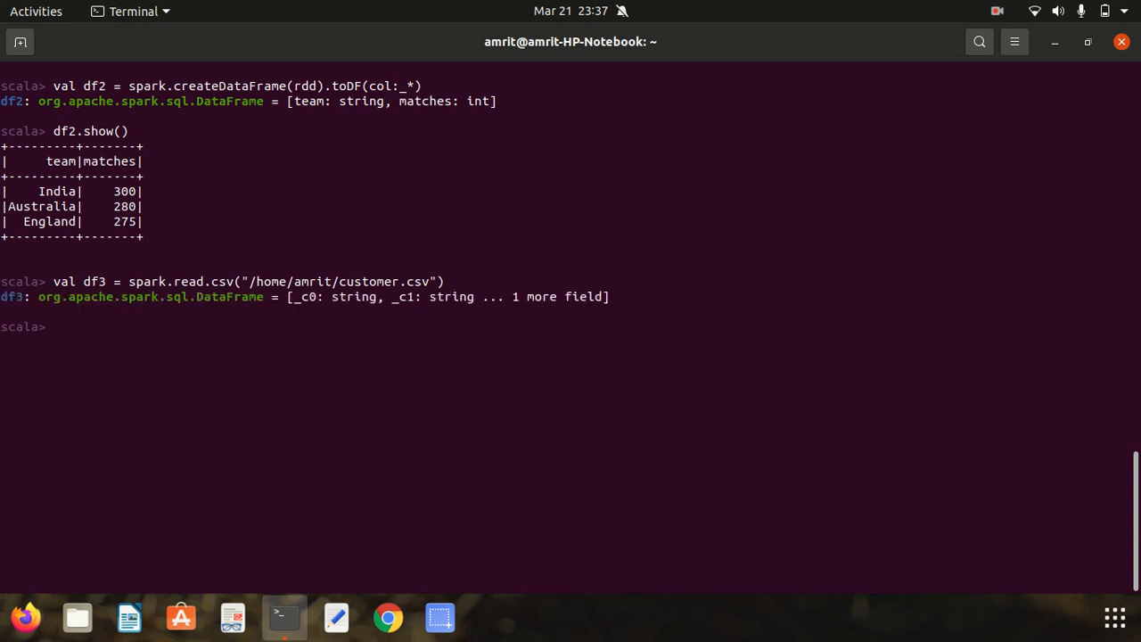
type("df3.show()")
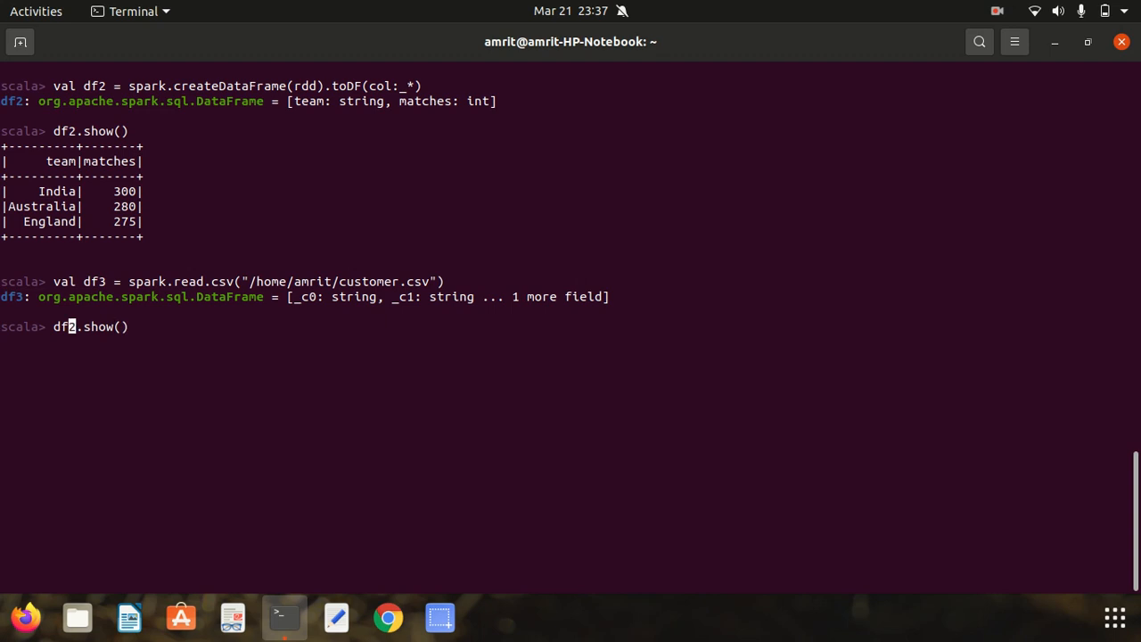
key("Return")
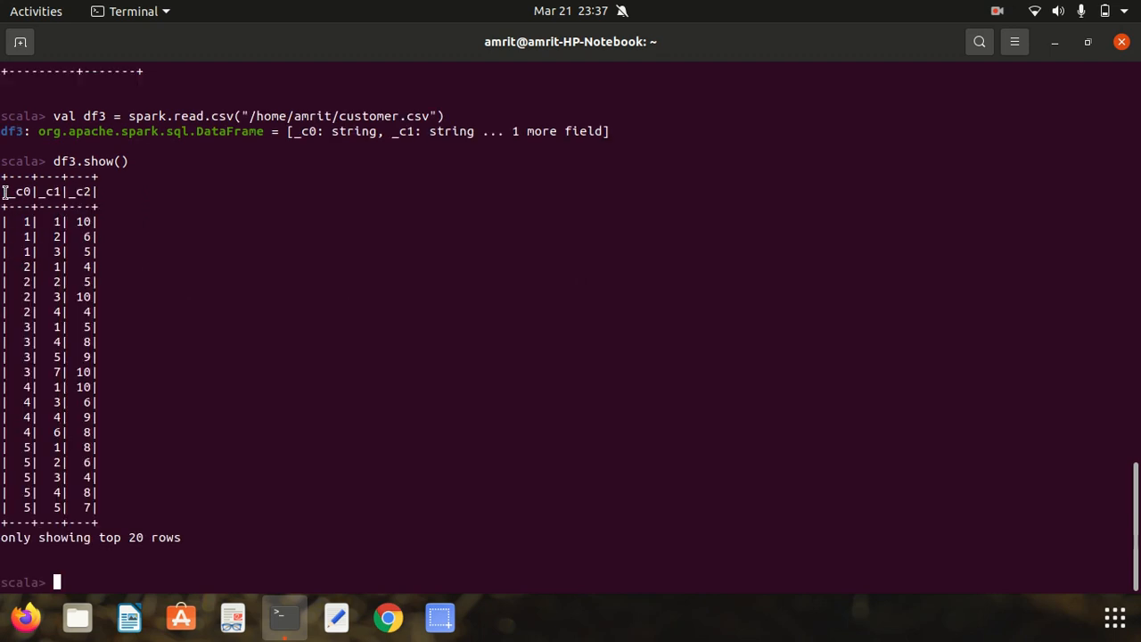
mouse_move(272, 535)
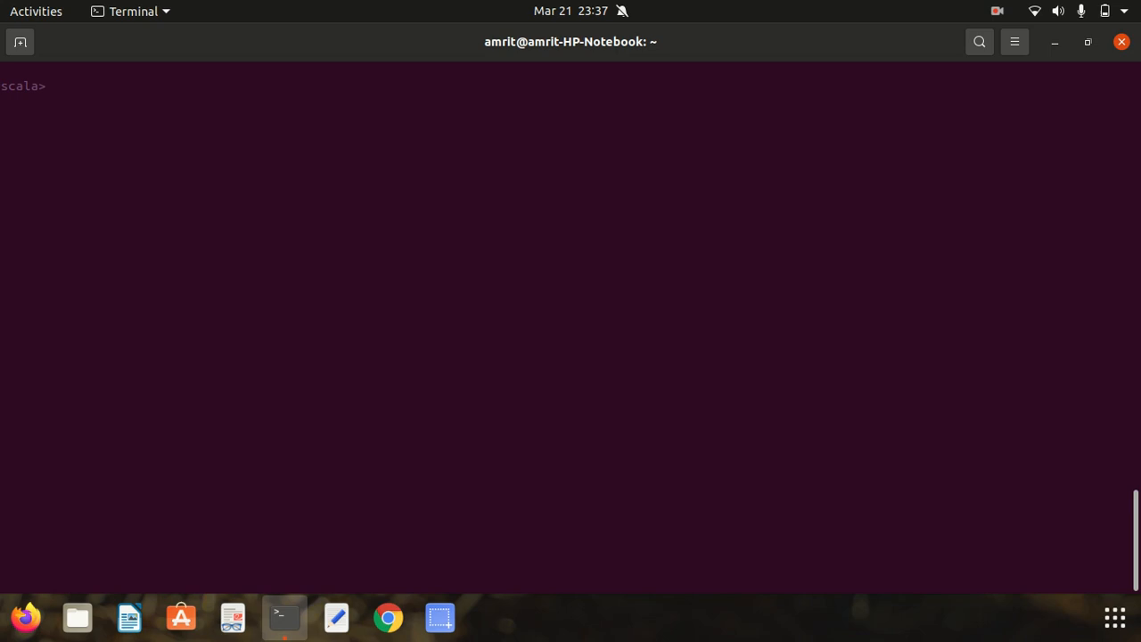
Edit the previous read line into val df4 = spark.read.json on zip.json.
type("val df3 = spark.read.csv(\"/home/amrit/customer.csv\")")
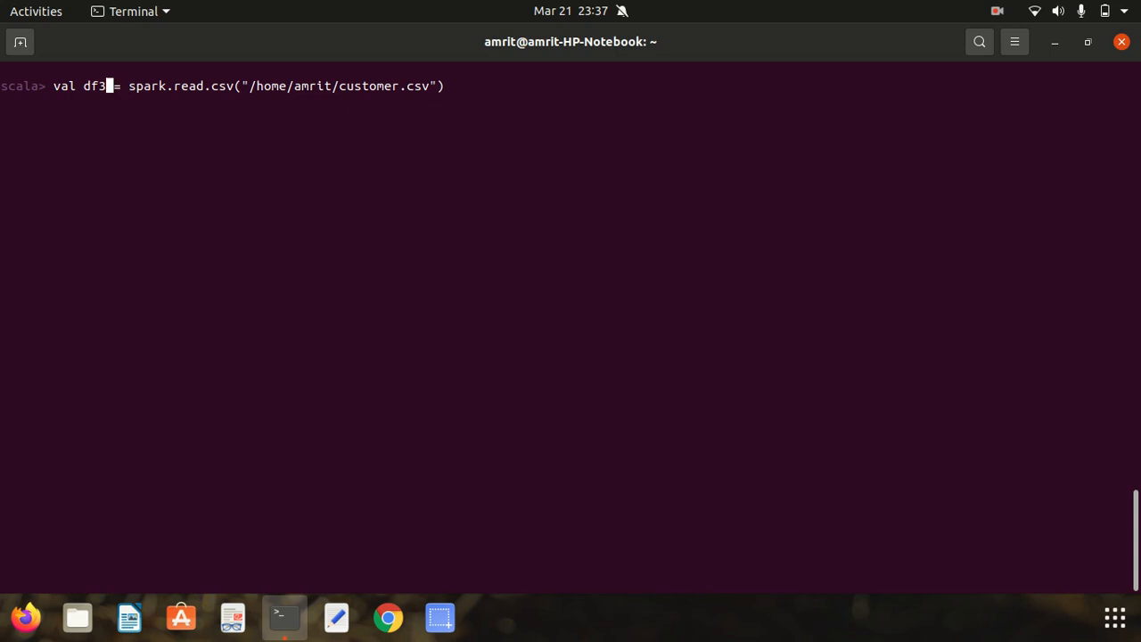
type("4")
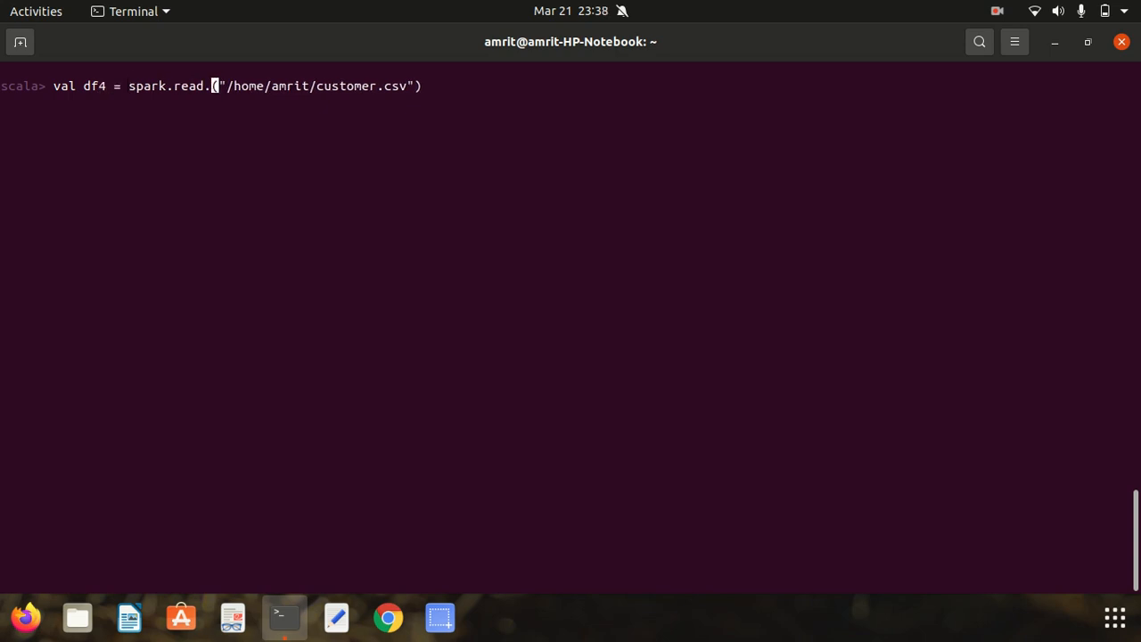
type("json")
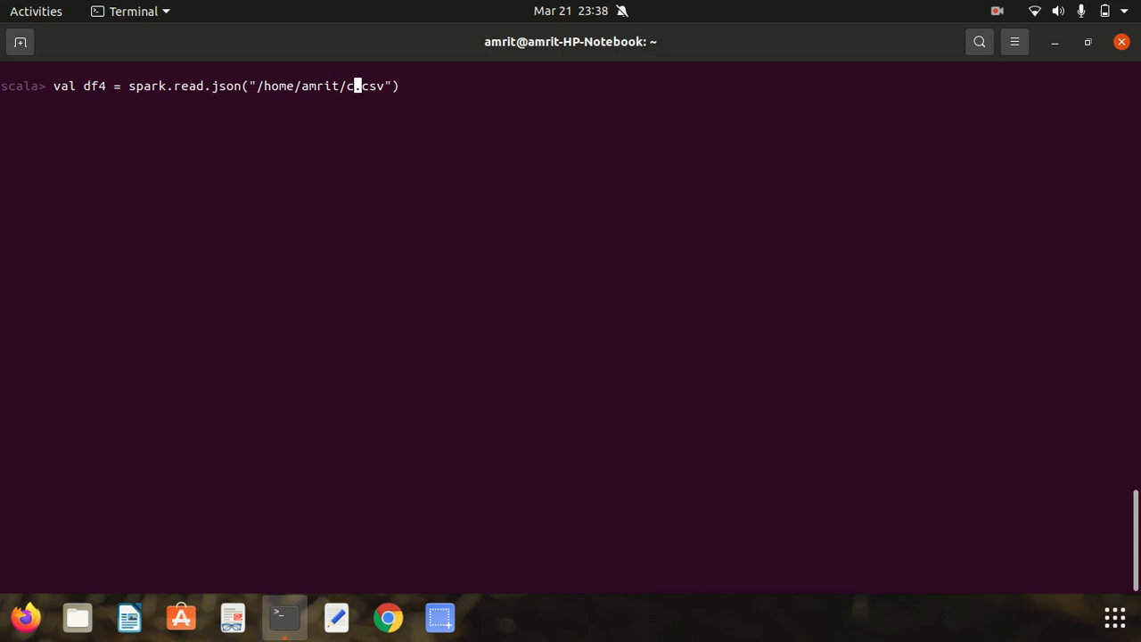
type("zip")
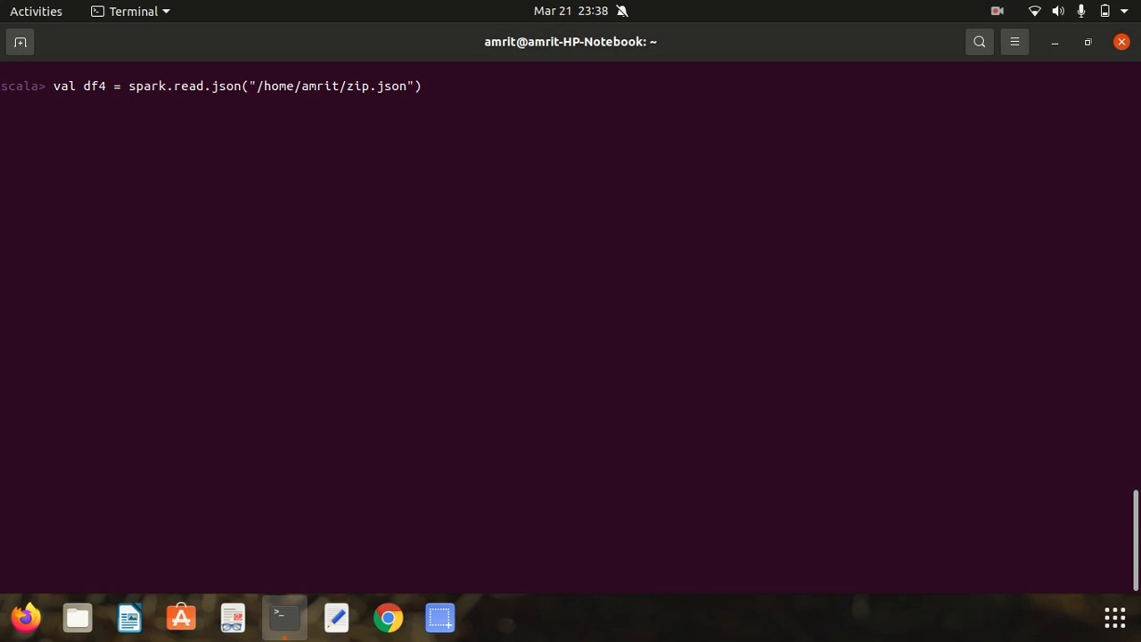
key("Return")
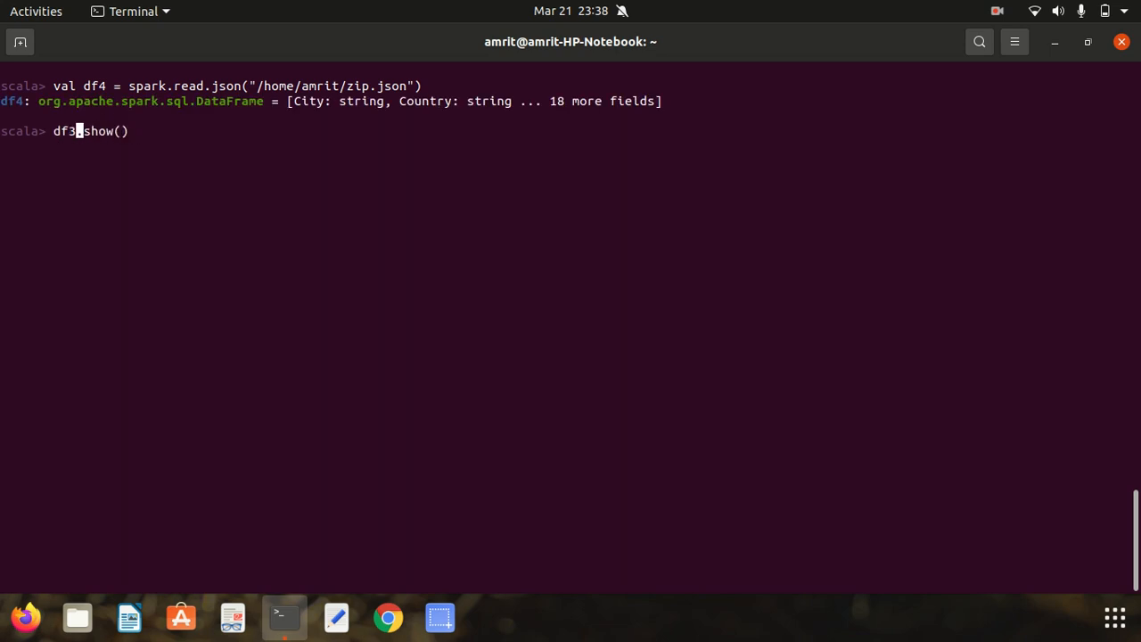
Run df4.show() to display the first 20 rows of zip.json data.
type("4")
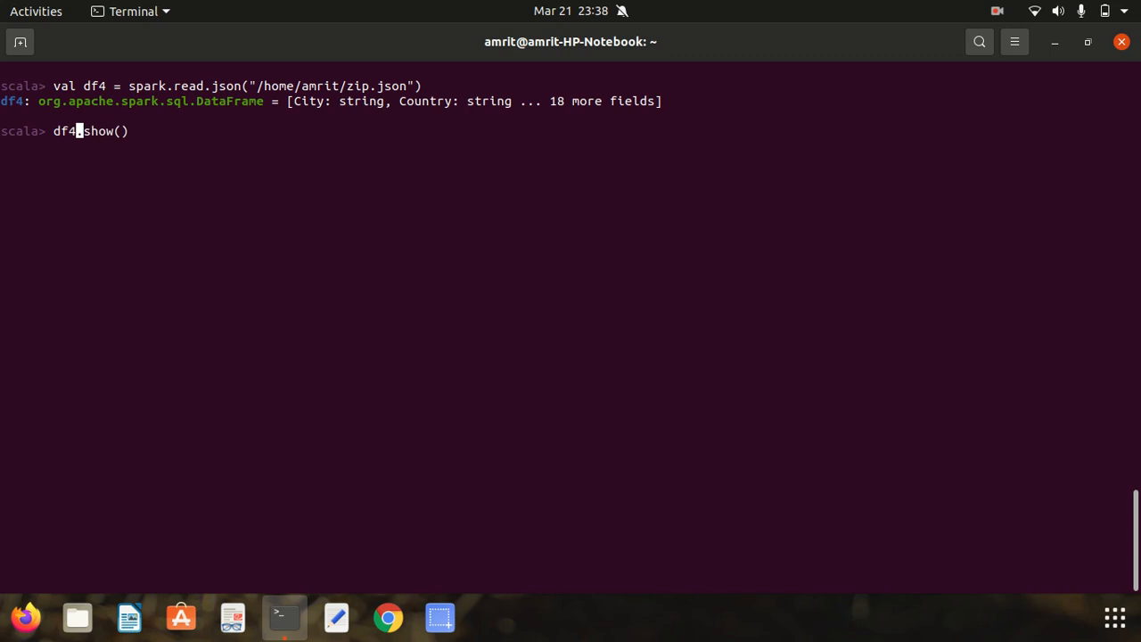
key("Return")
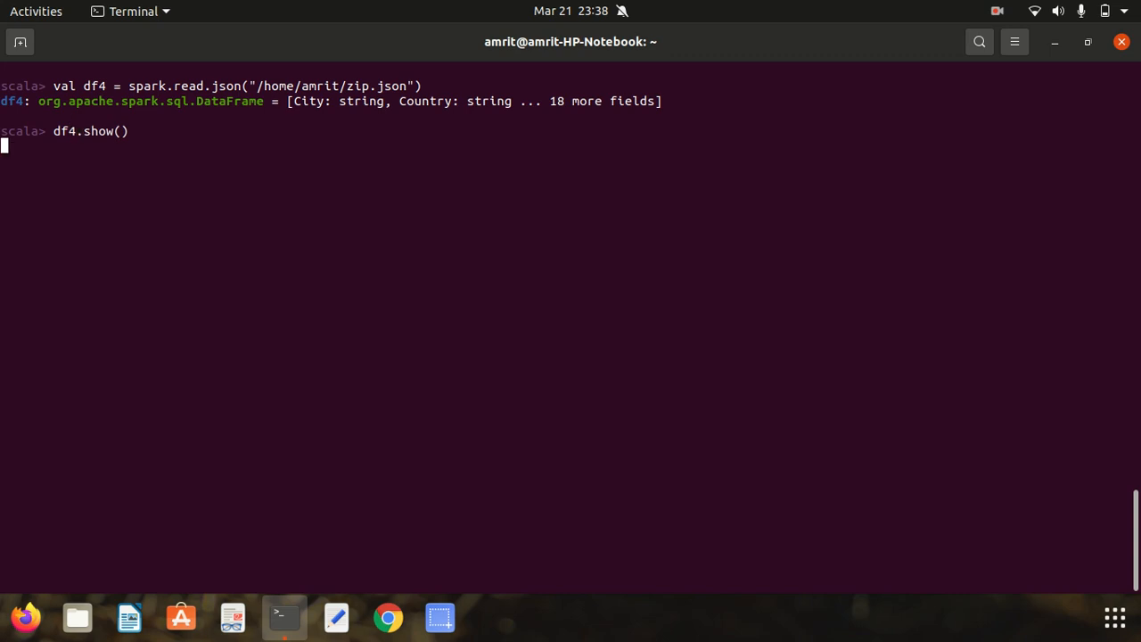
key("Return")
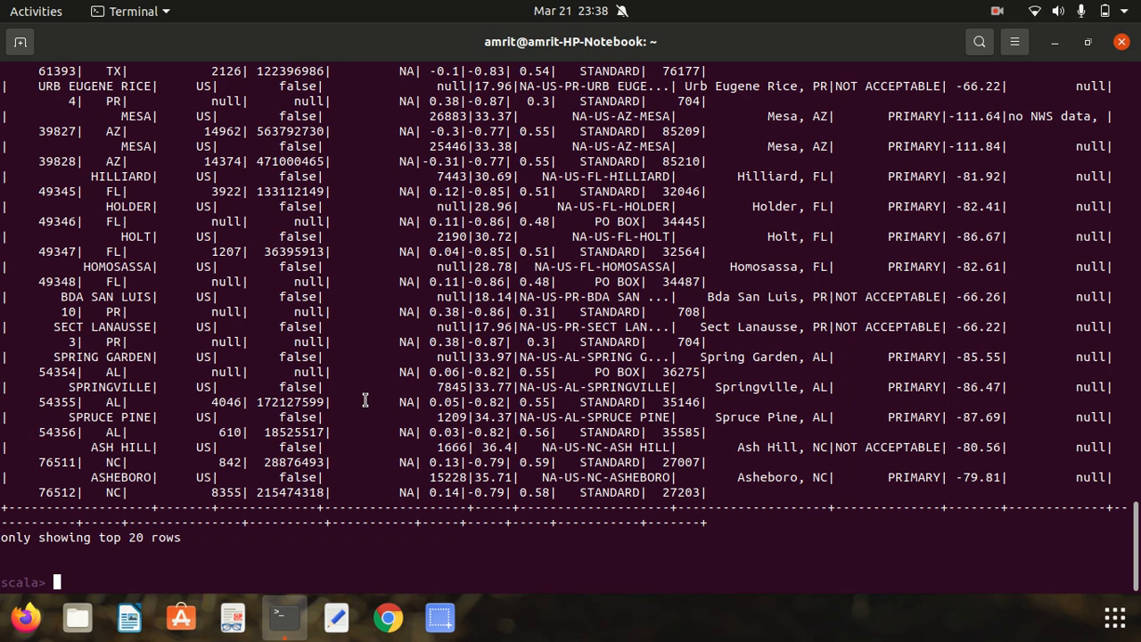
type("df4.show()")
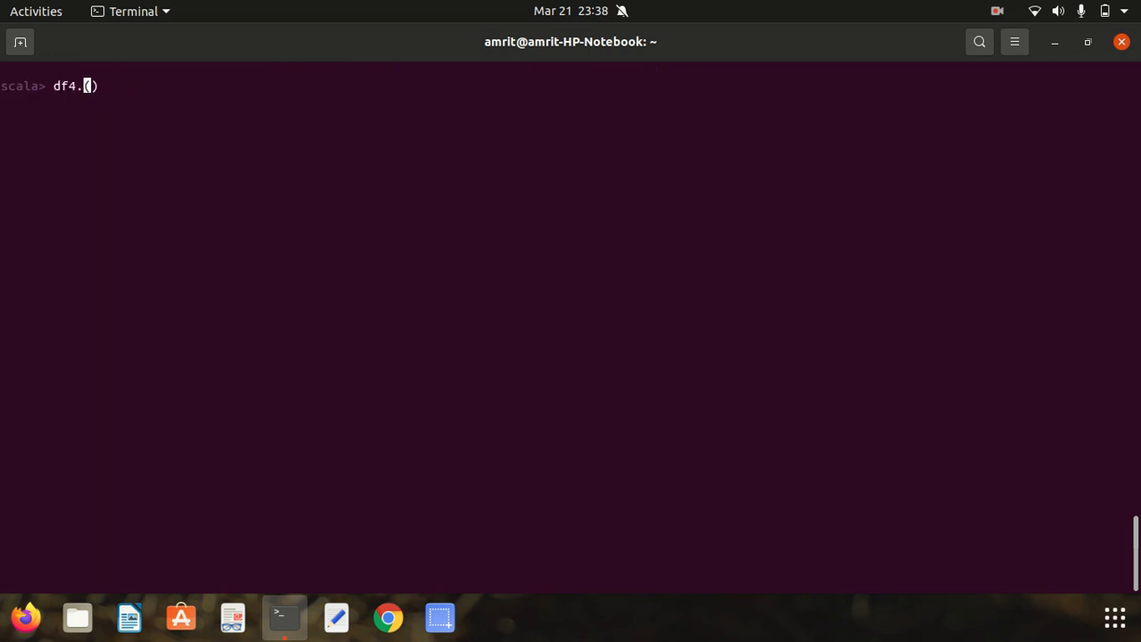
Enter df4.printSchema() at the prompt, then recall the zip.json read line.
type("print")
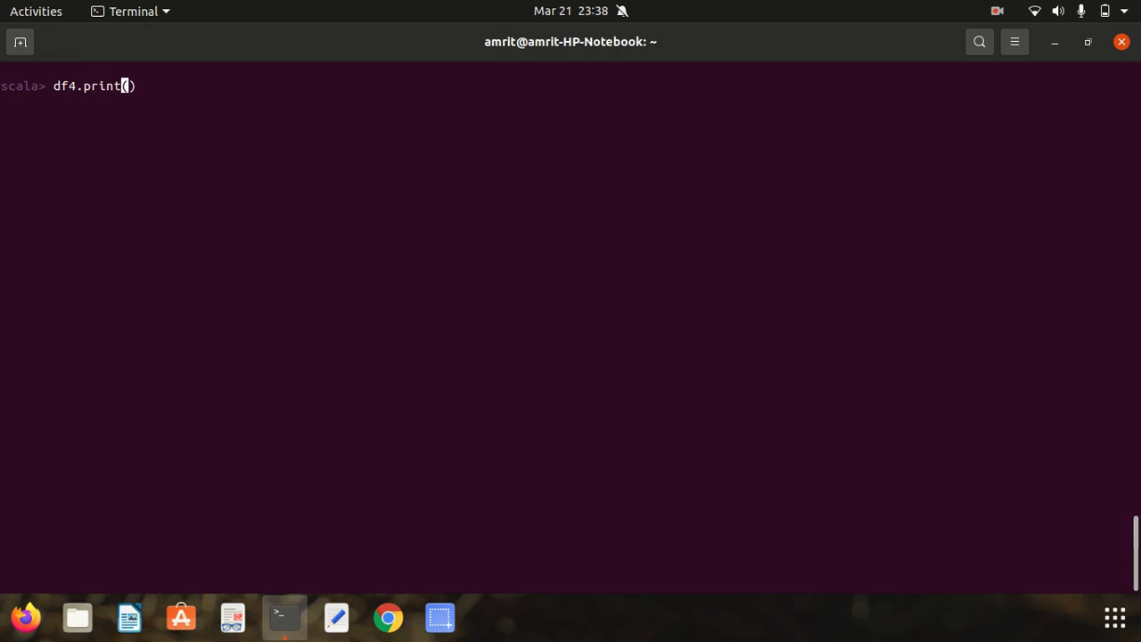
type("Schema")
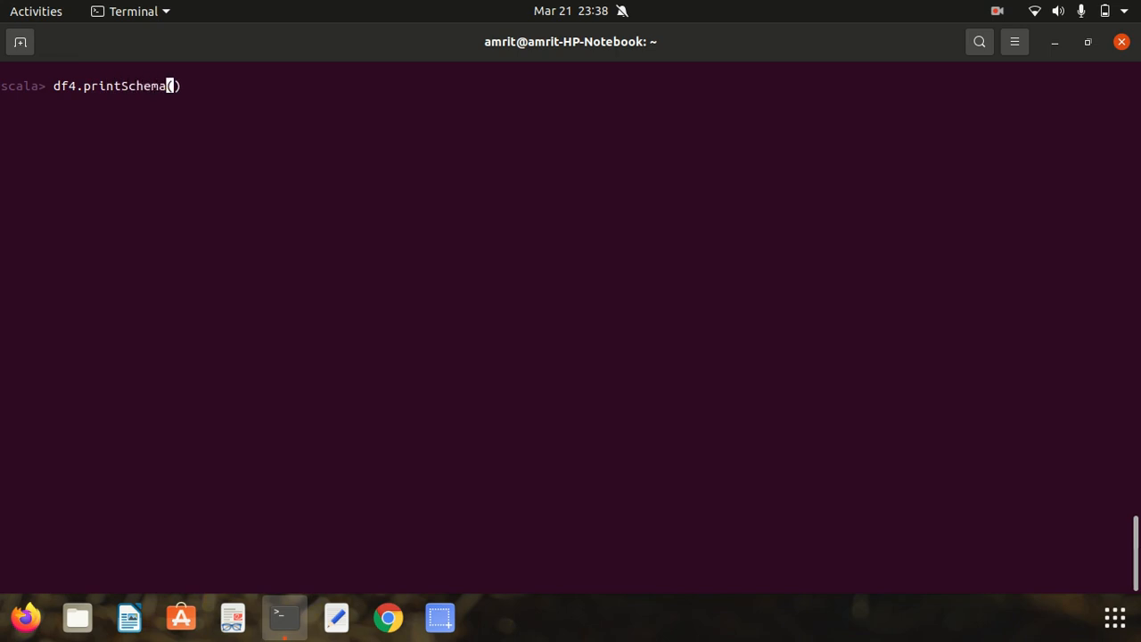
key("Return")
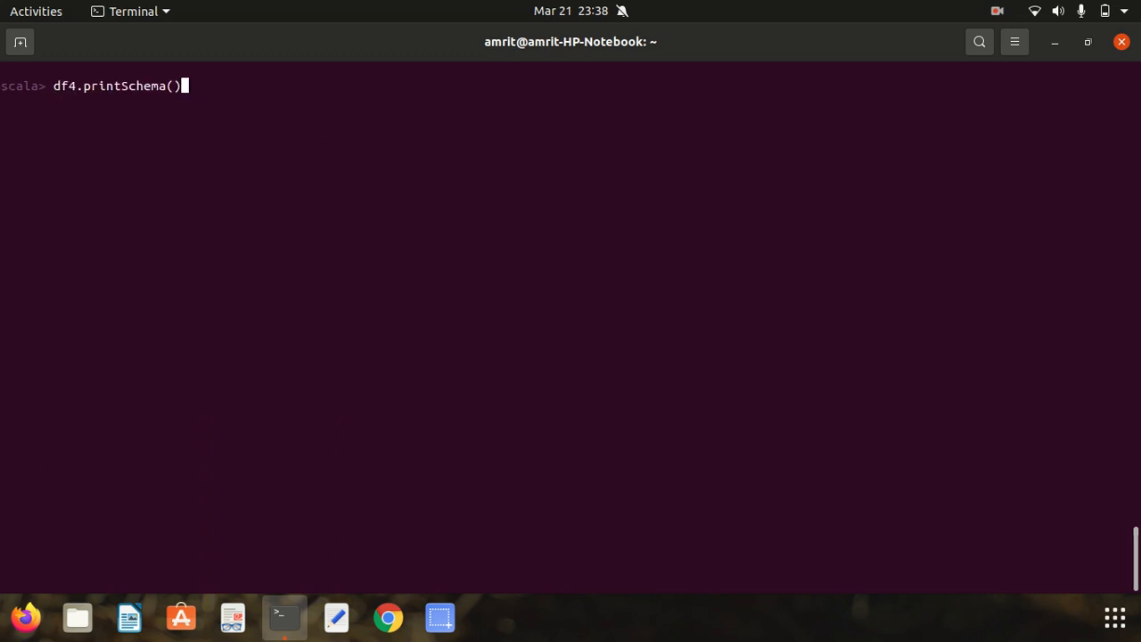
key("Up")
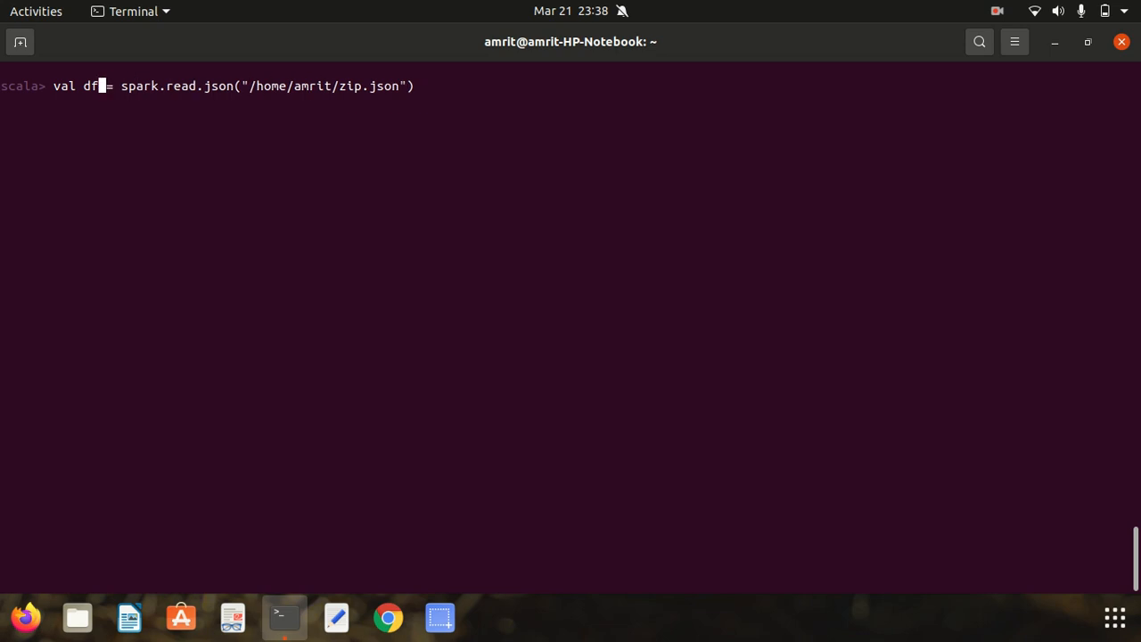
Change the recalled line to val df5 = spark.read.text on aa.txt and run it.
type("5")
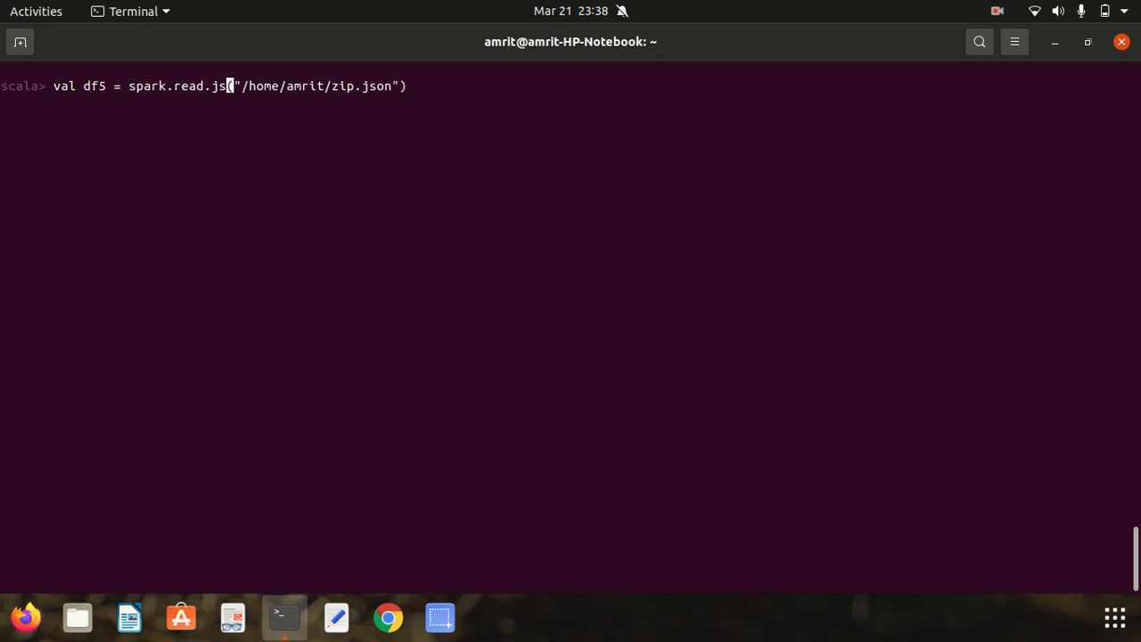
type("text")
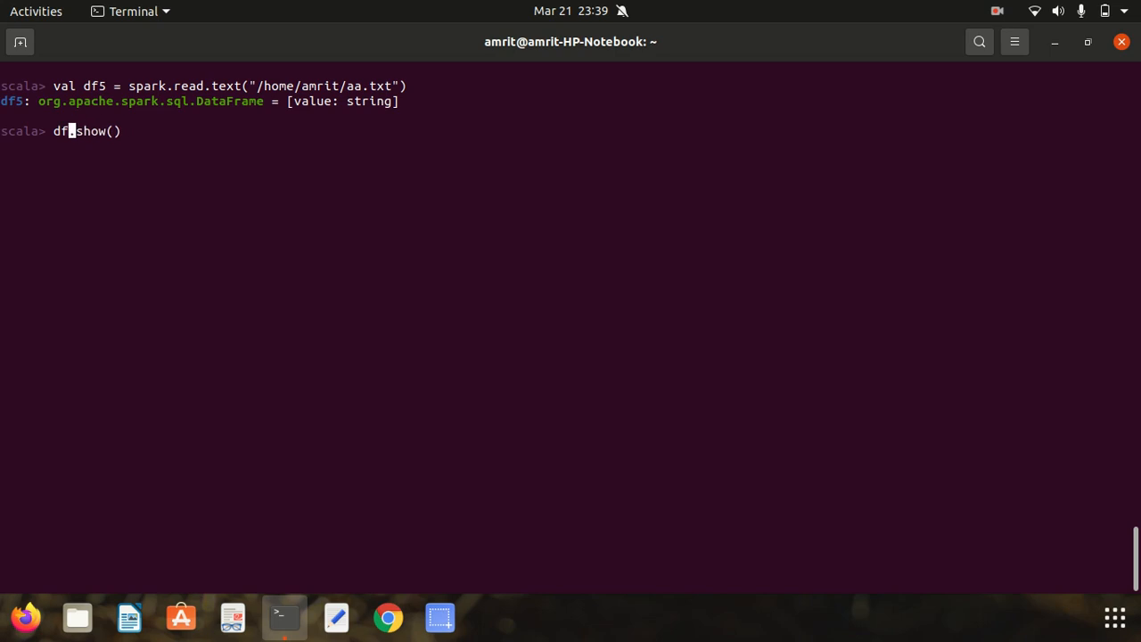
type("5")
key("Return")
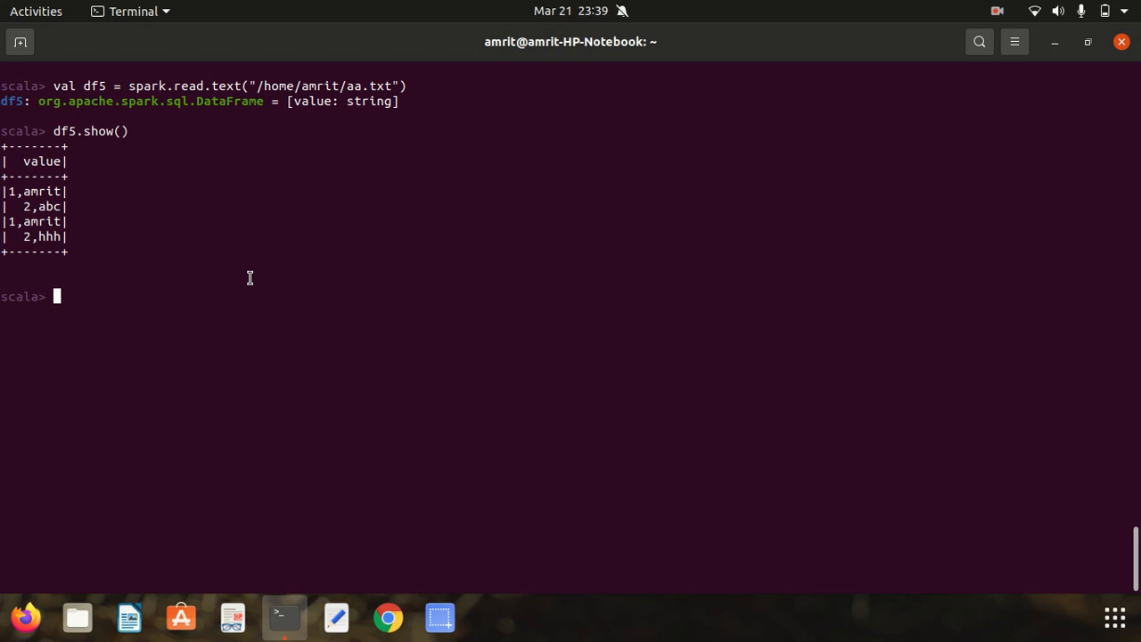
mouse_move(264, 264)
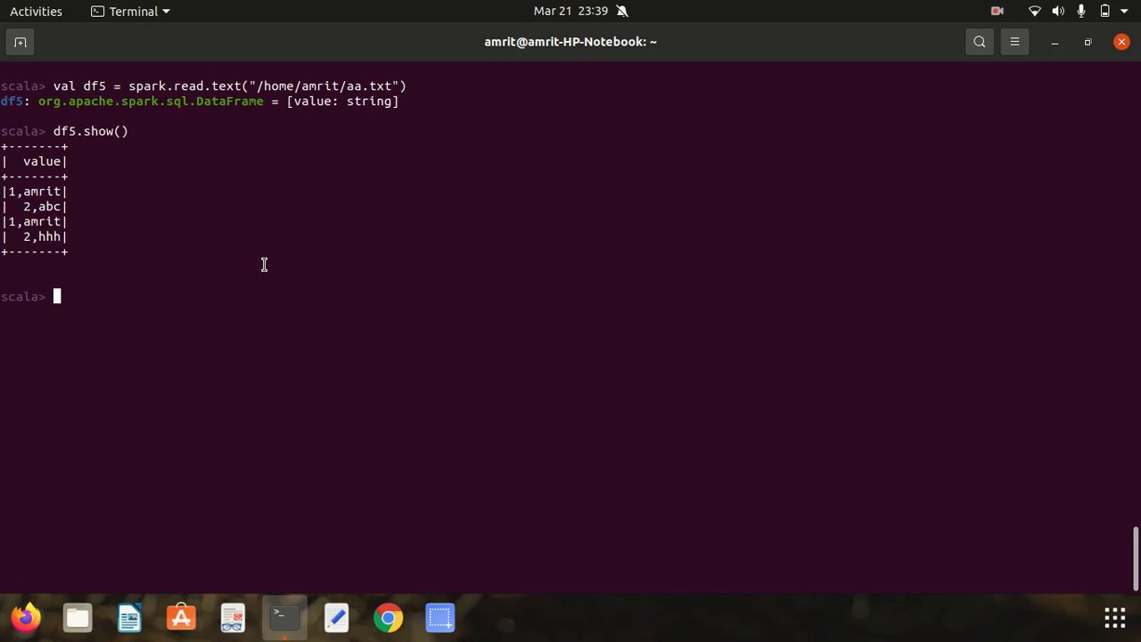